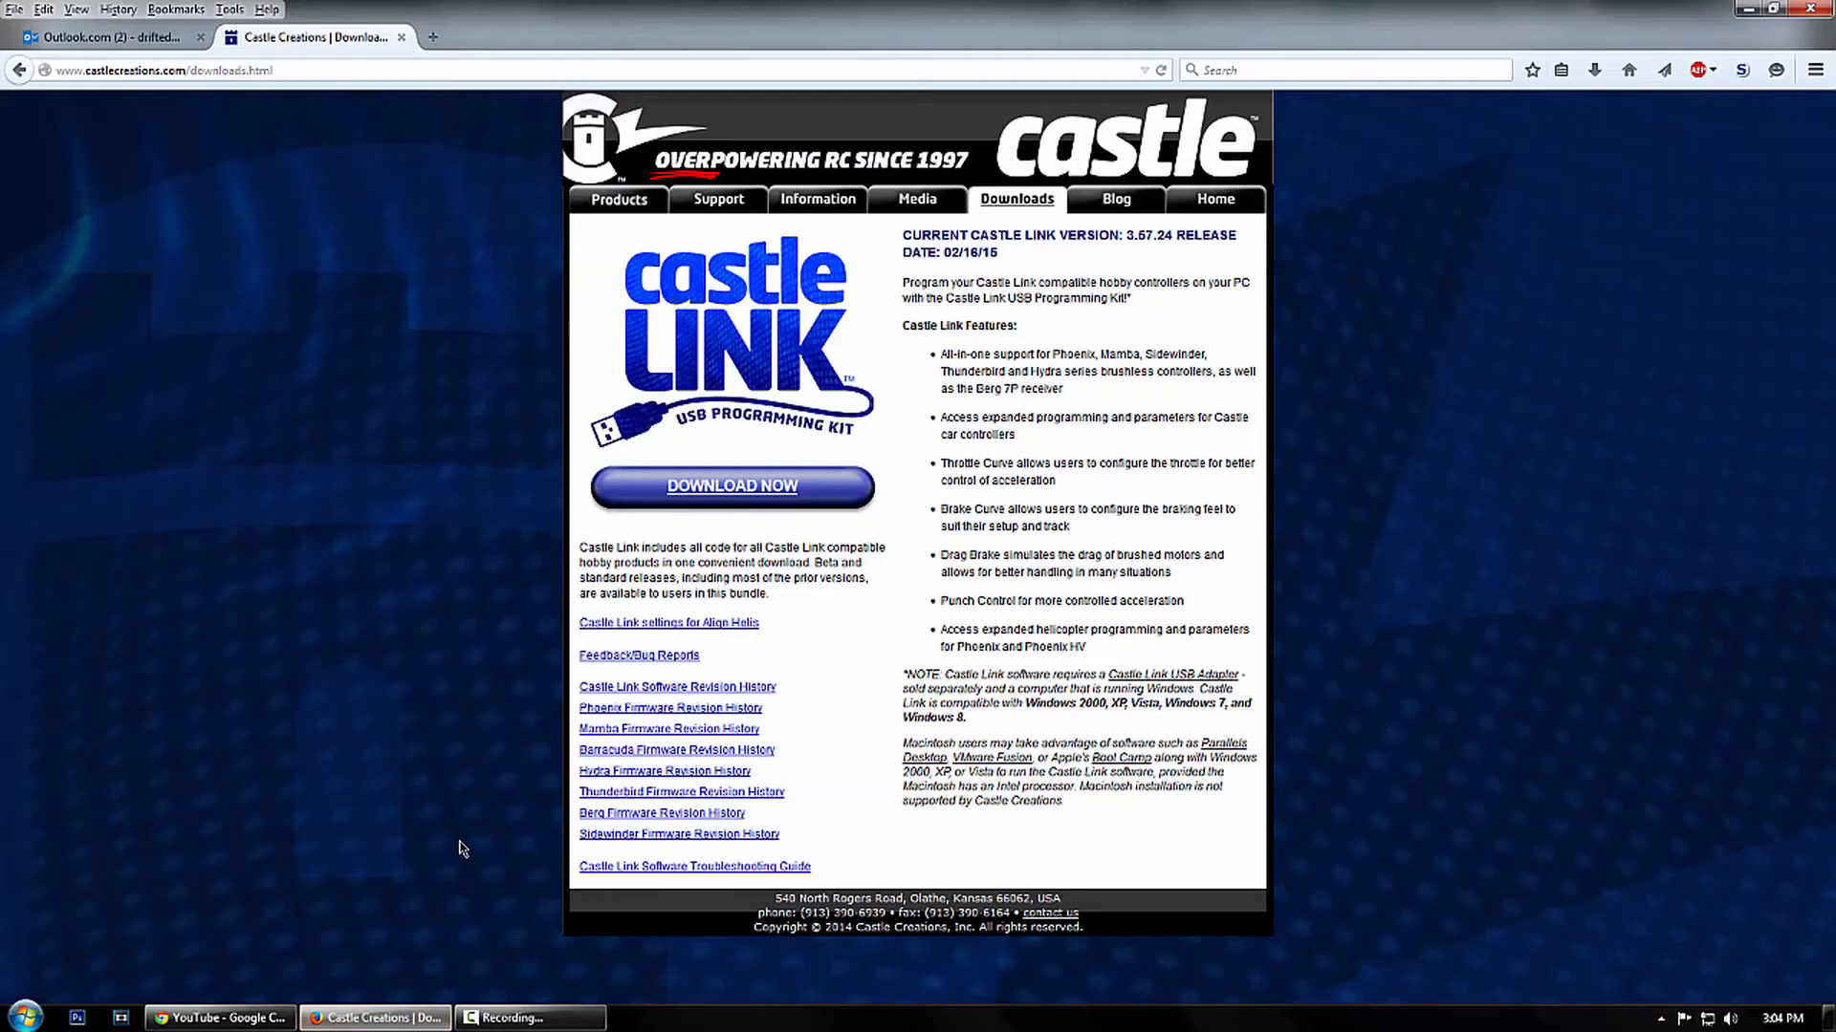
mouse_move(484, 837)
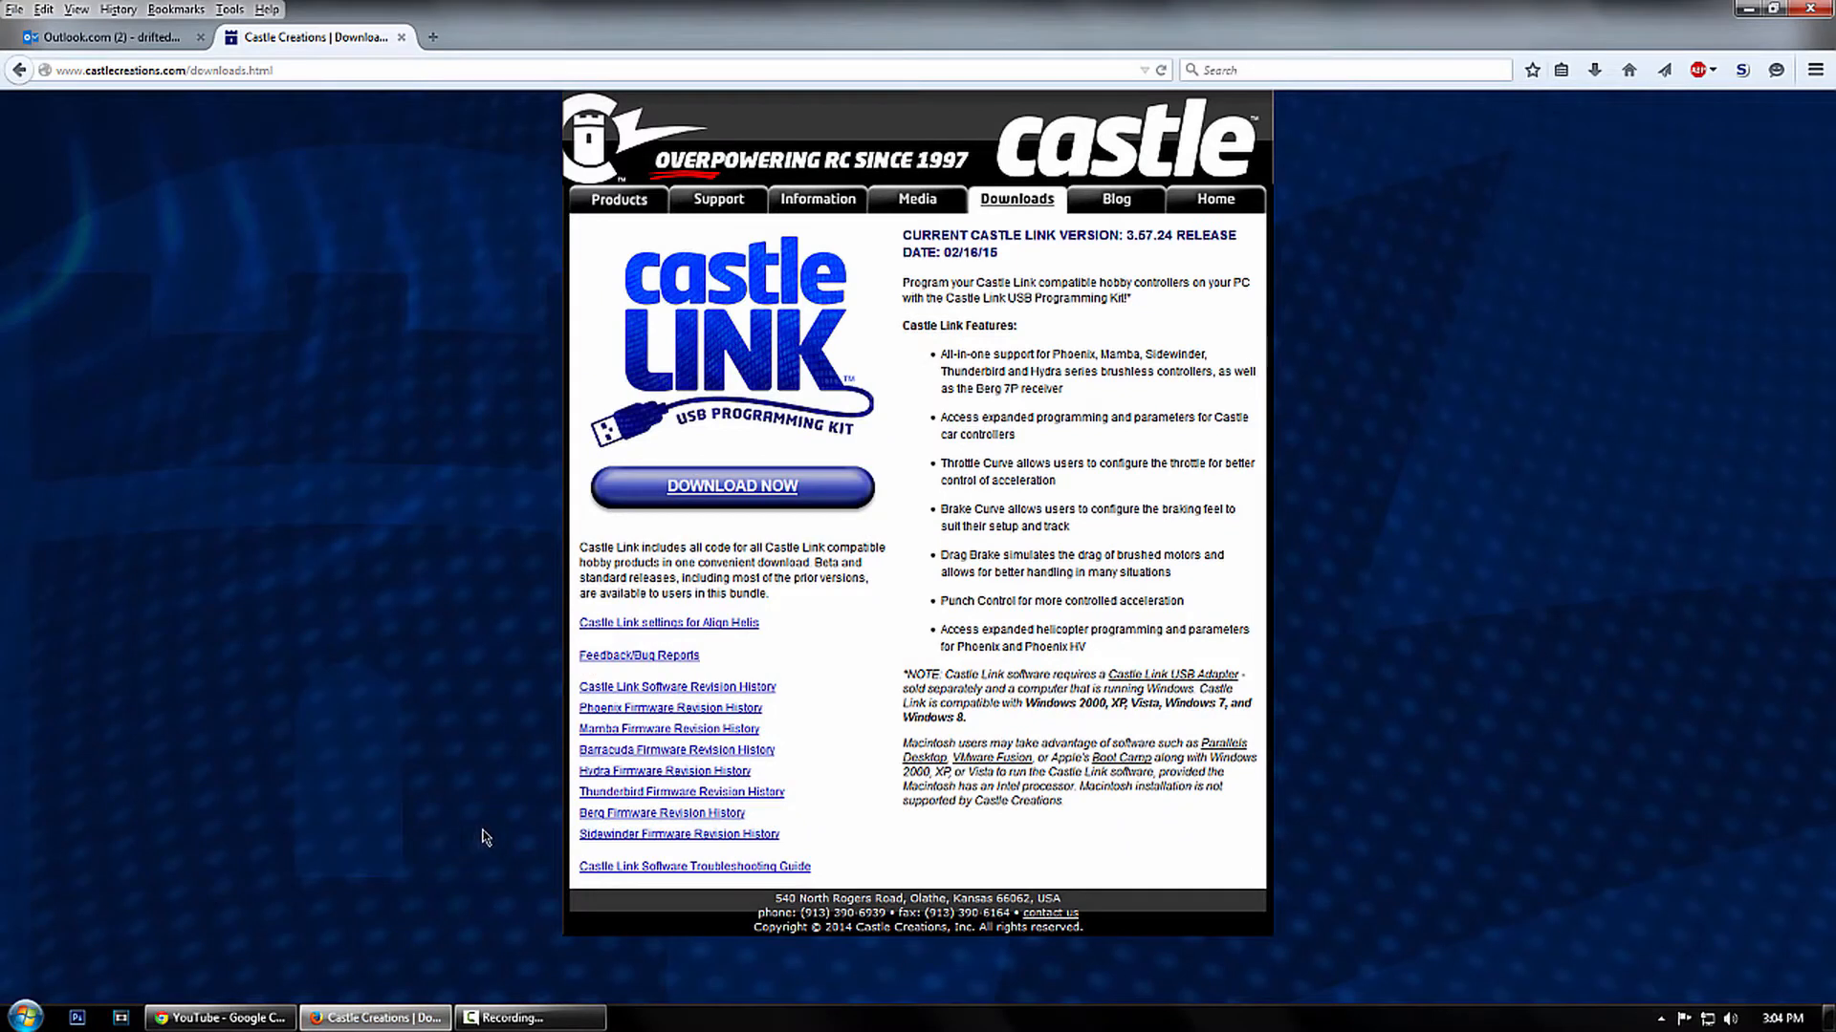
mouse_move(387, 606)
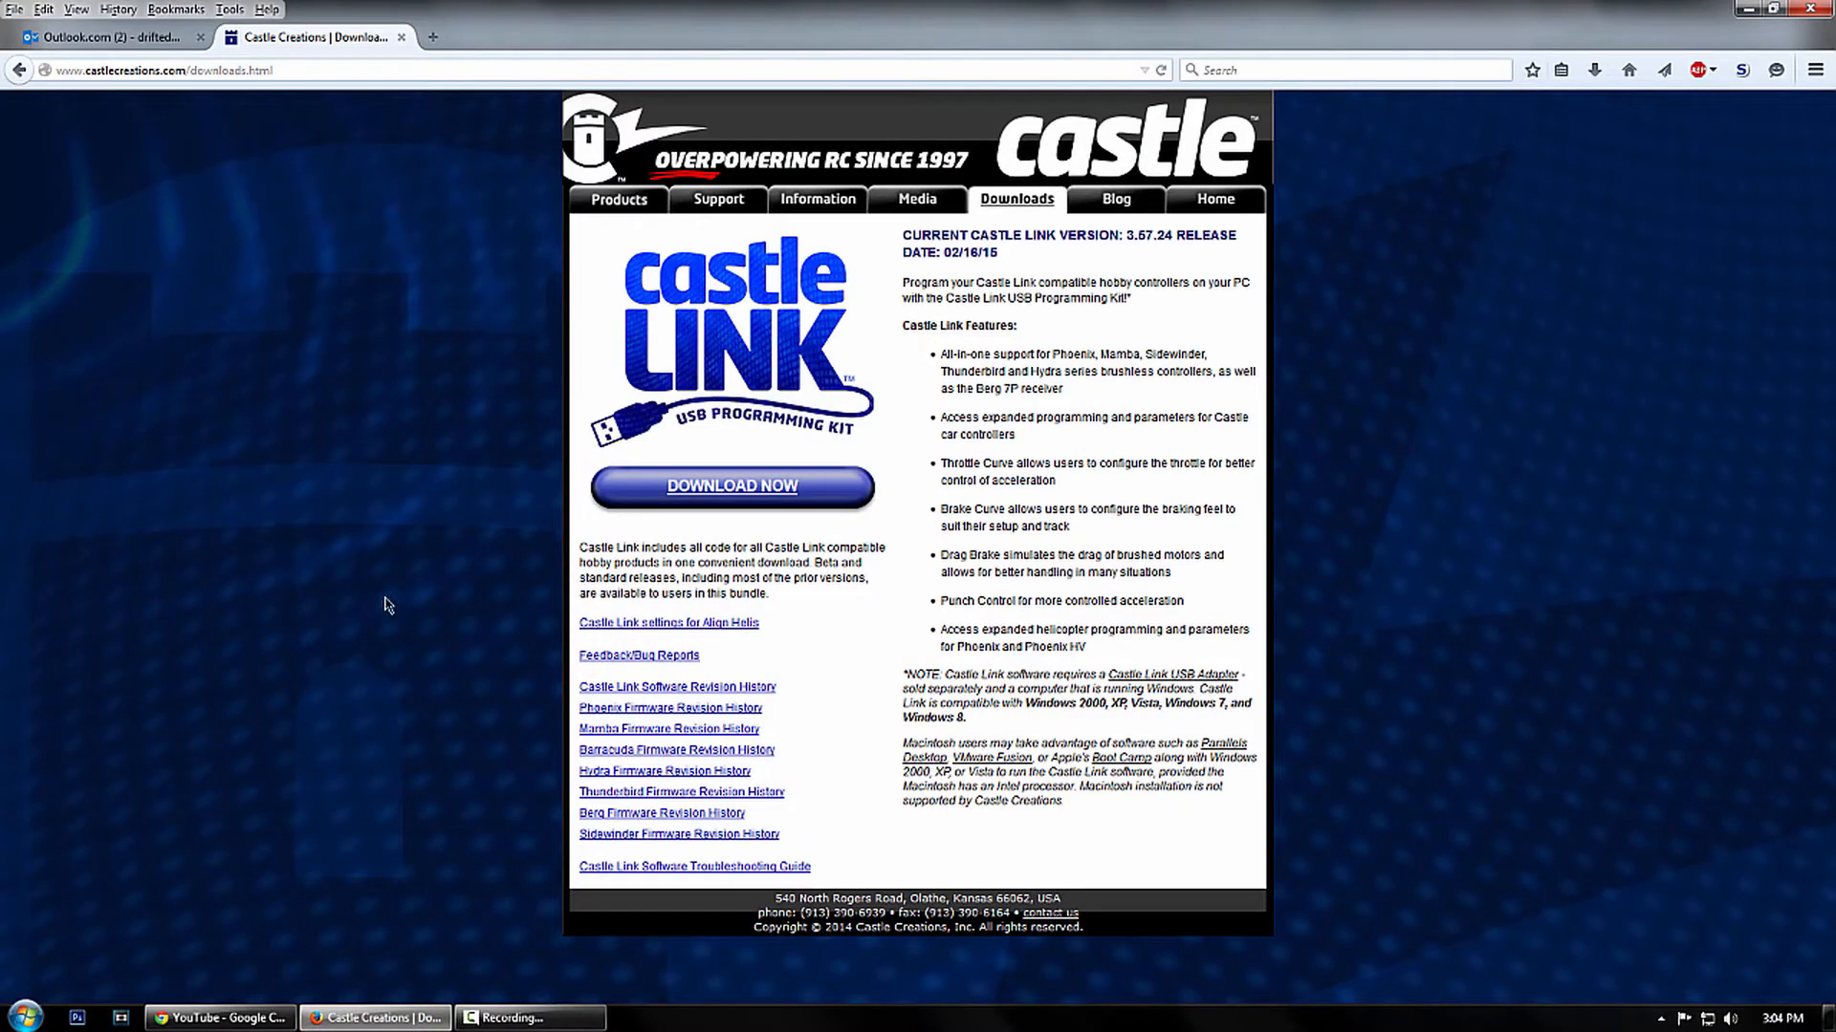
mouse_move(307, 297)
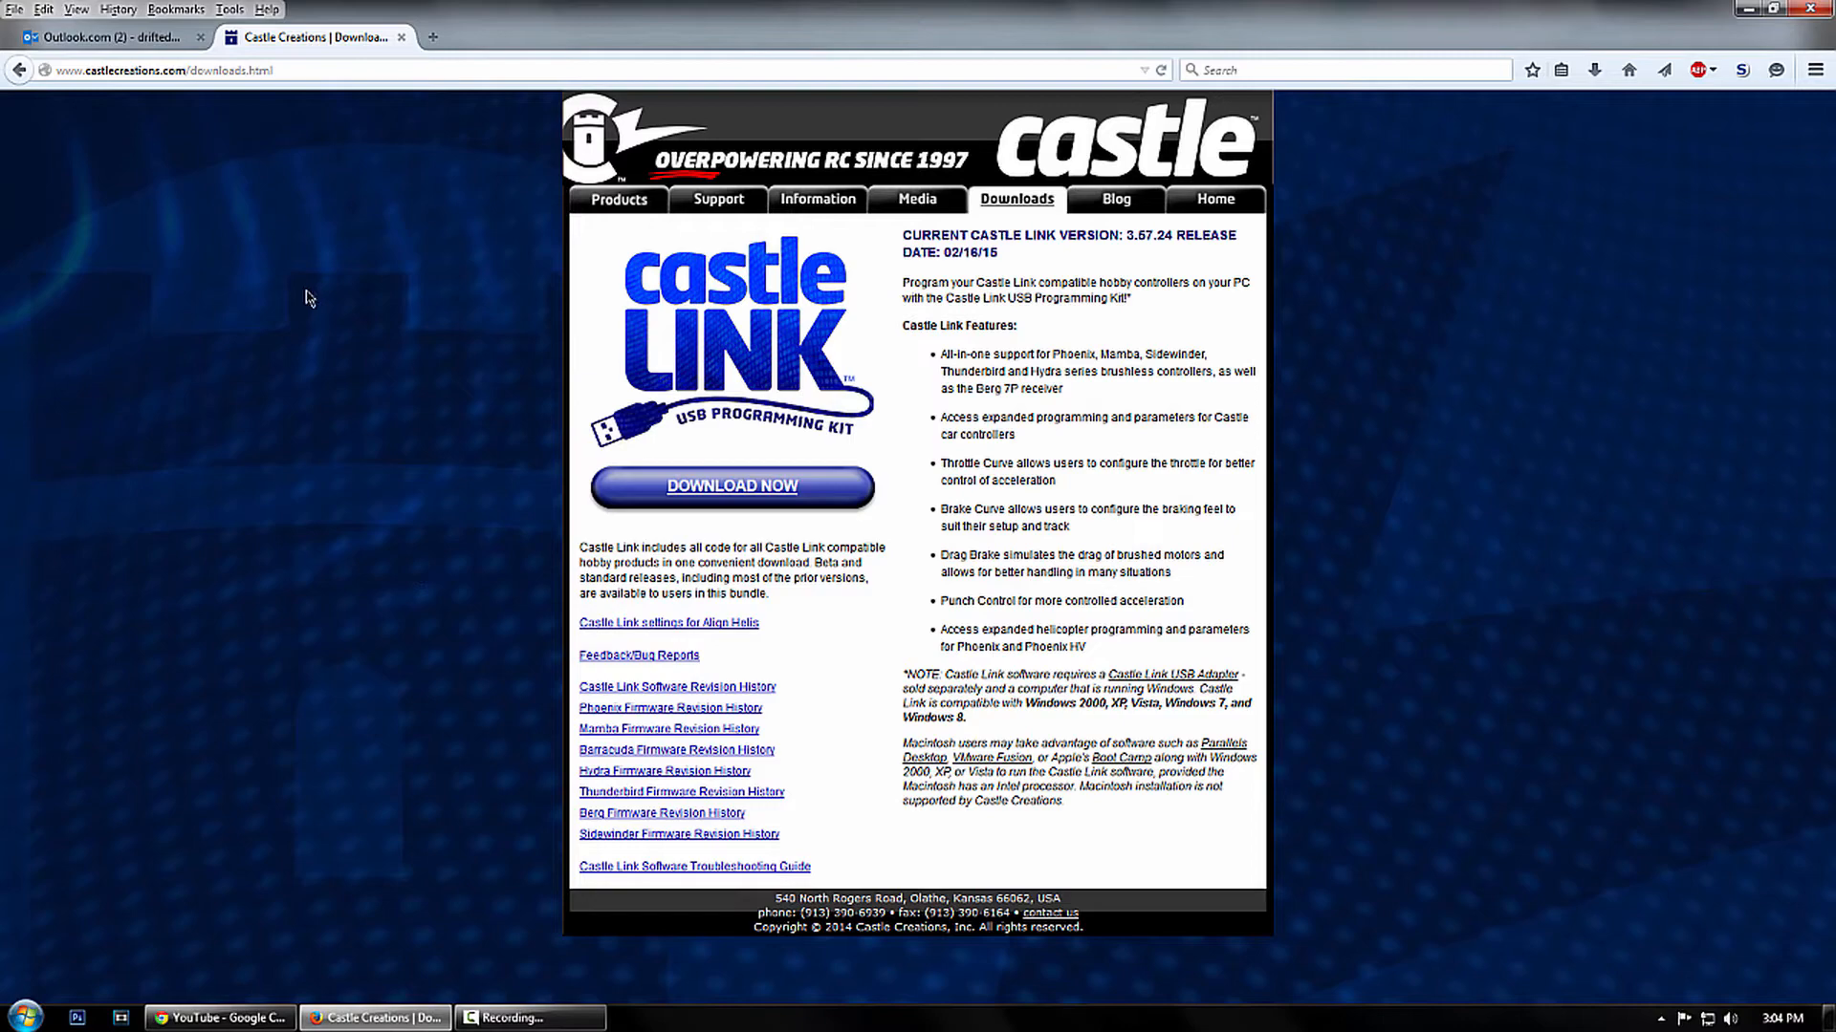
mouse_move(749, 396)
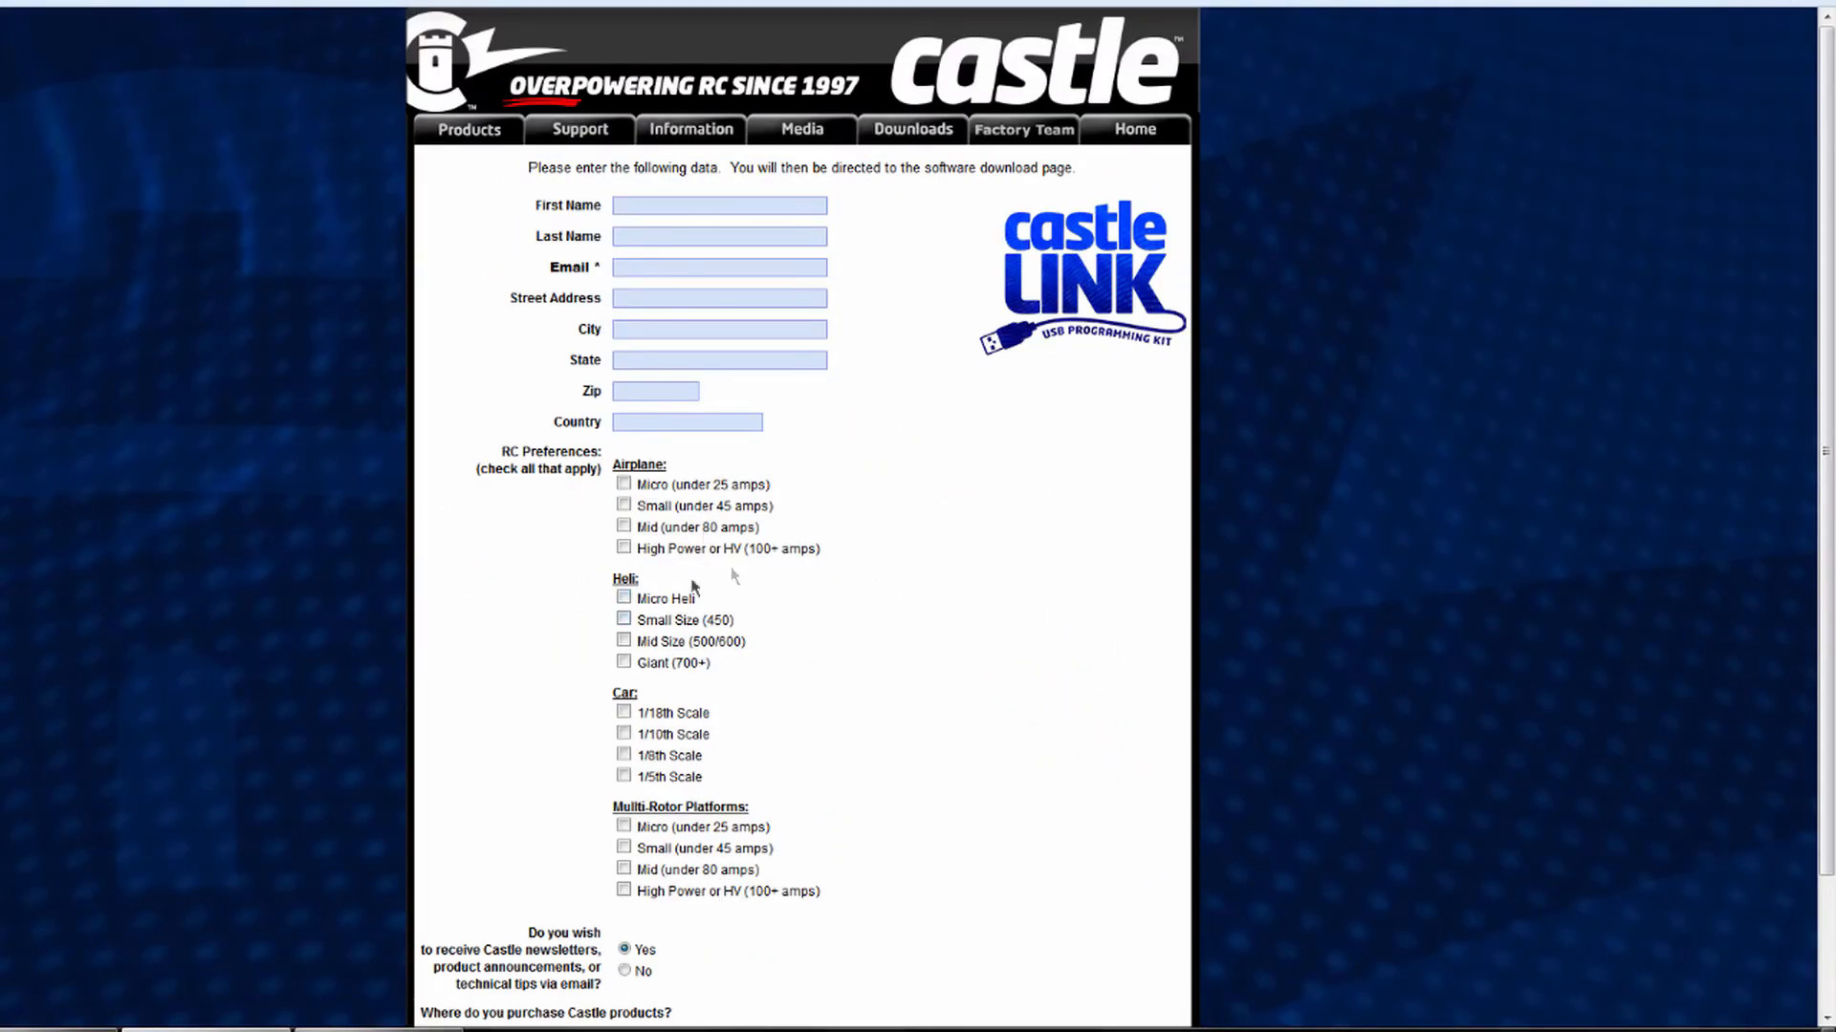
Step: Scroll down the Castle Link registration form to reveal the where-to-purchase fields and submit option
scroll(down, 3)
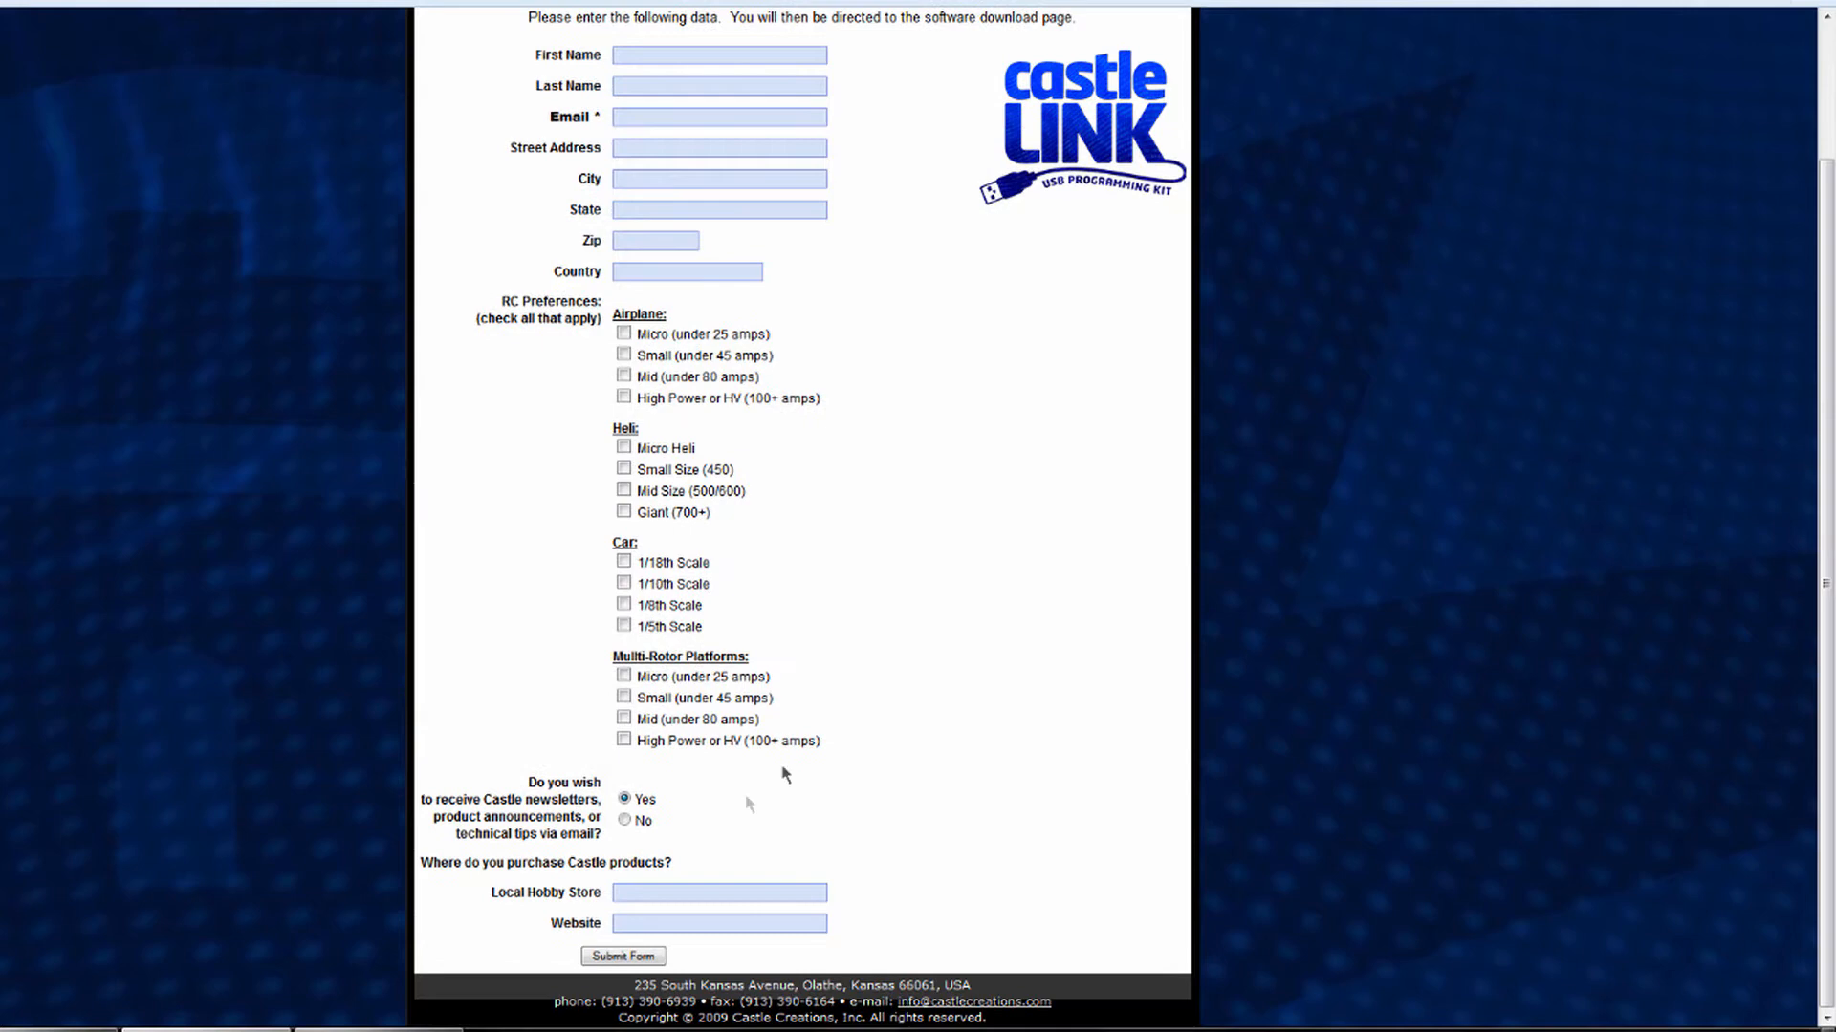
mouse_move(475, 594)
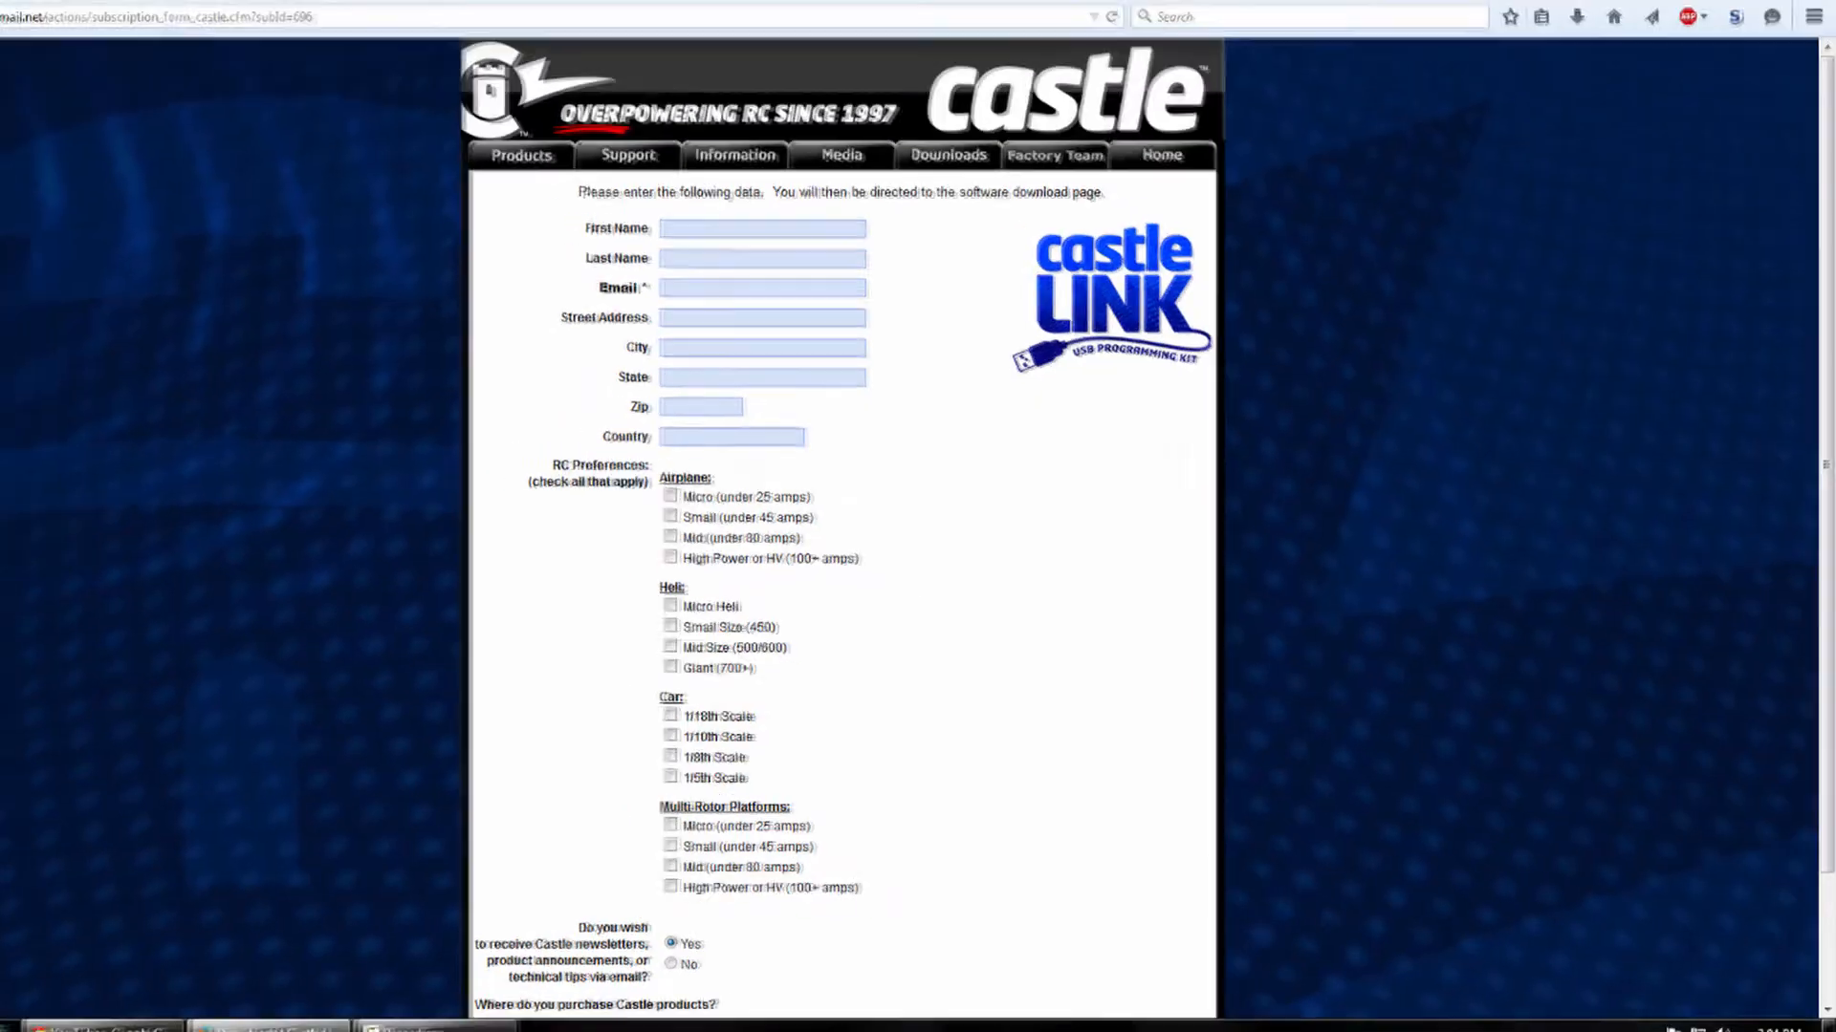
Step: Open the Windows Start menu showing CastleLink V3.57.24 among recent programs
click(11, 1028)
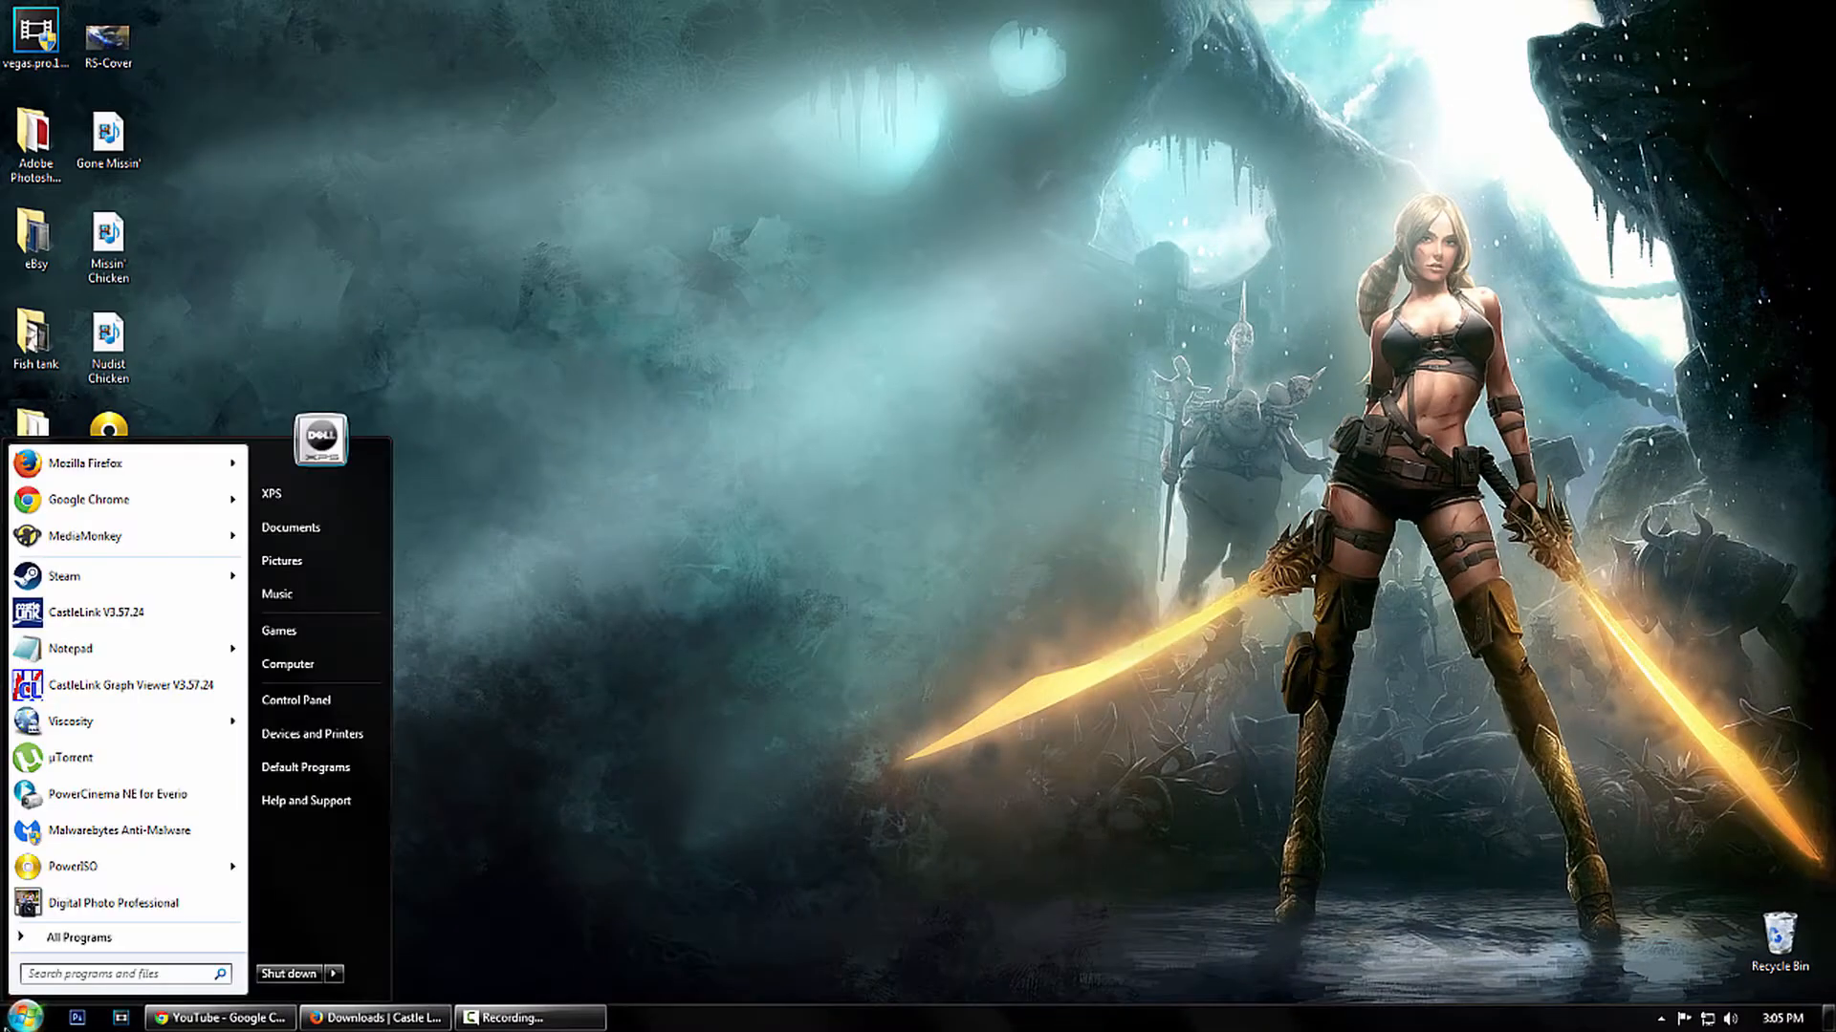
mouse_move(124, 647)
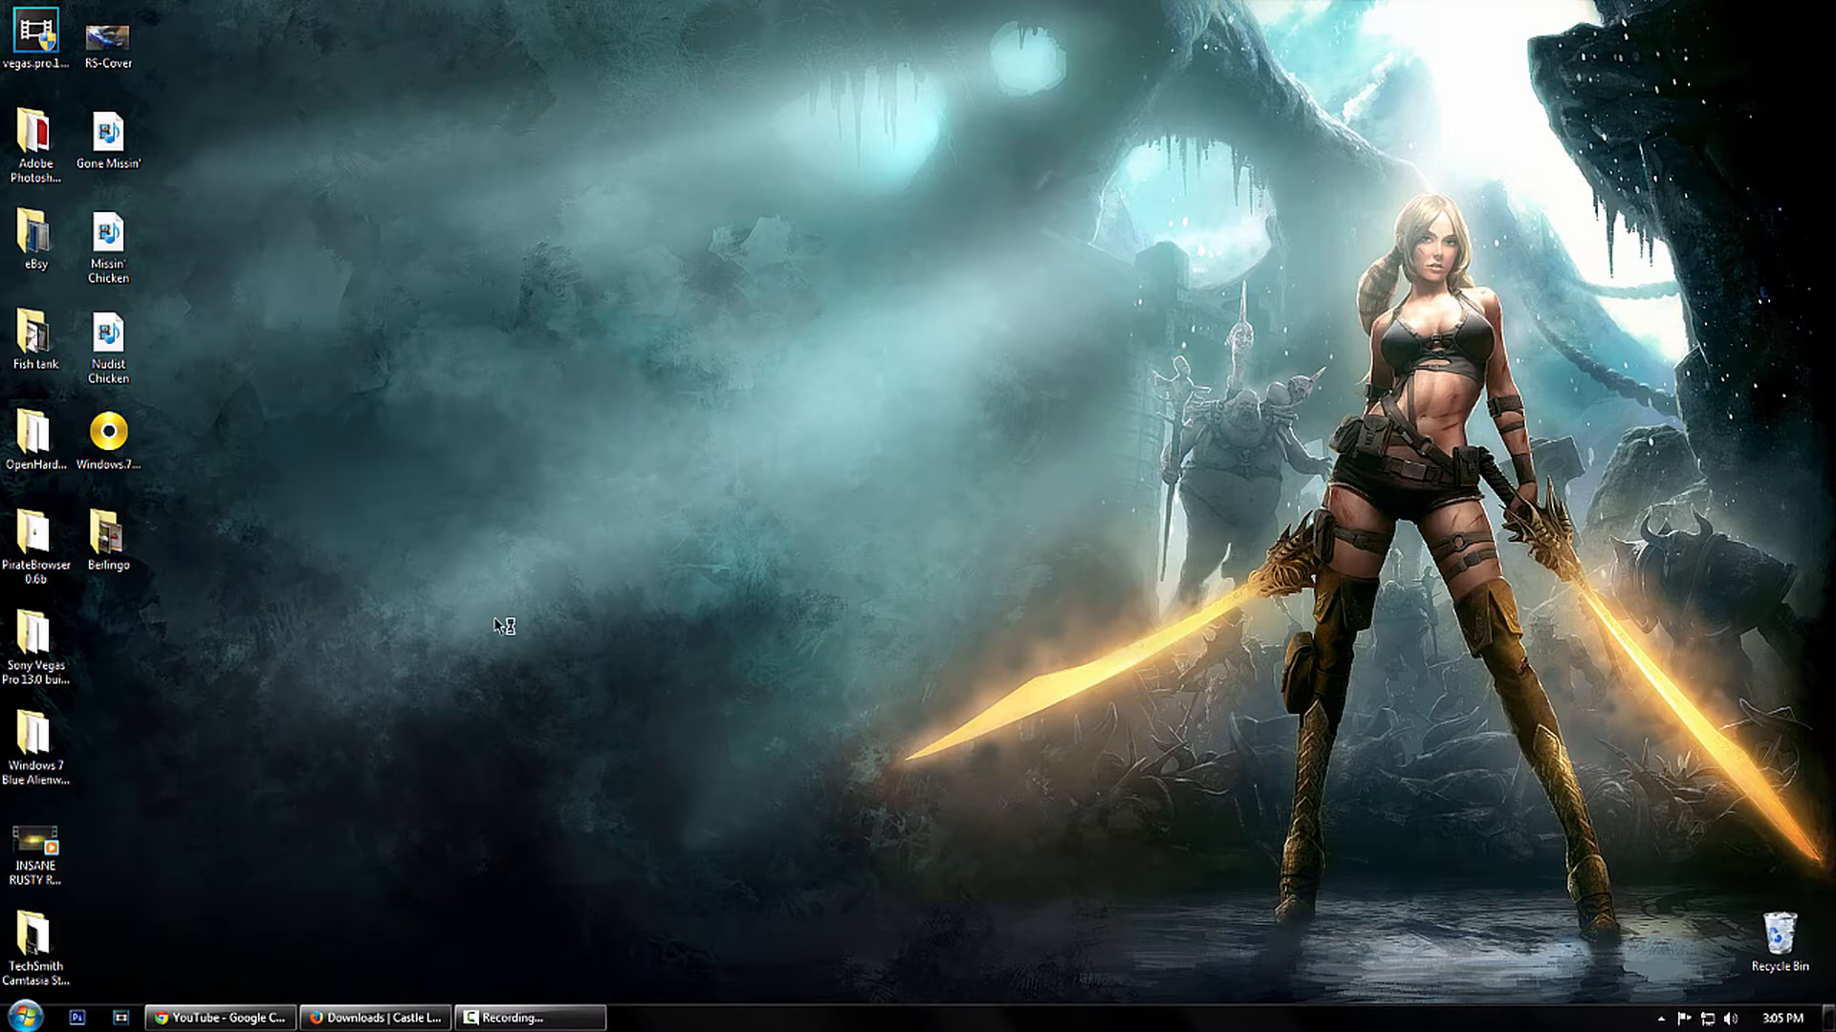
mouse_move(515, 621)
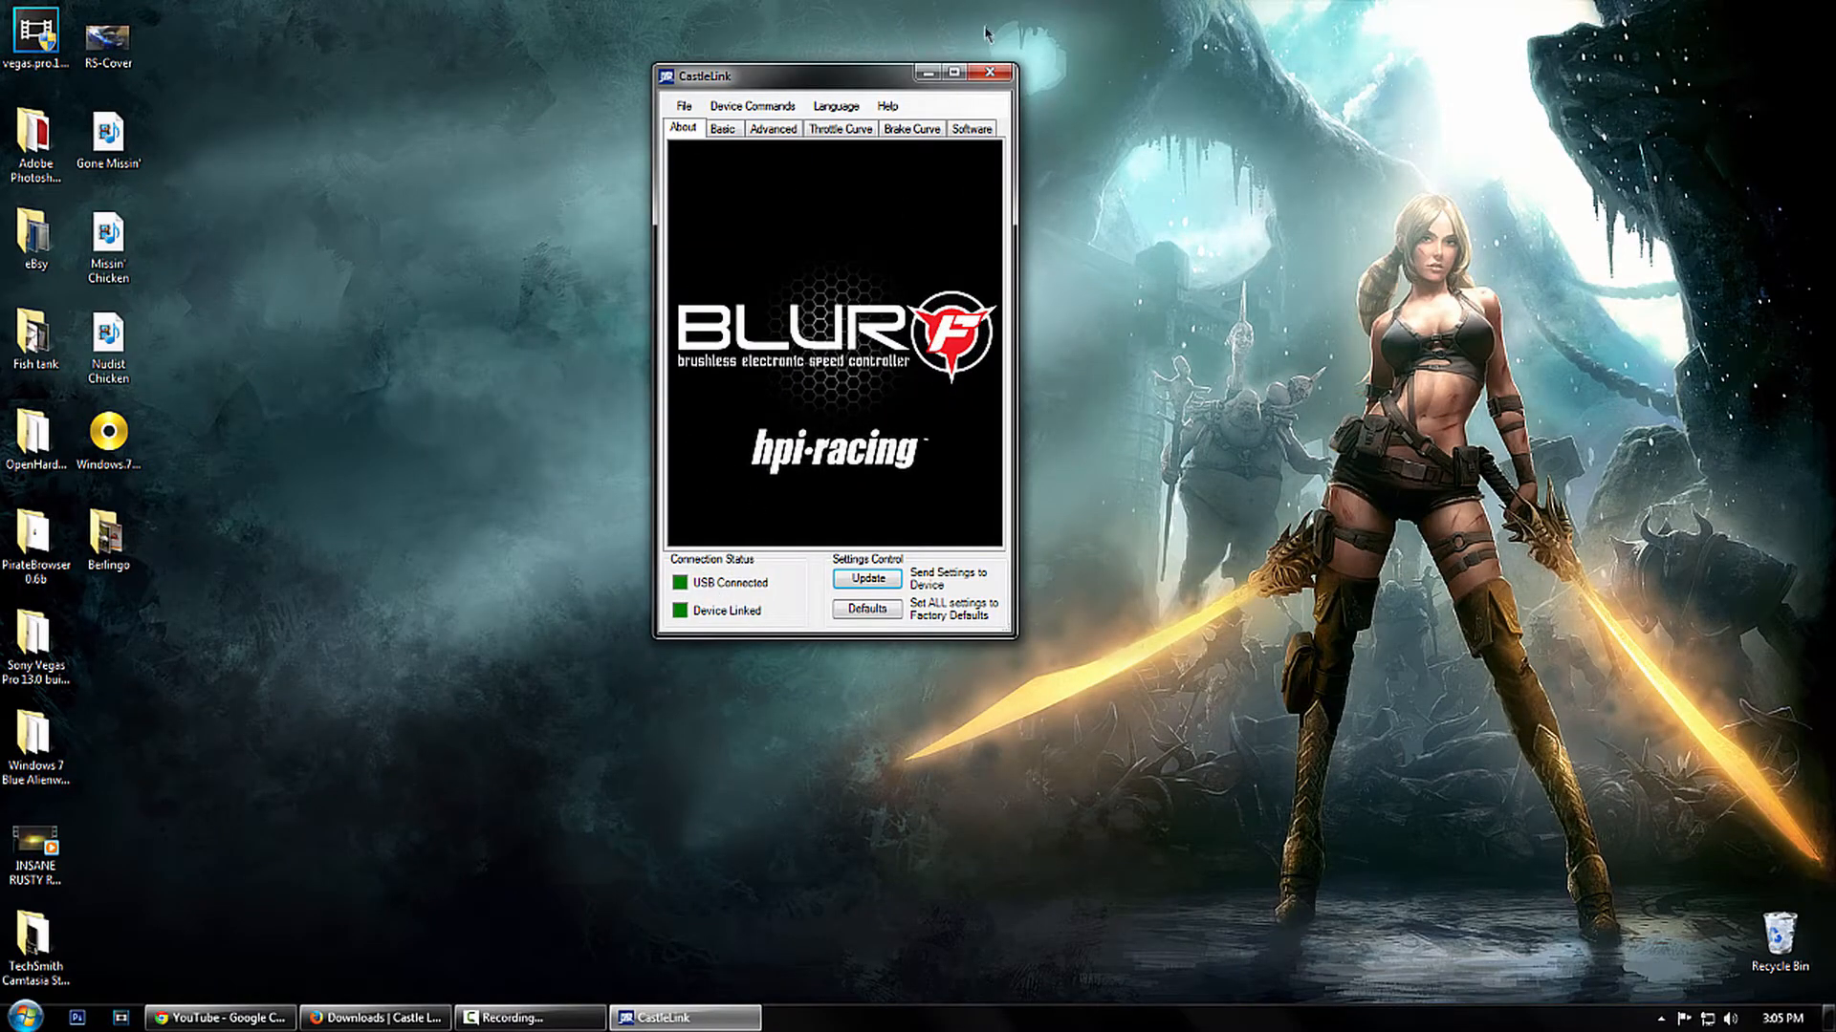
Step: Maximize the CastleLink window with the HPI Blur controller loaded
click(960, 71)
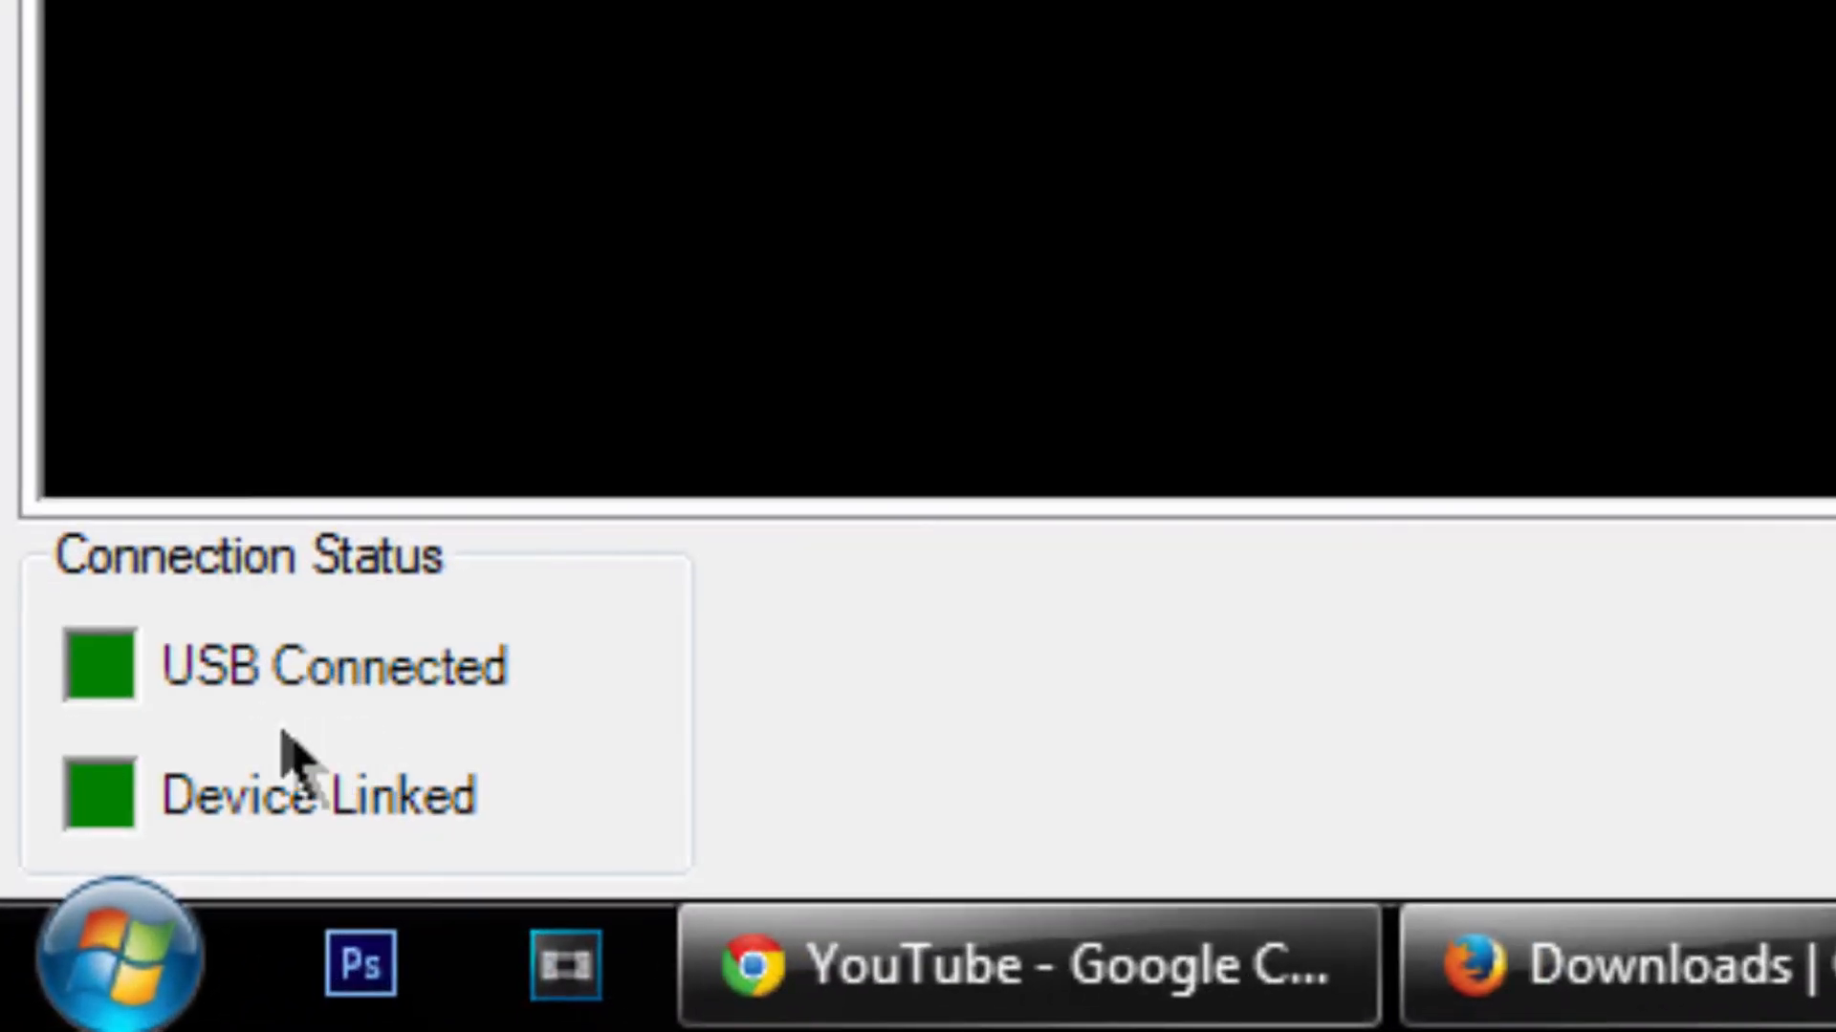
mouse_move(351, 843)
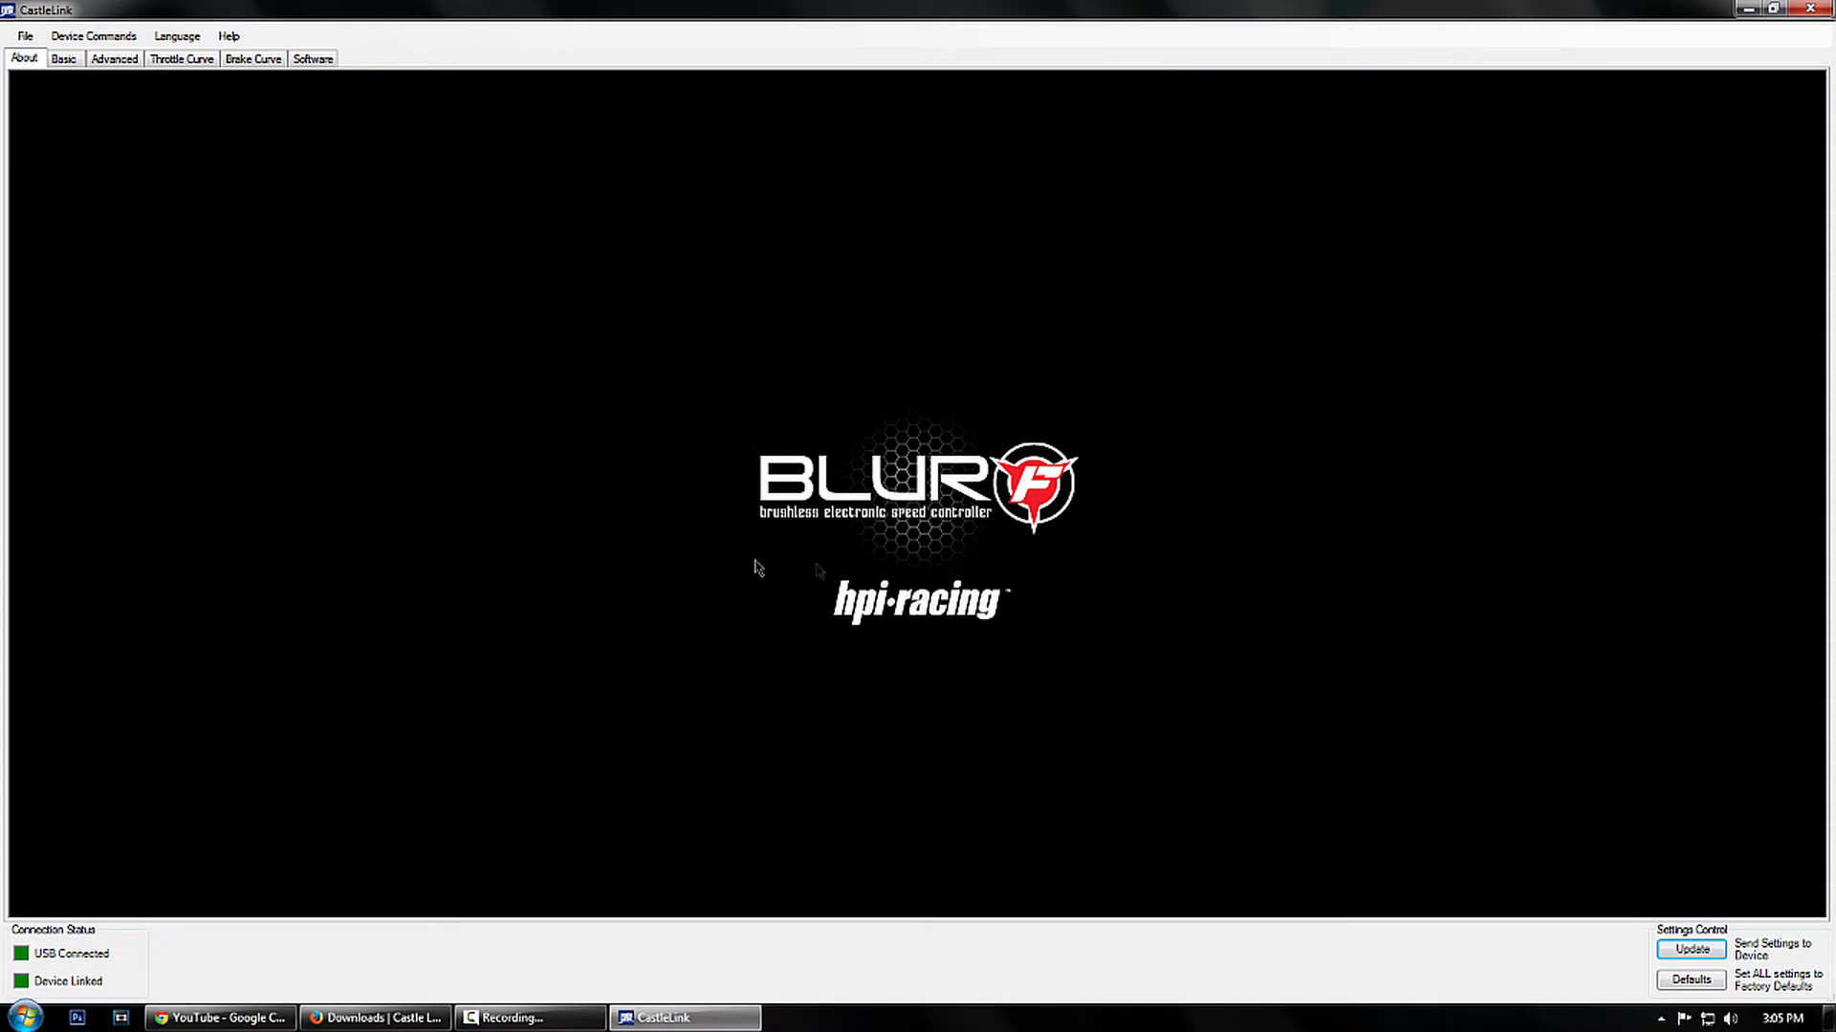
Step: Set Brake Amount to 100% on the Basic settings tab
click(63, 58)
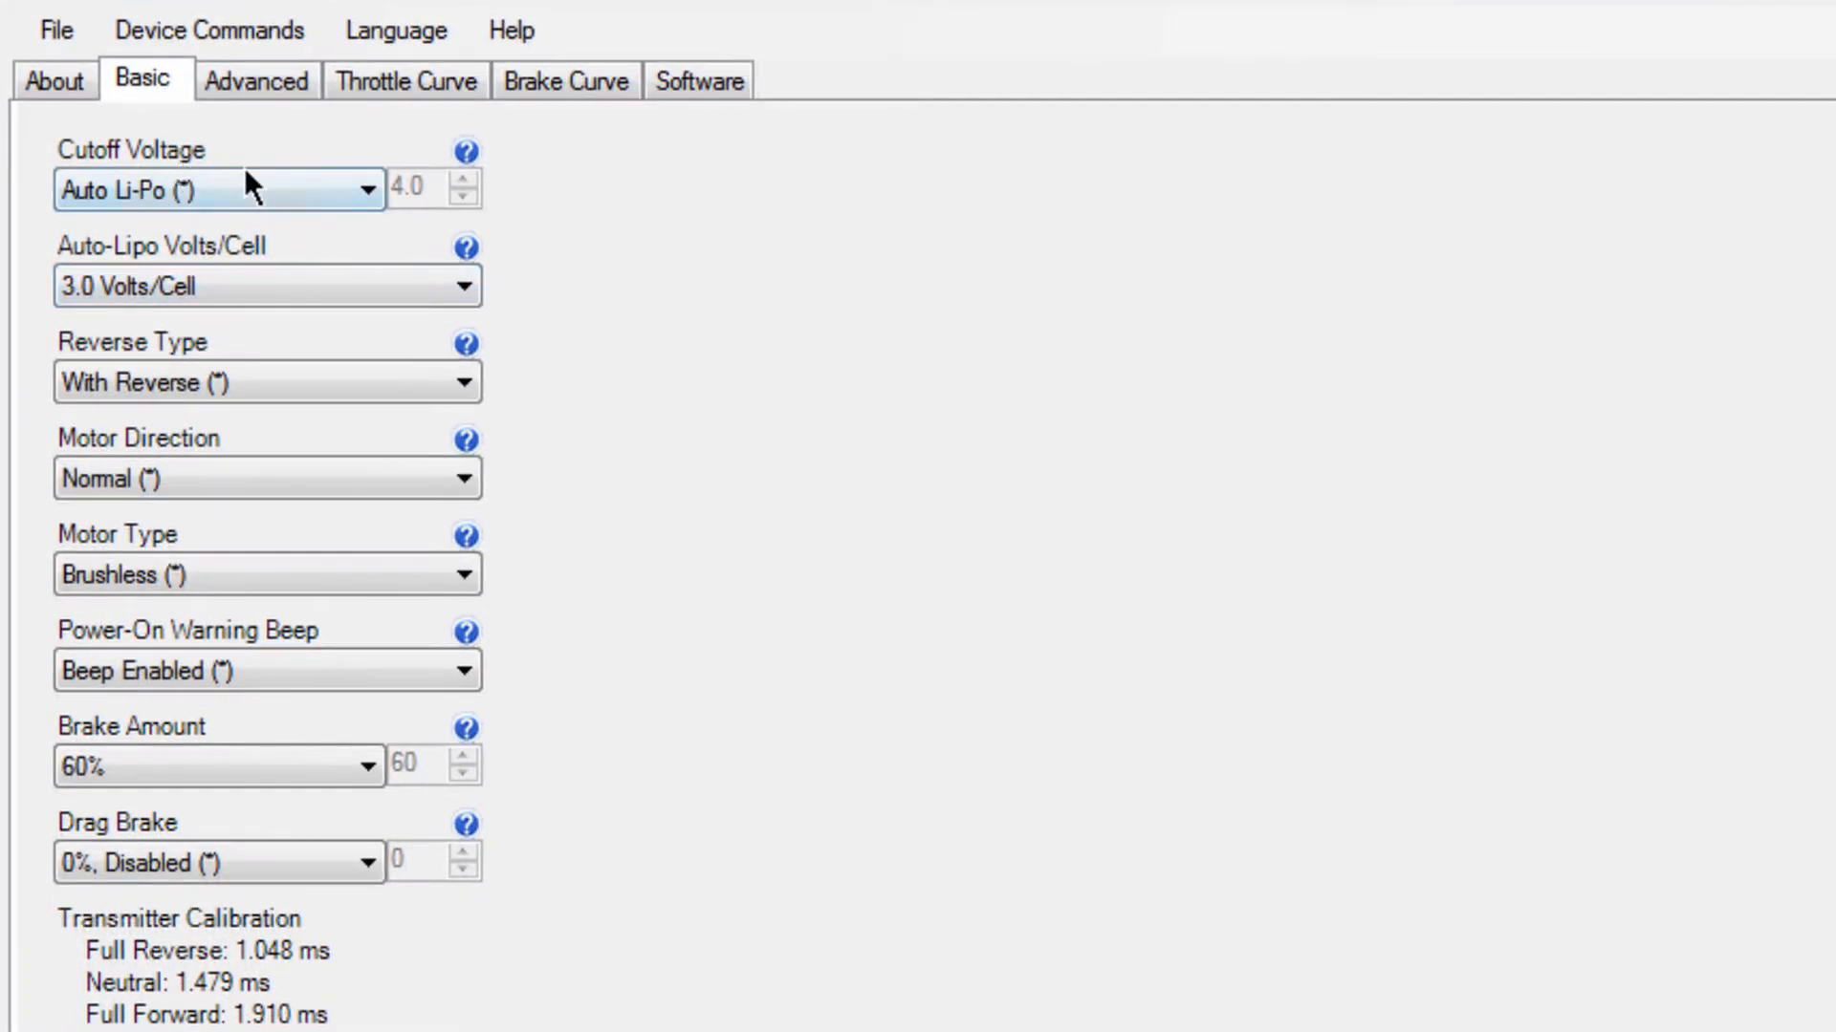
mouse_move(277, 185)
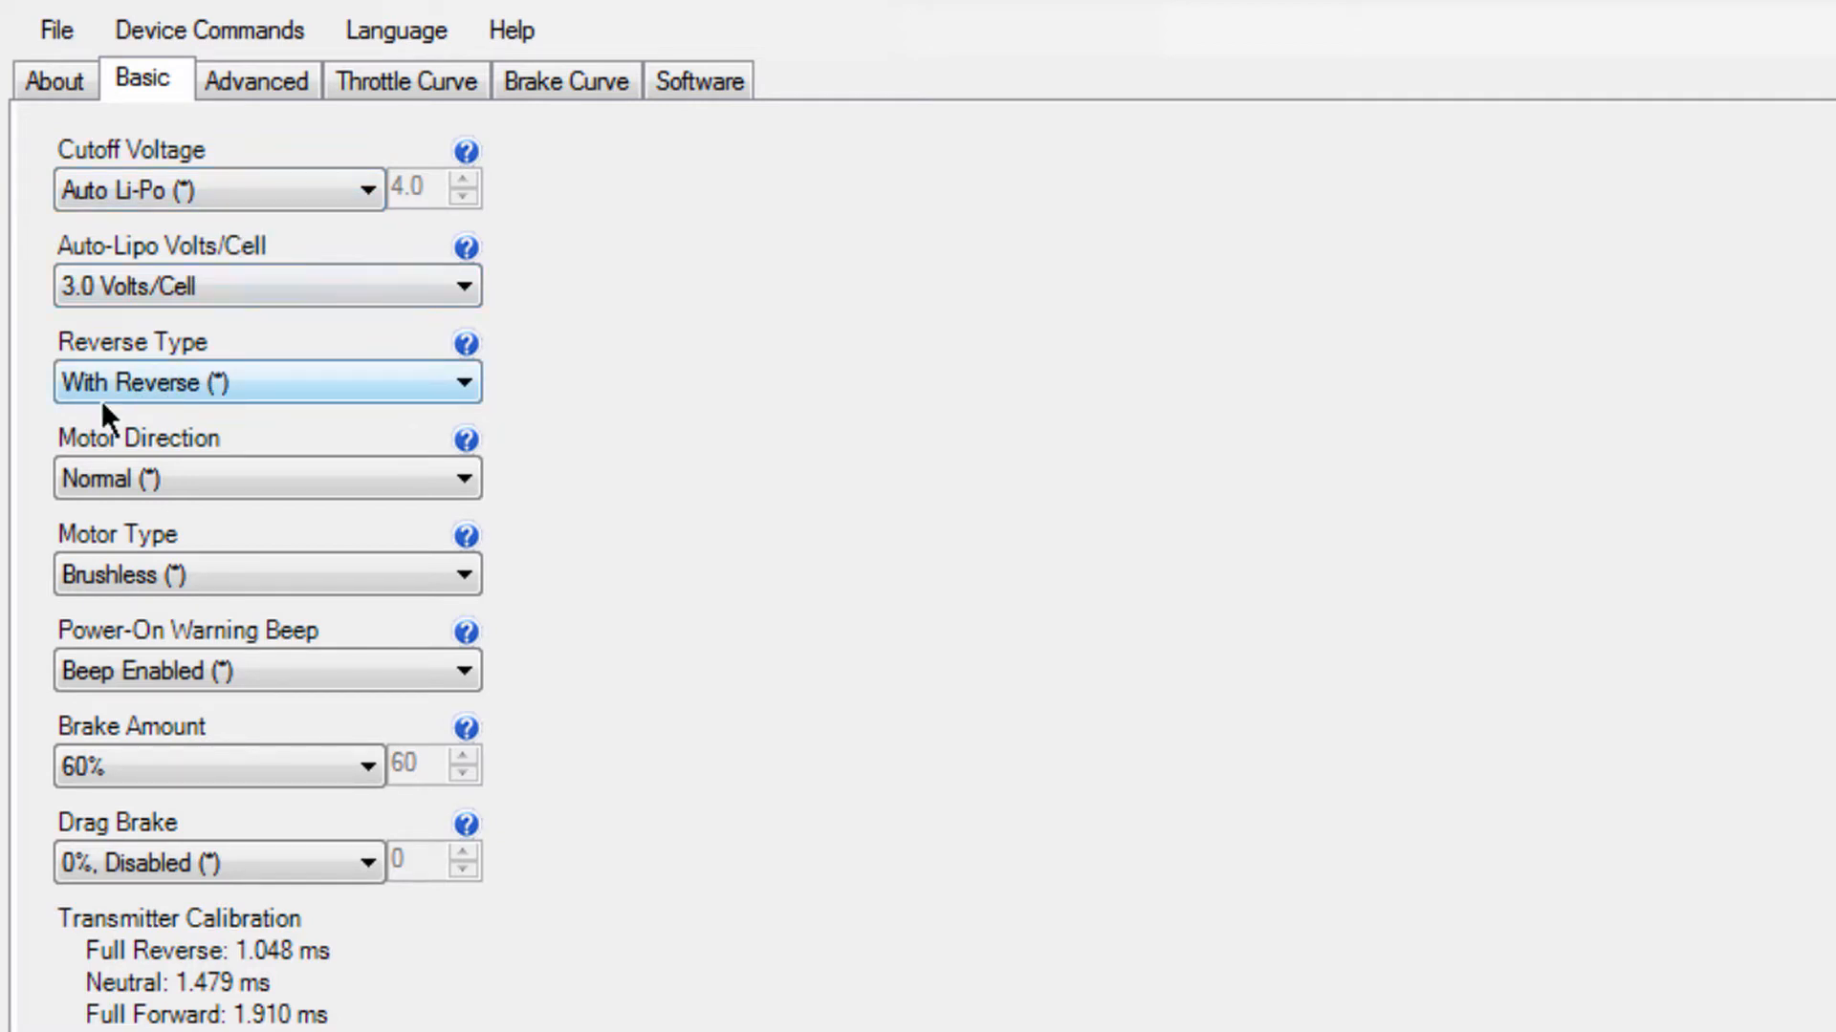
mouse_move(267, 382)
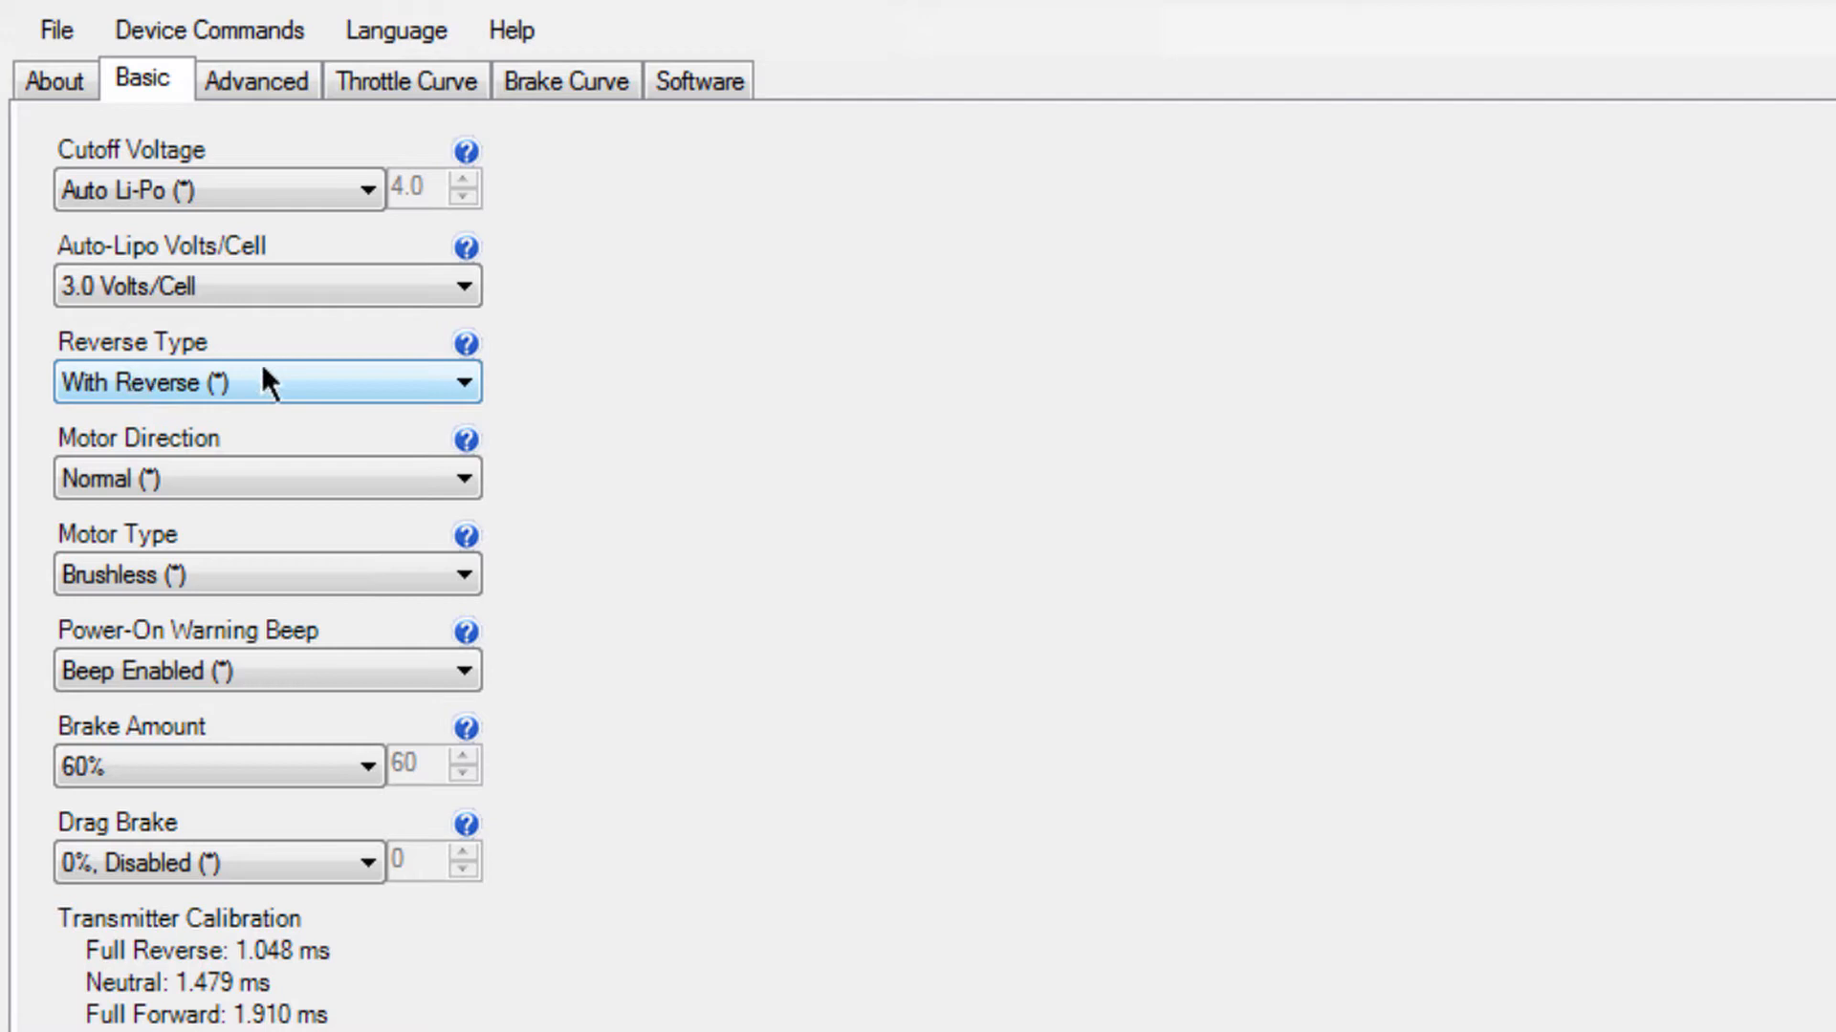
mouse_move(330, 391)
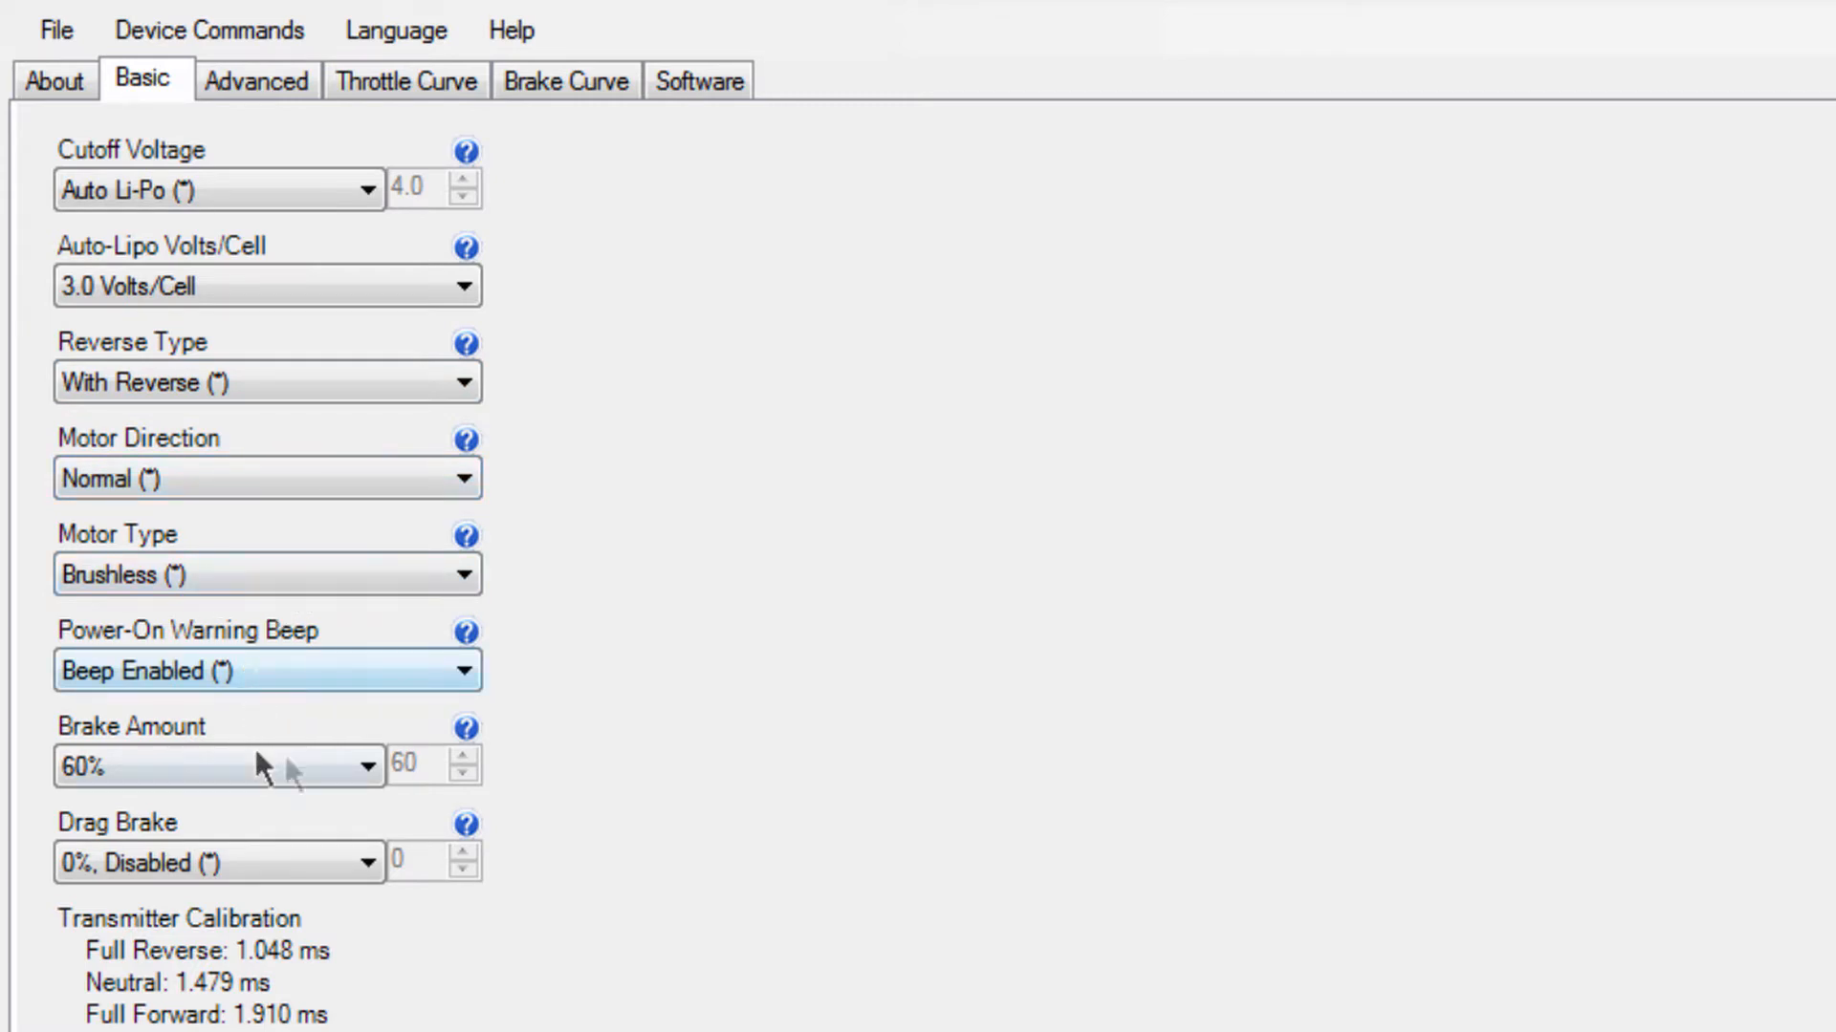
click(222, 765)
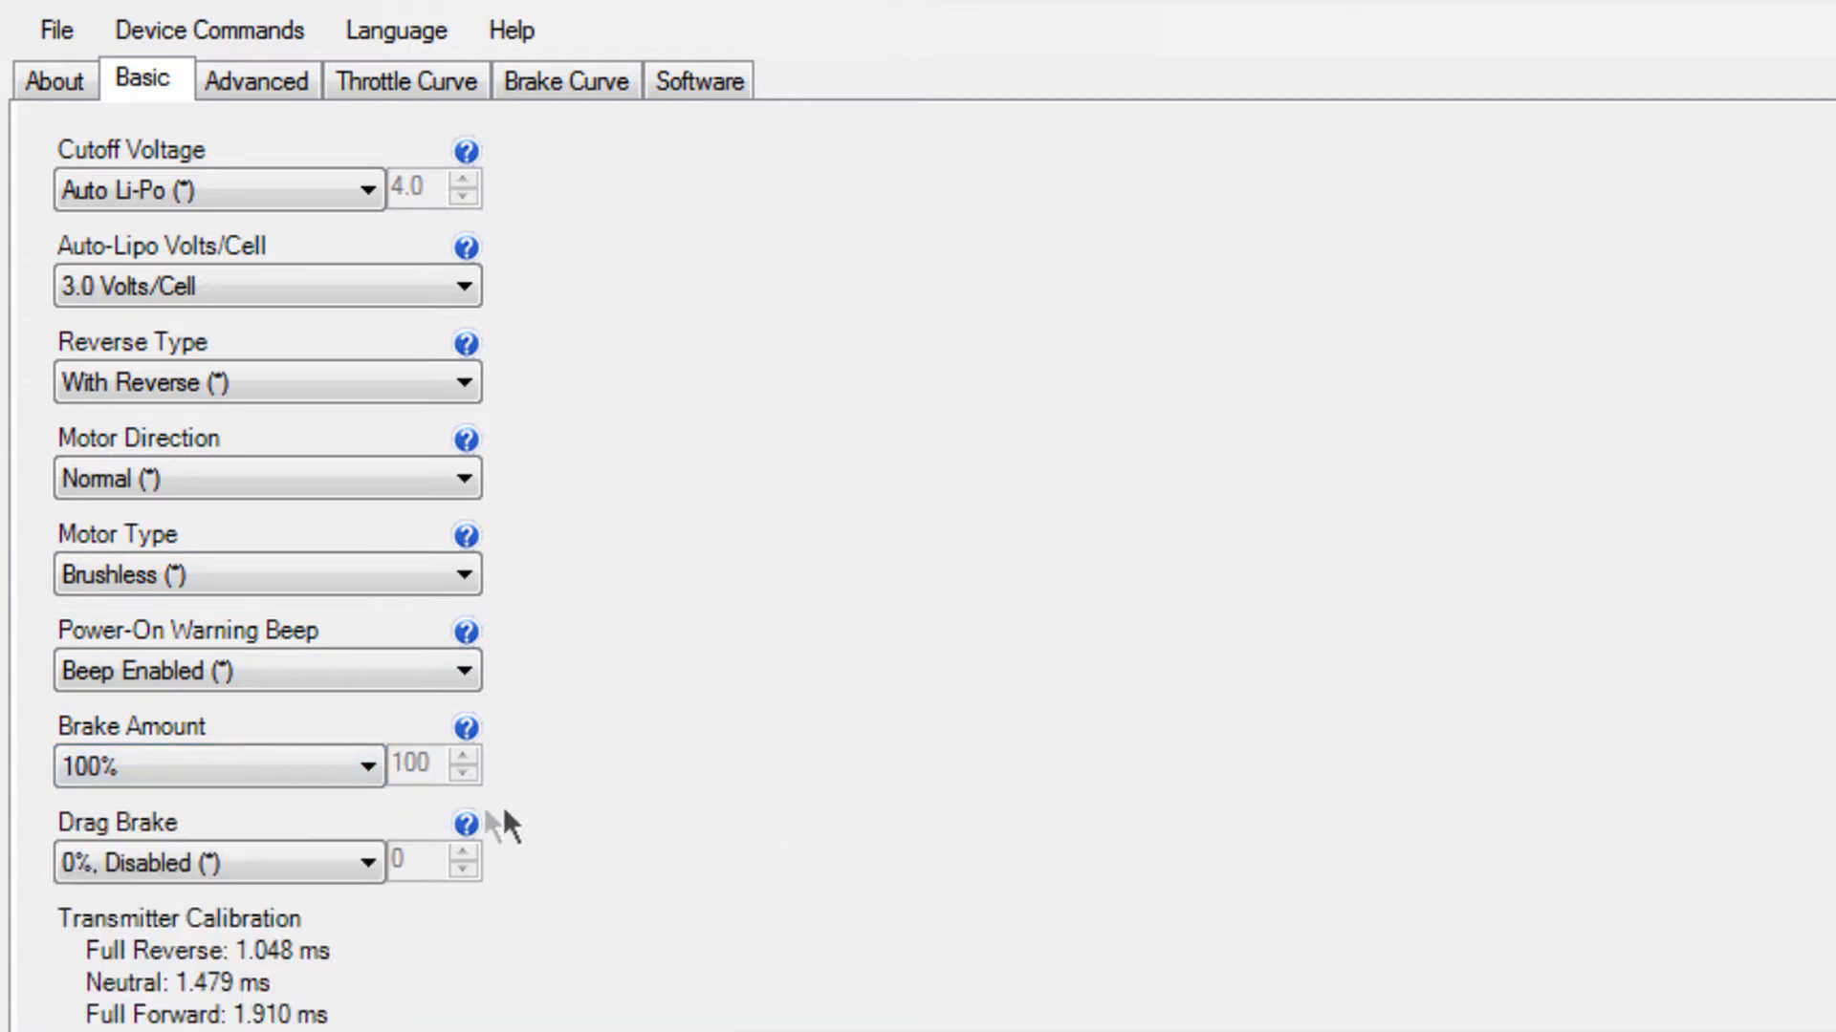
click(255, 79)
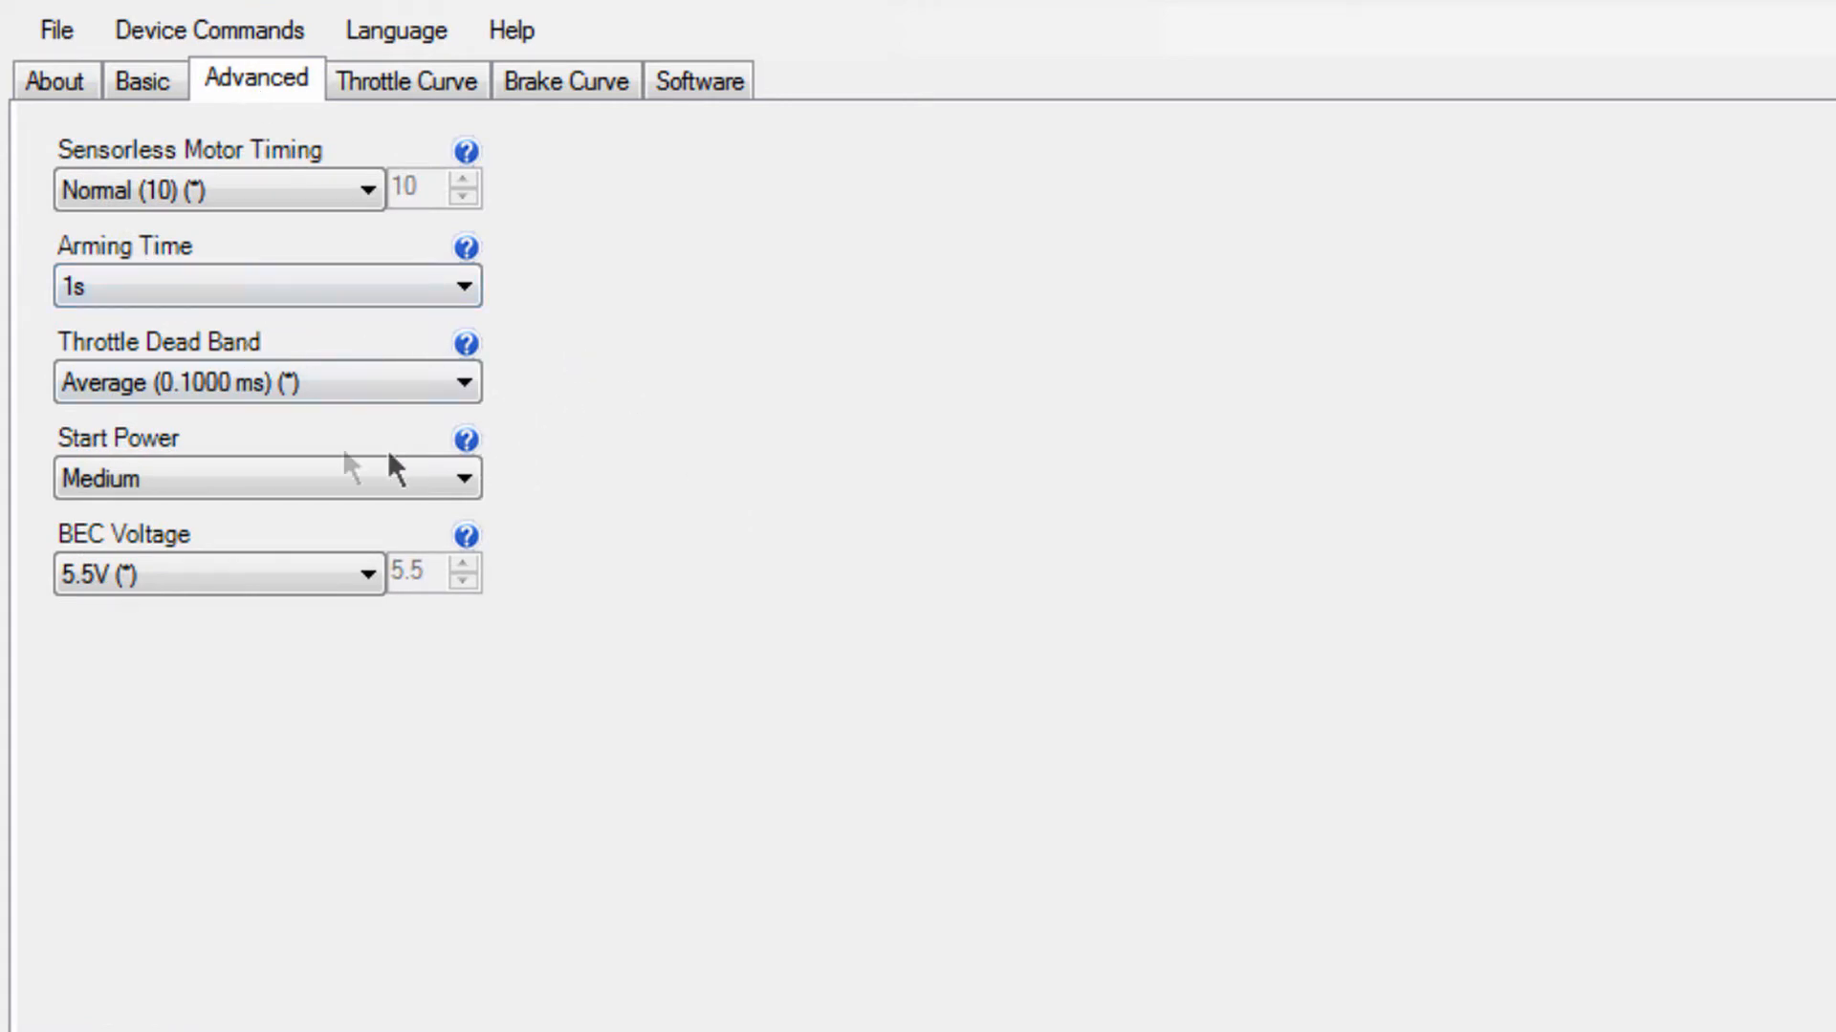
click(234, 478)
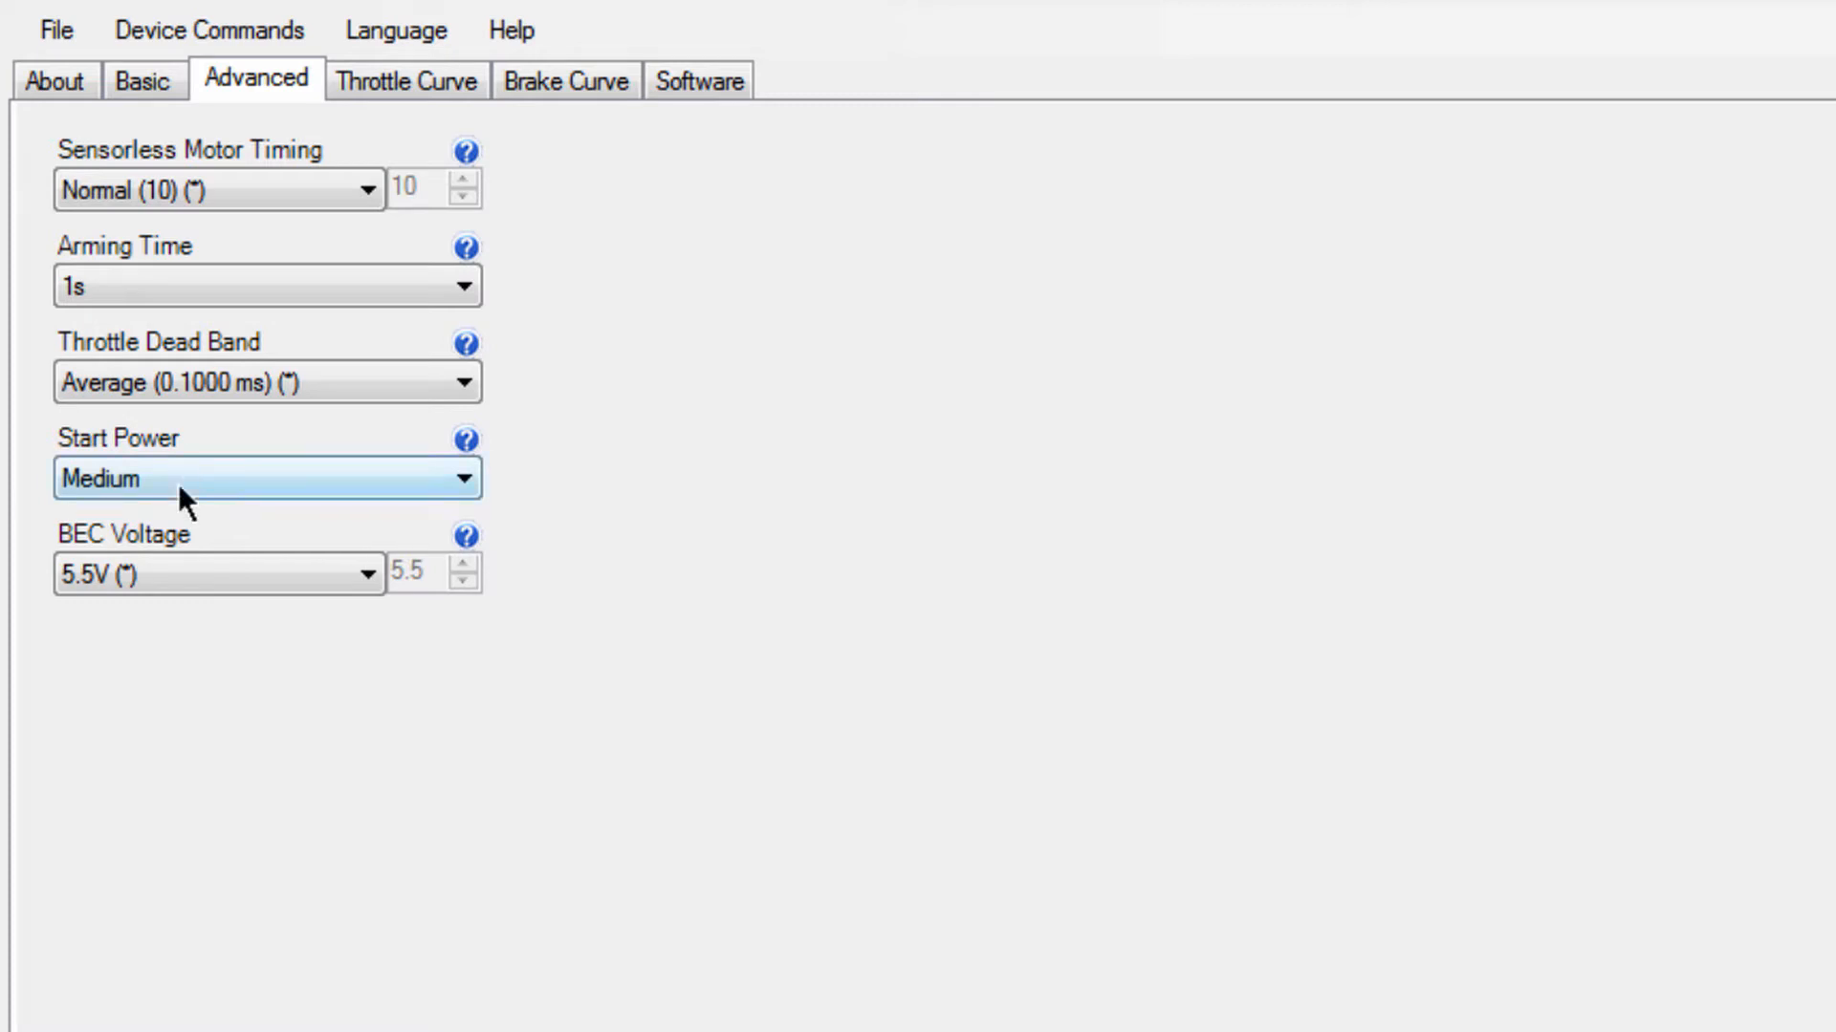
click(464, 439)
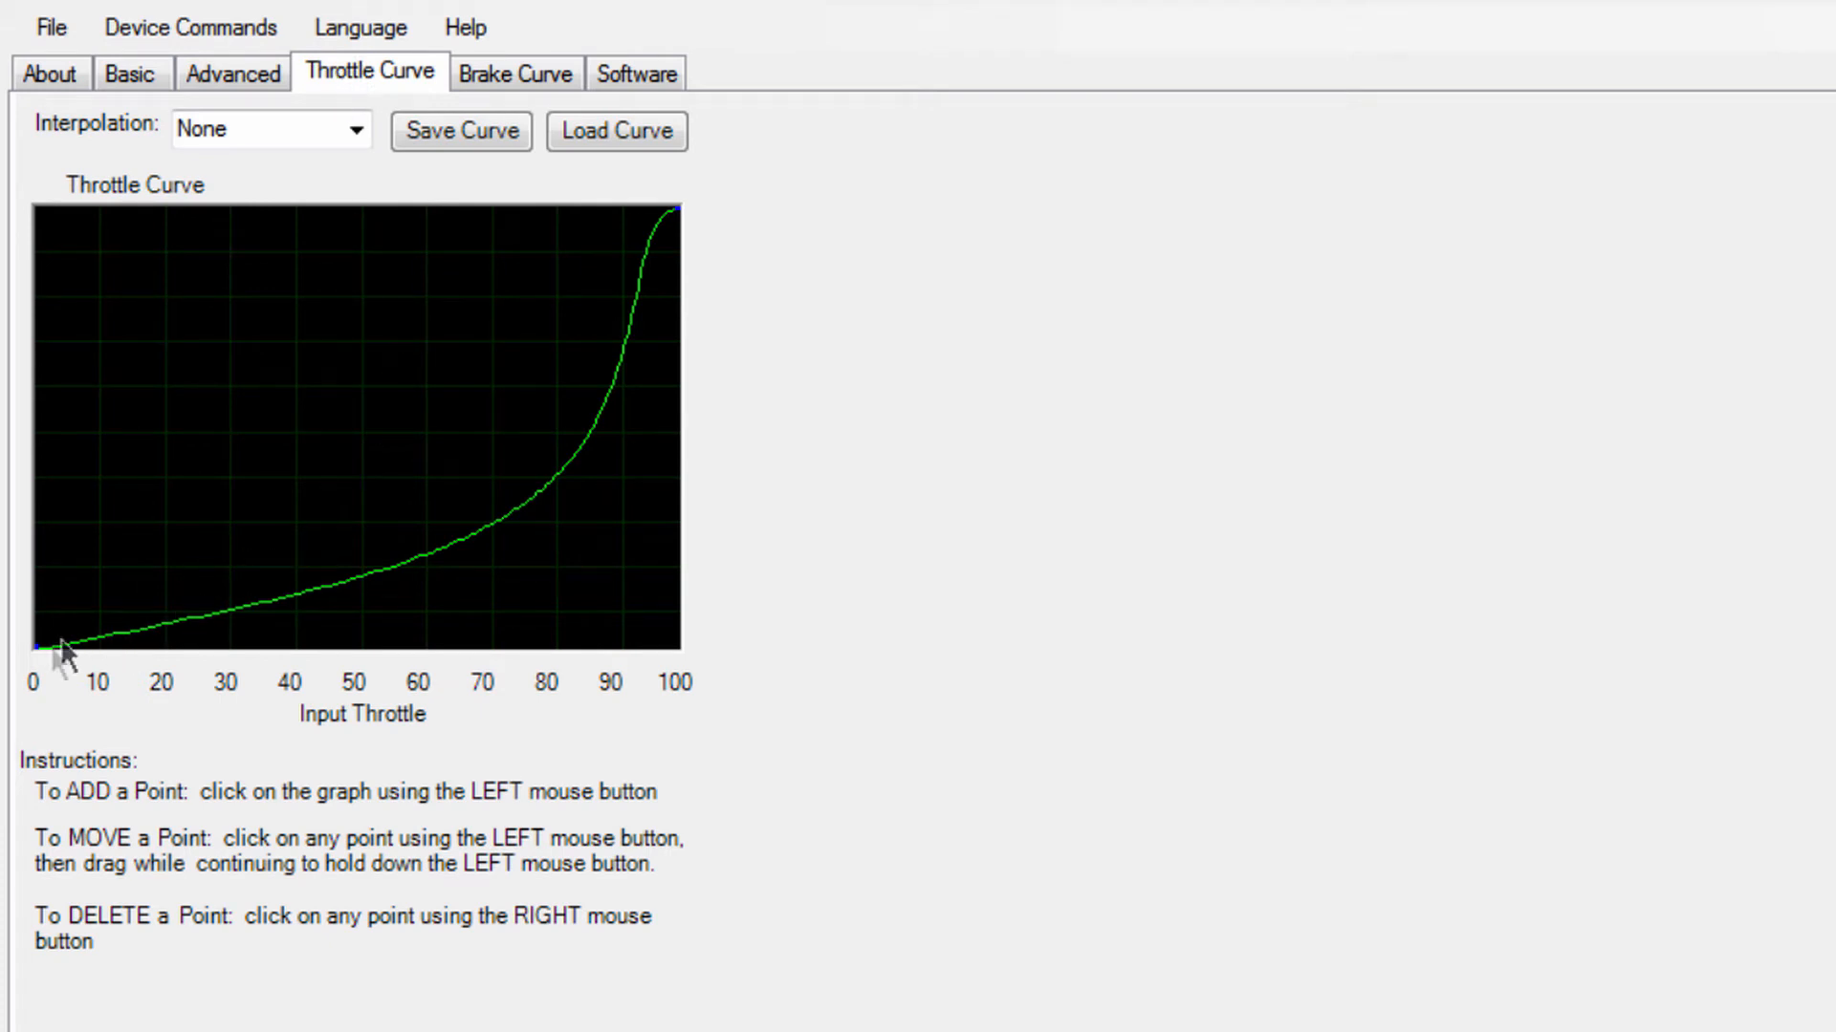
mouse_move(187, 555)
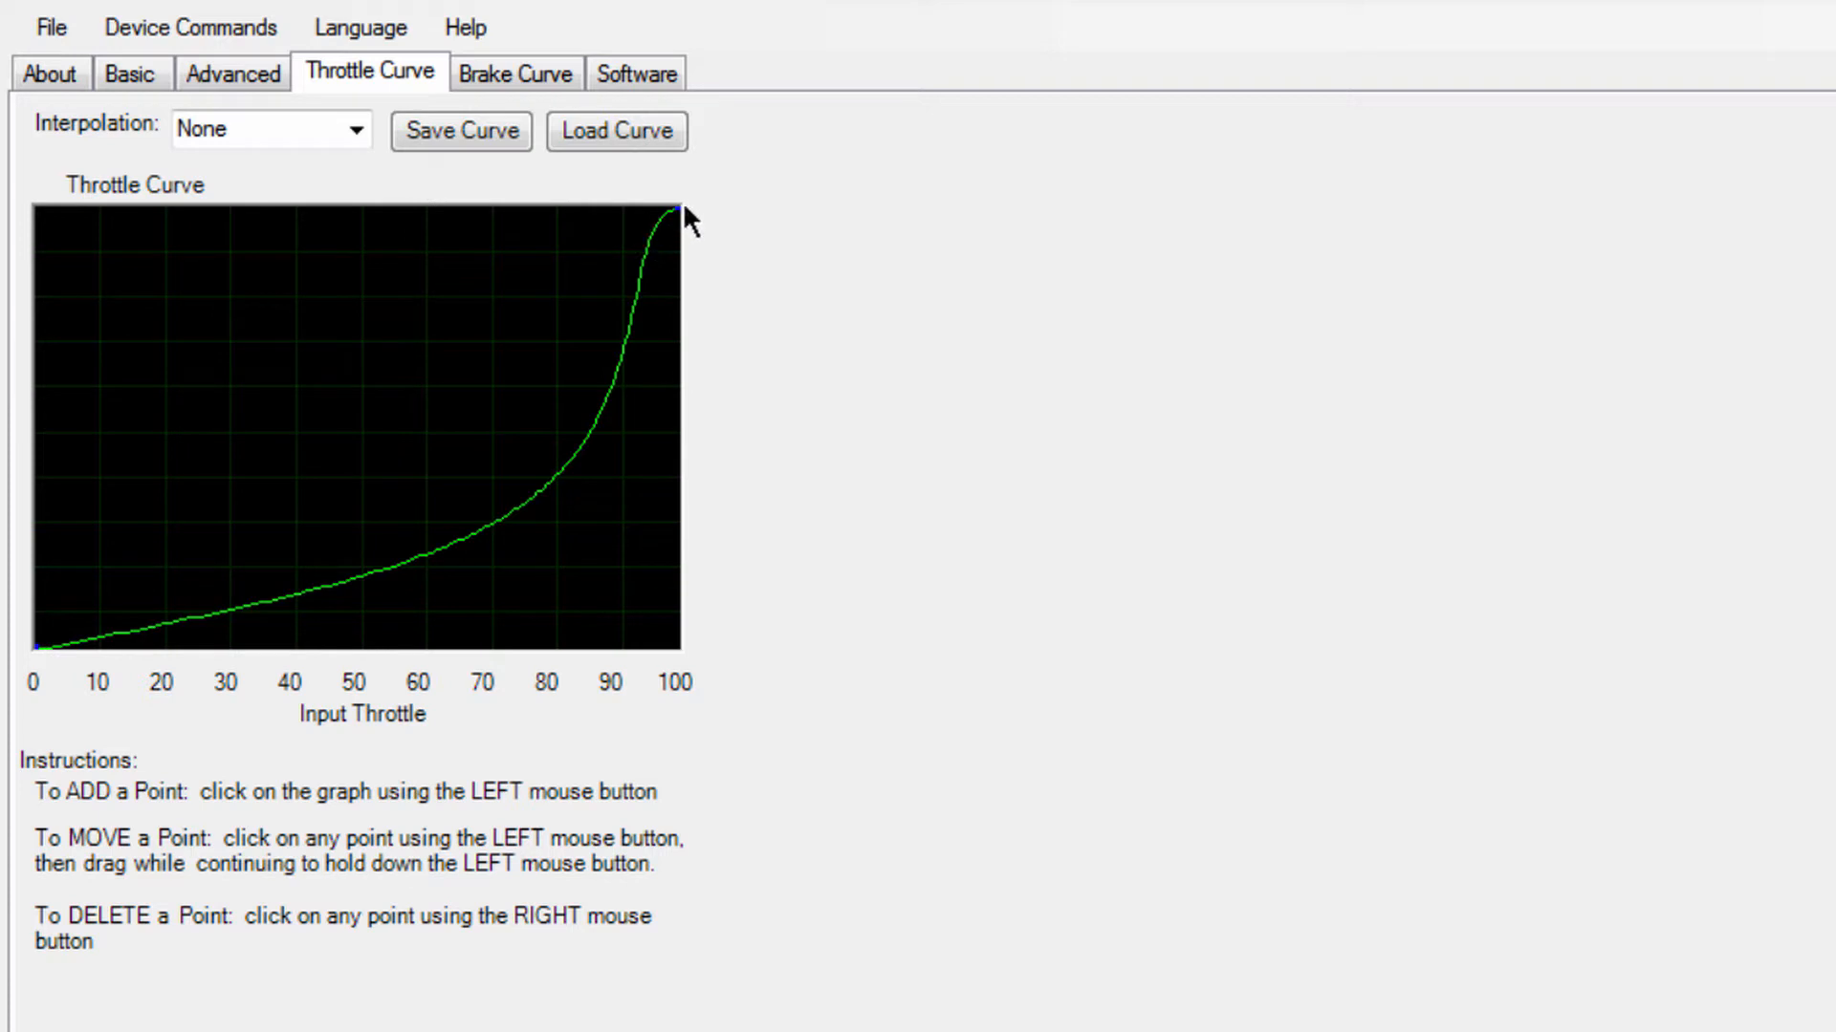
mouse_move(156, 568)
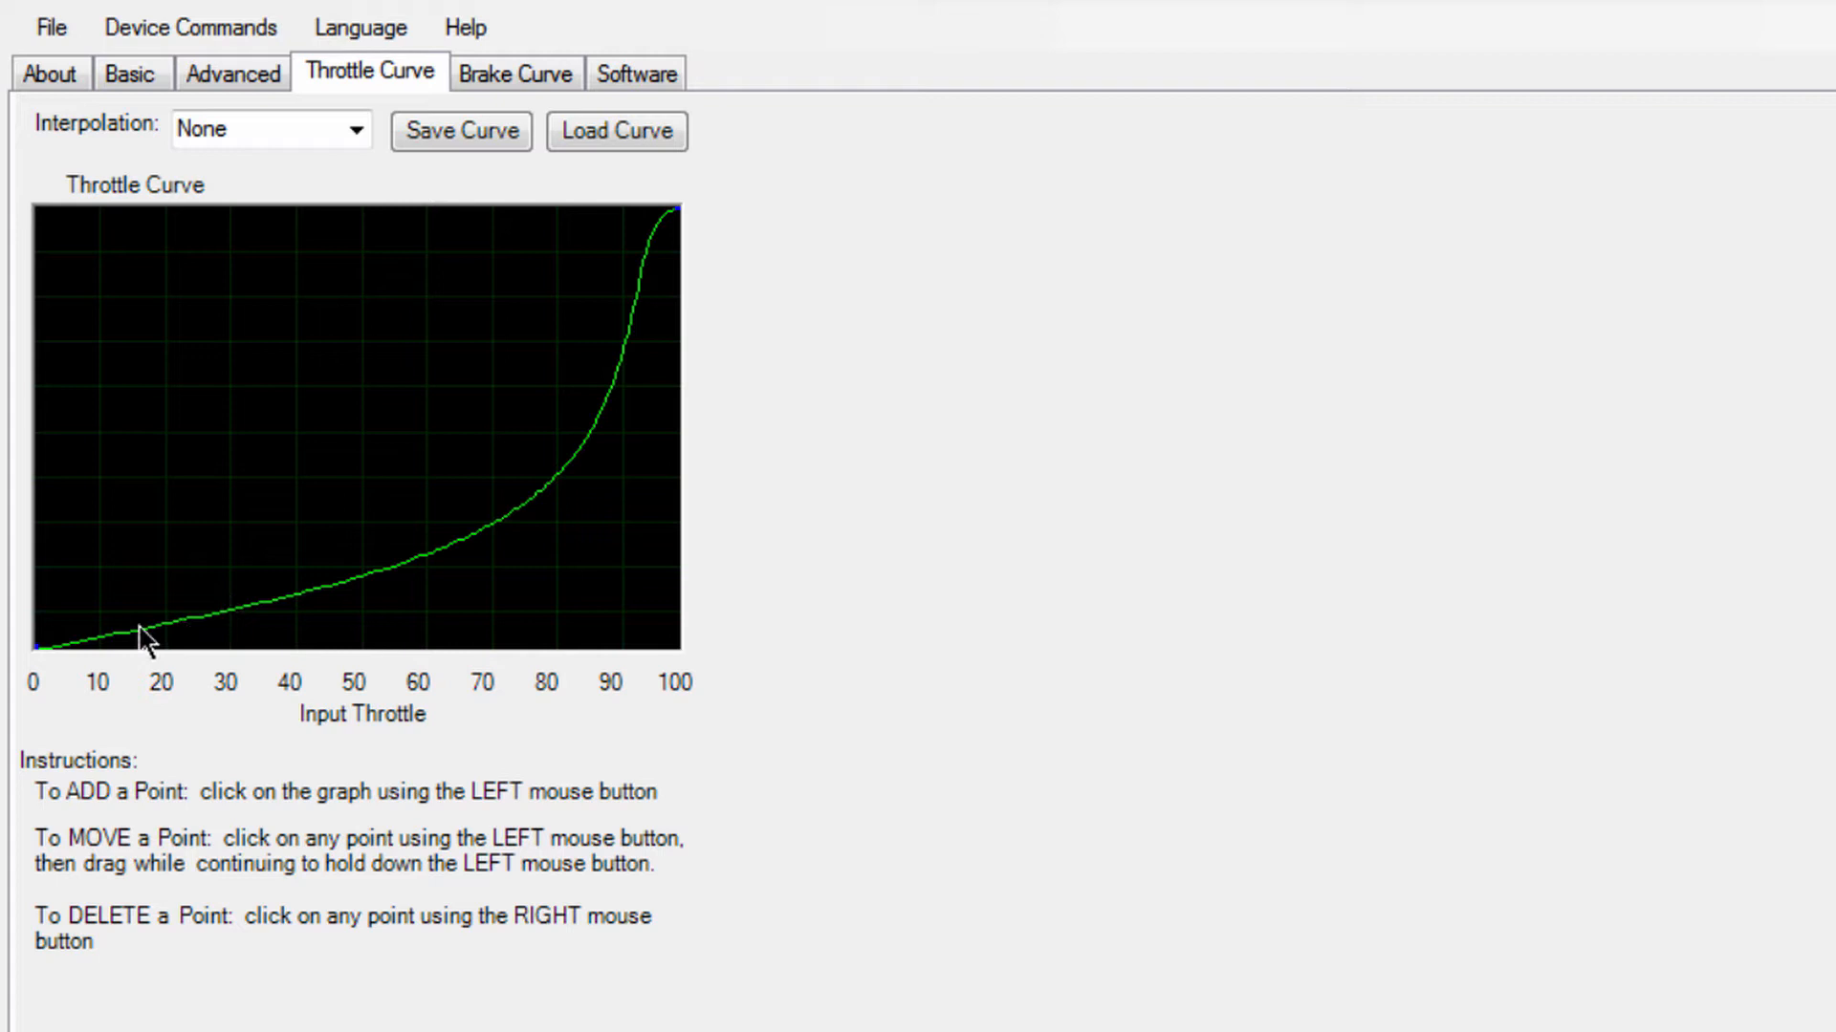
mouse_move(111, 684)
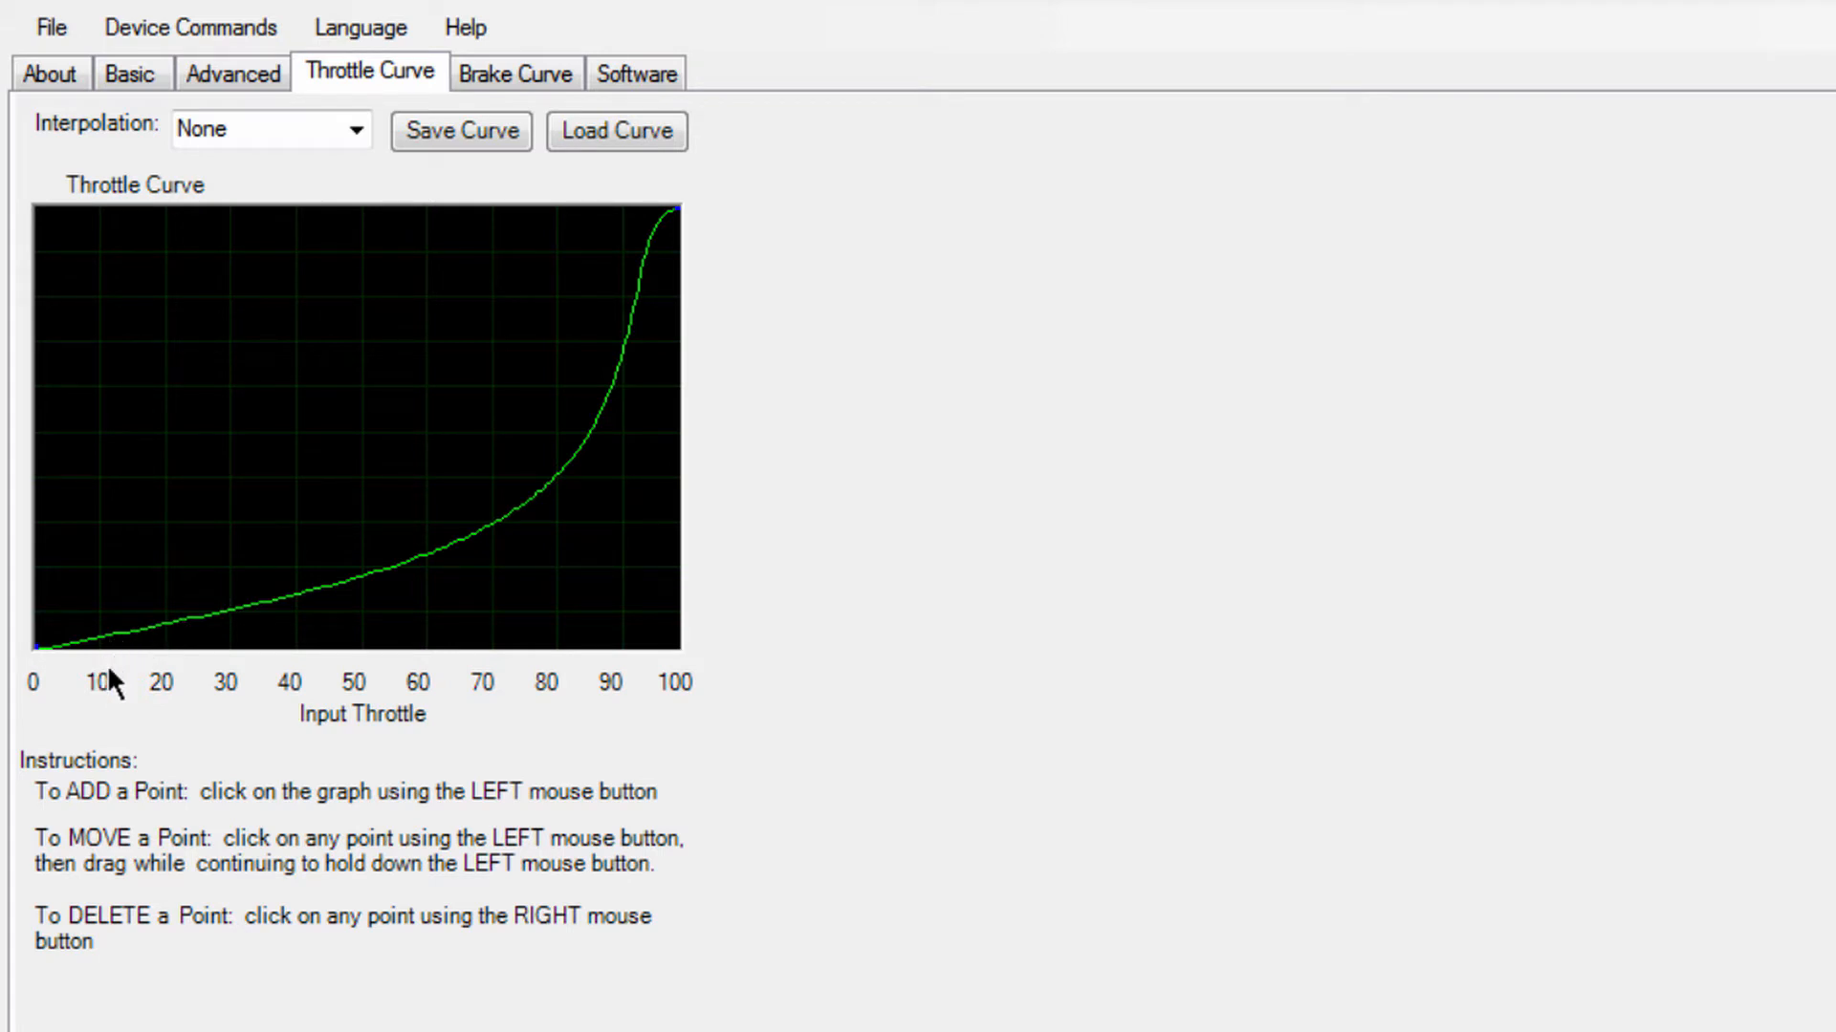
mouse_move(578, 693)
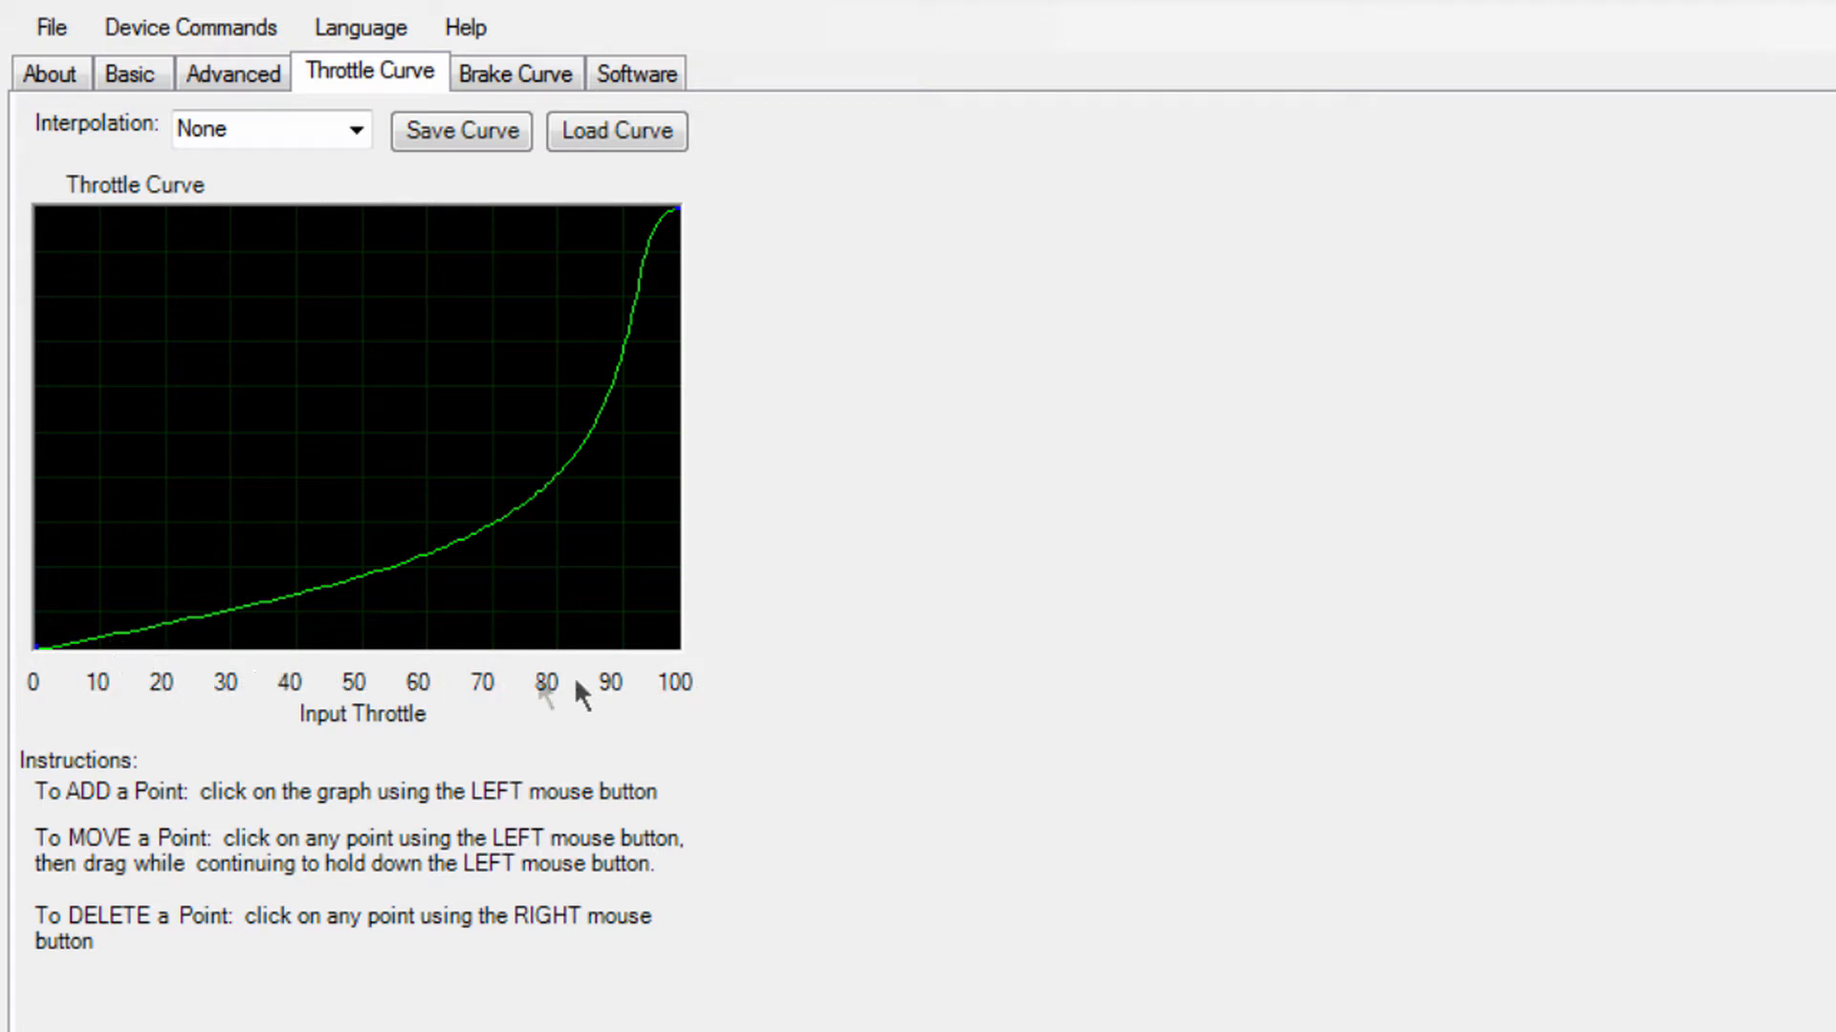
mouse_move(292, 609)
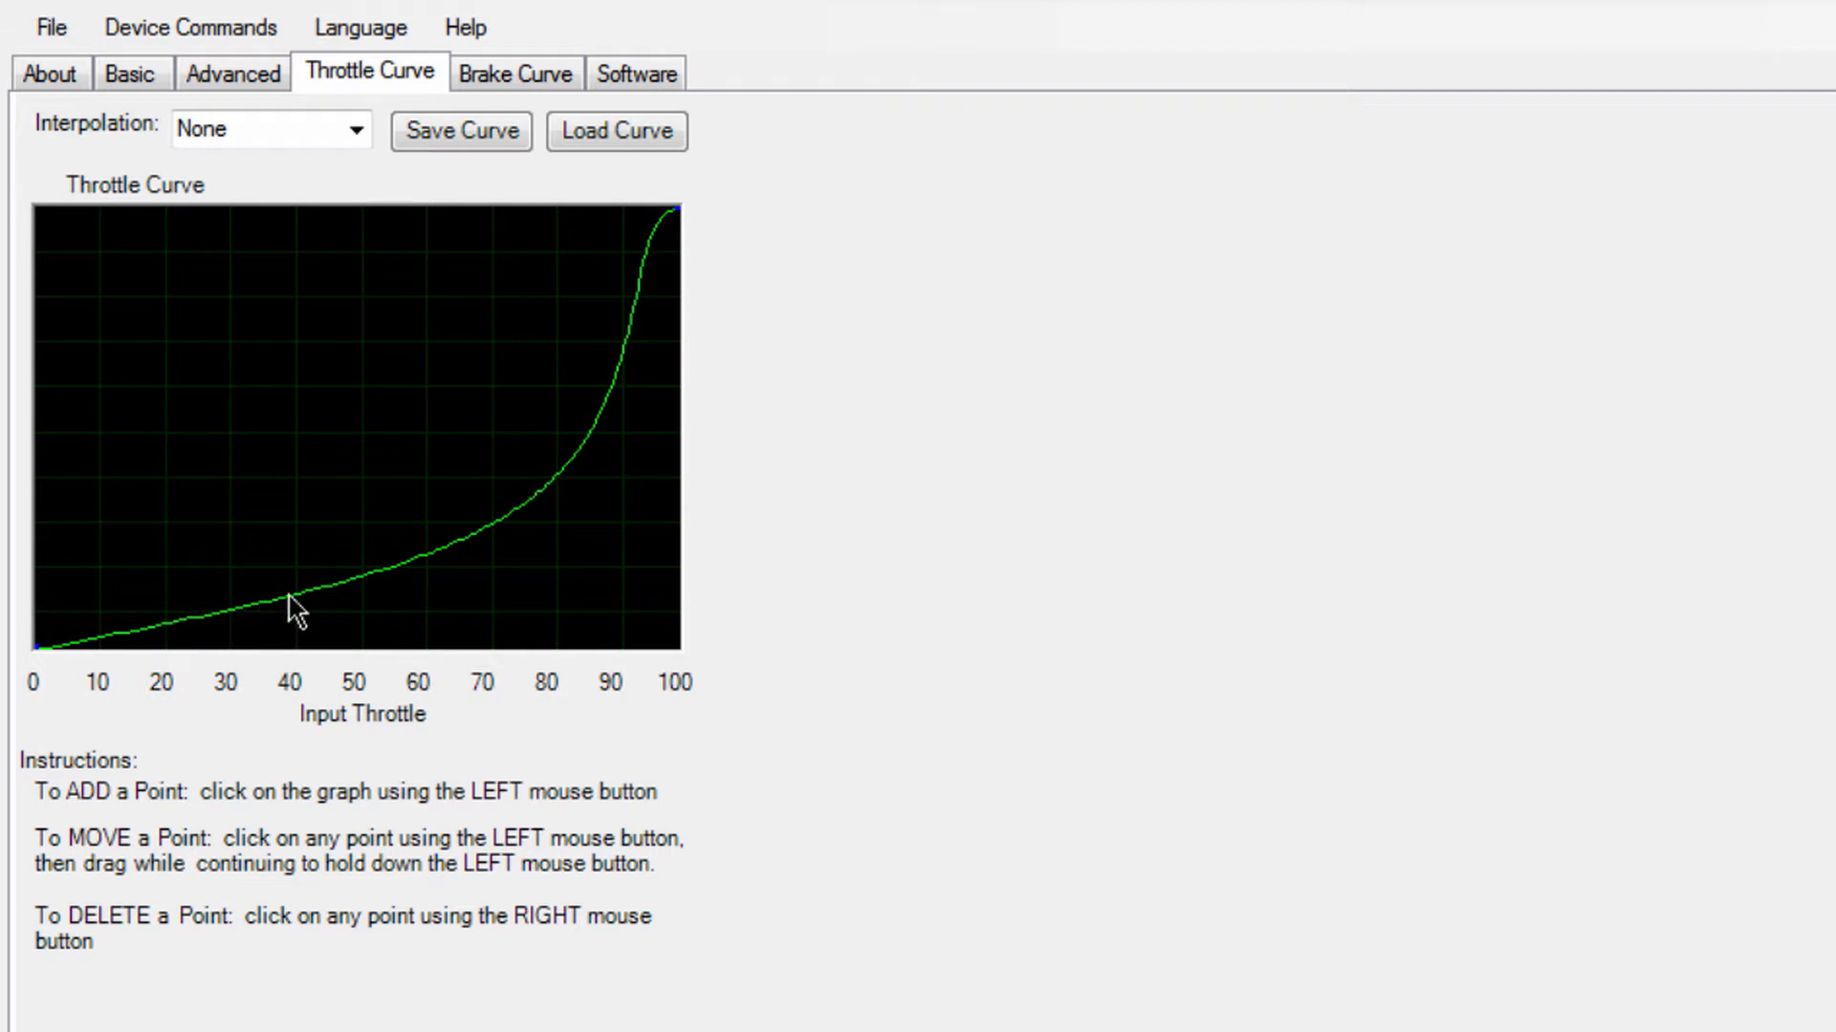
mouse_move(526, 516)
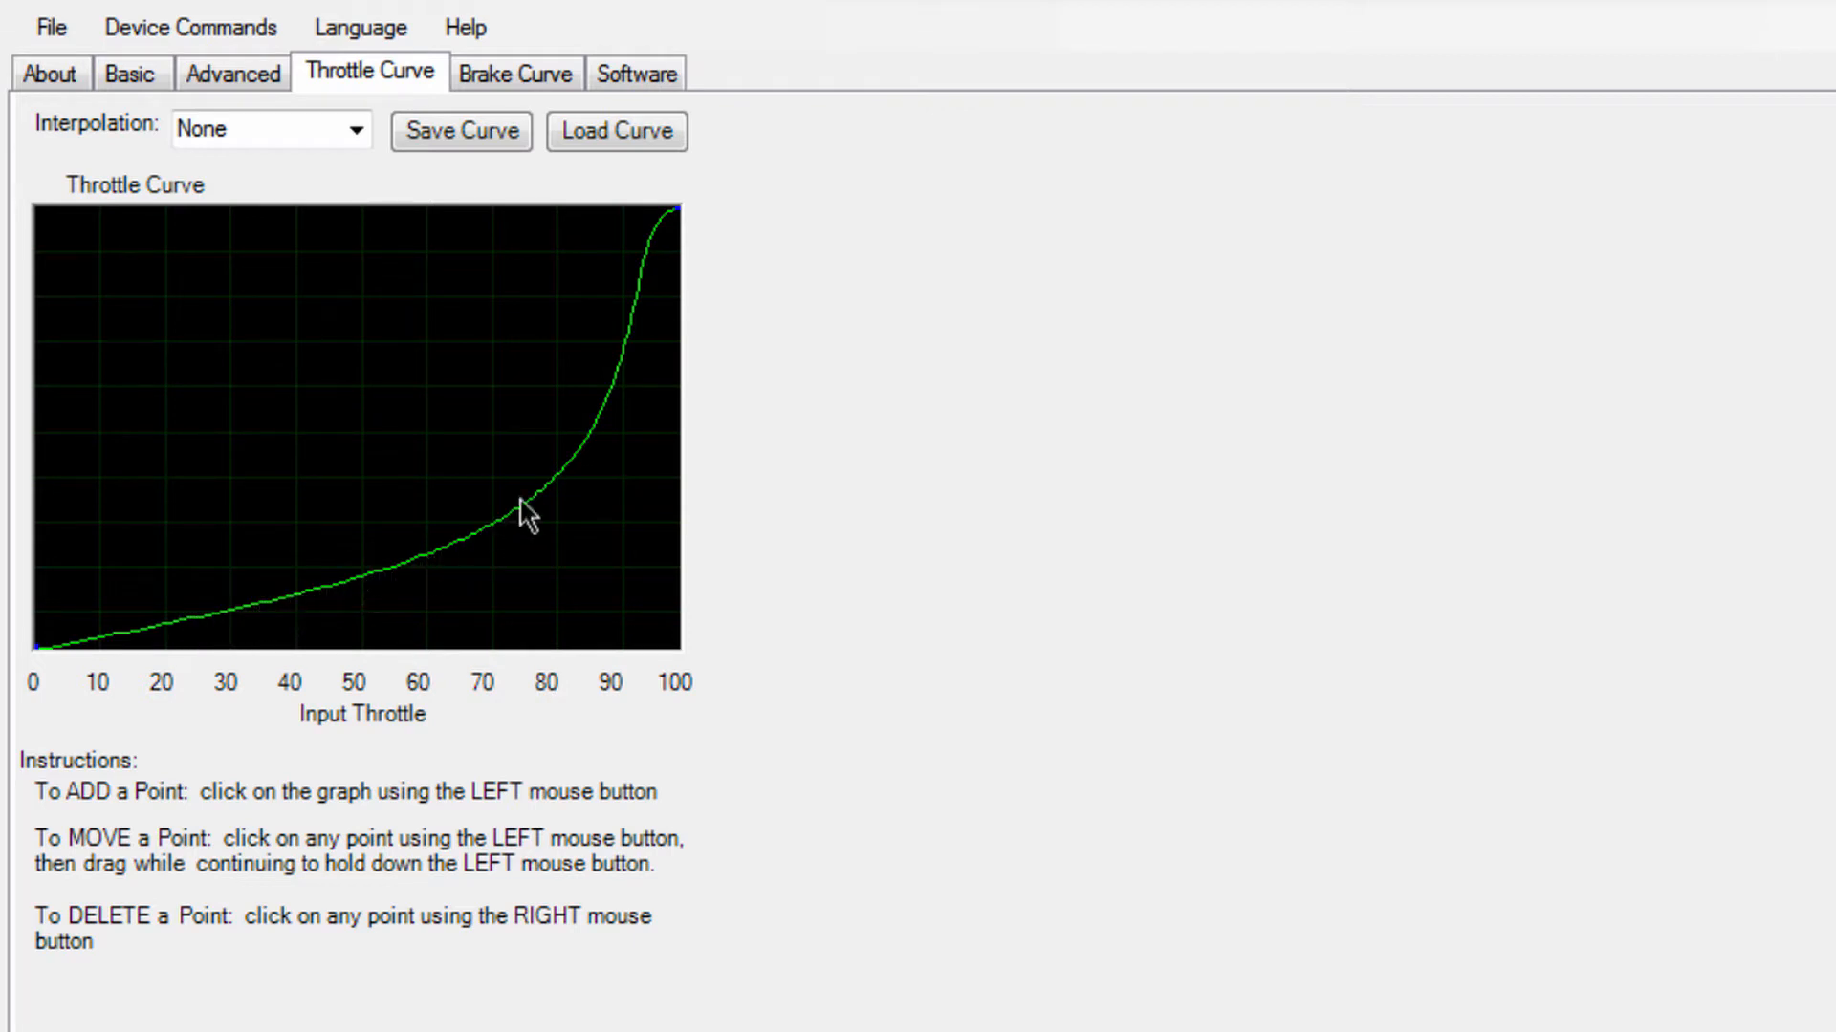
mouse_move(575, 474)
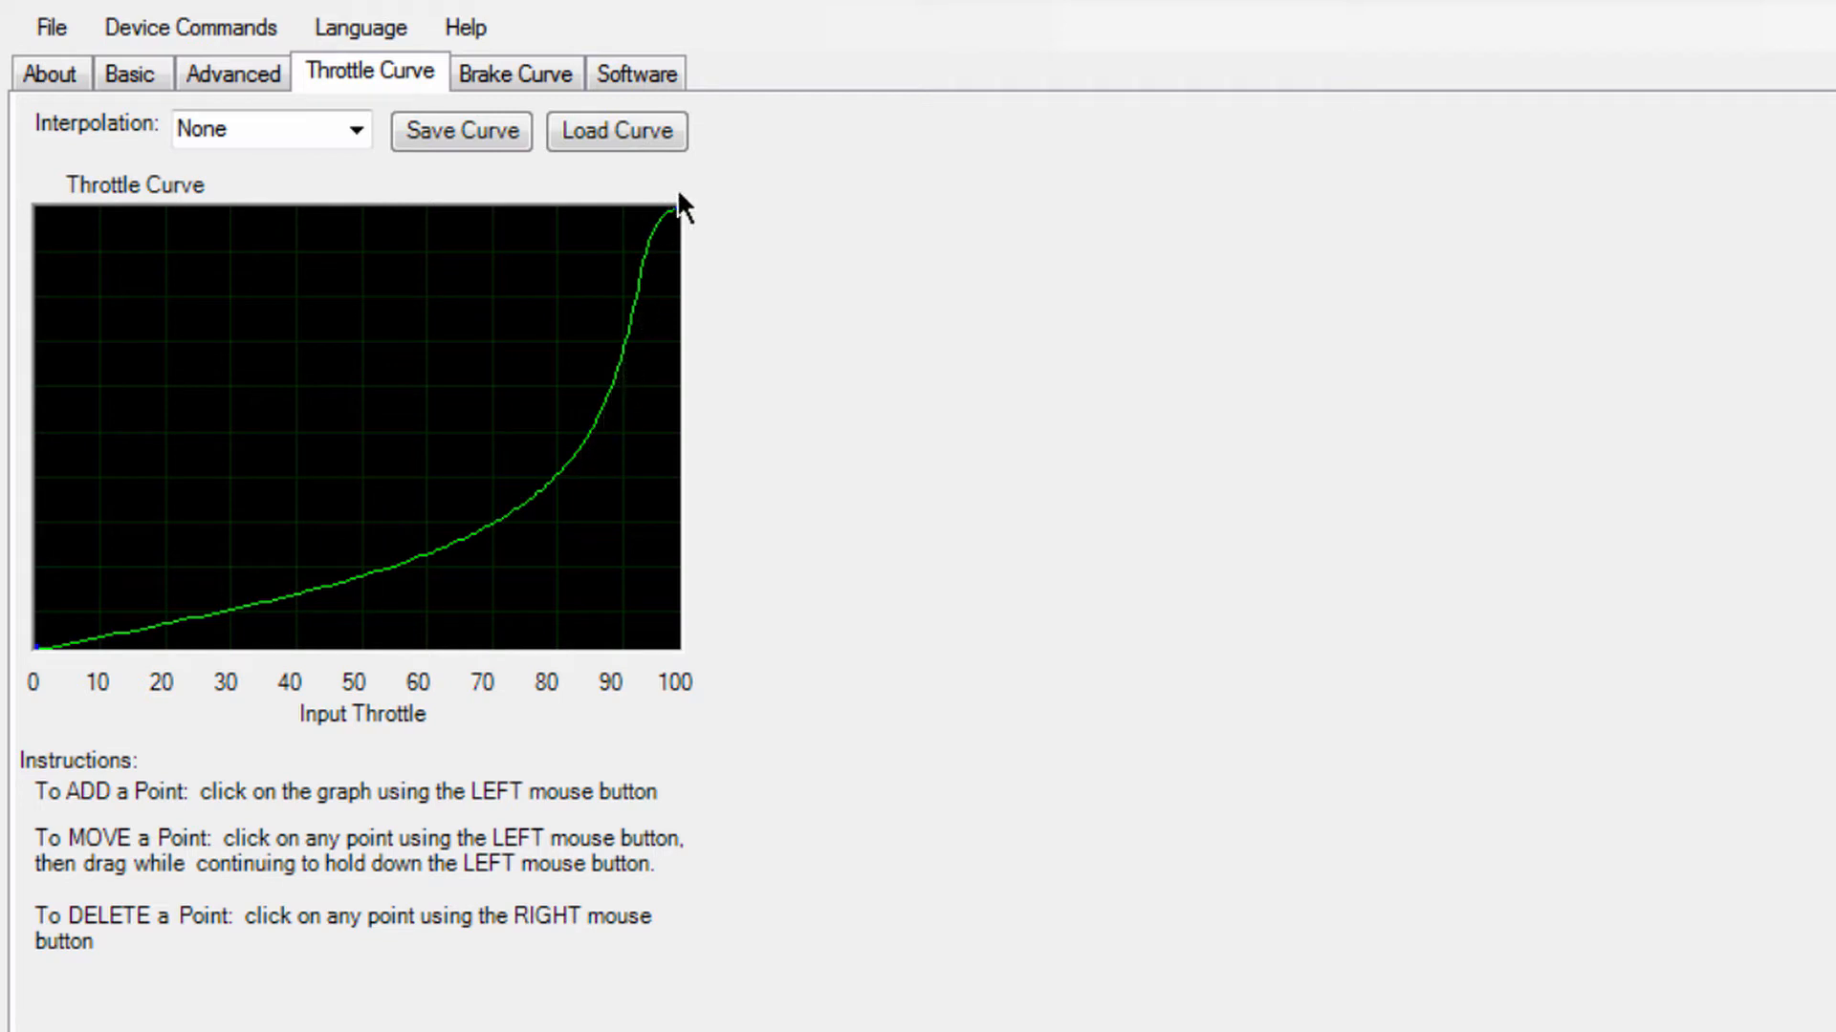
mouse_move(325, 538)
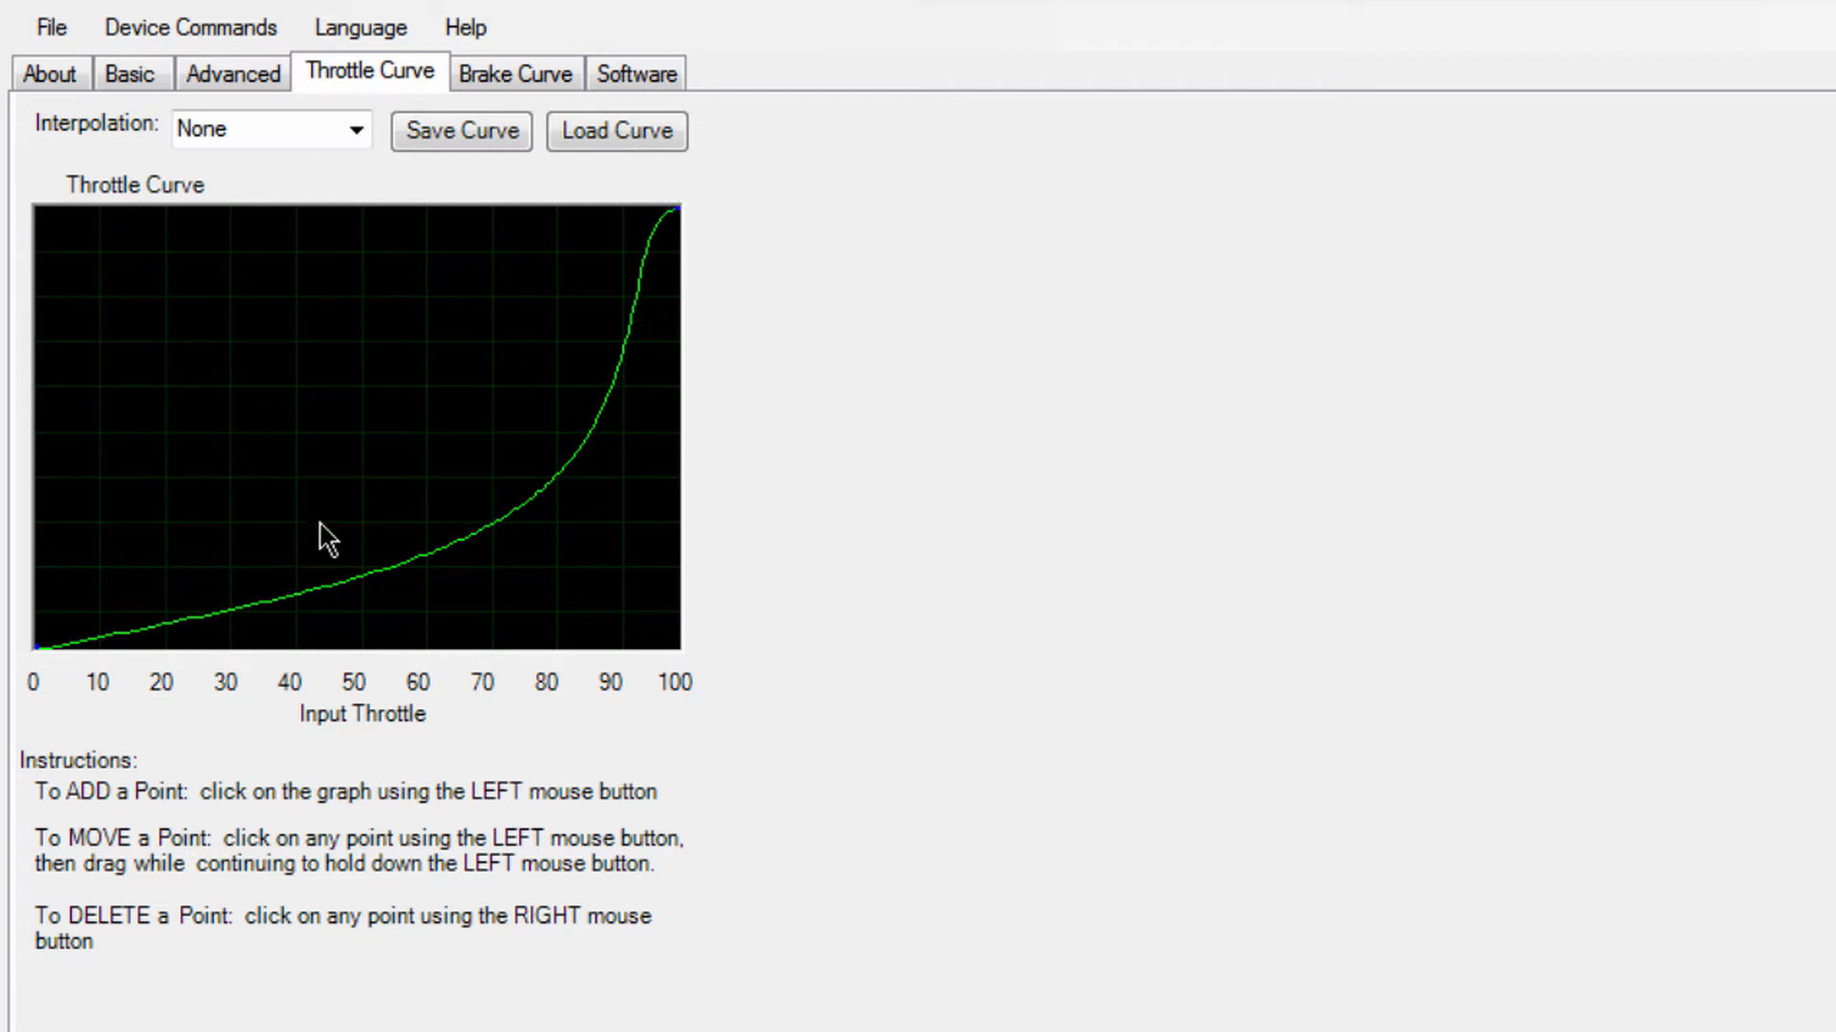
mouse_move(129, 726)
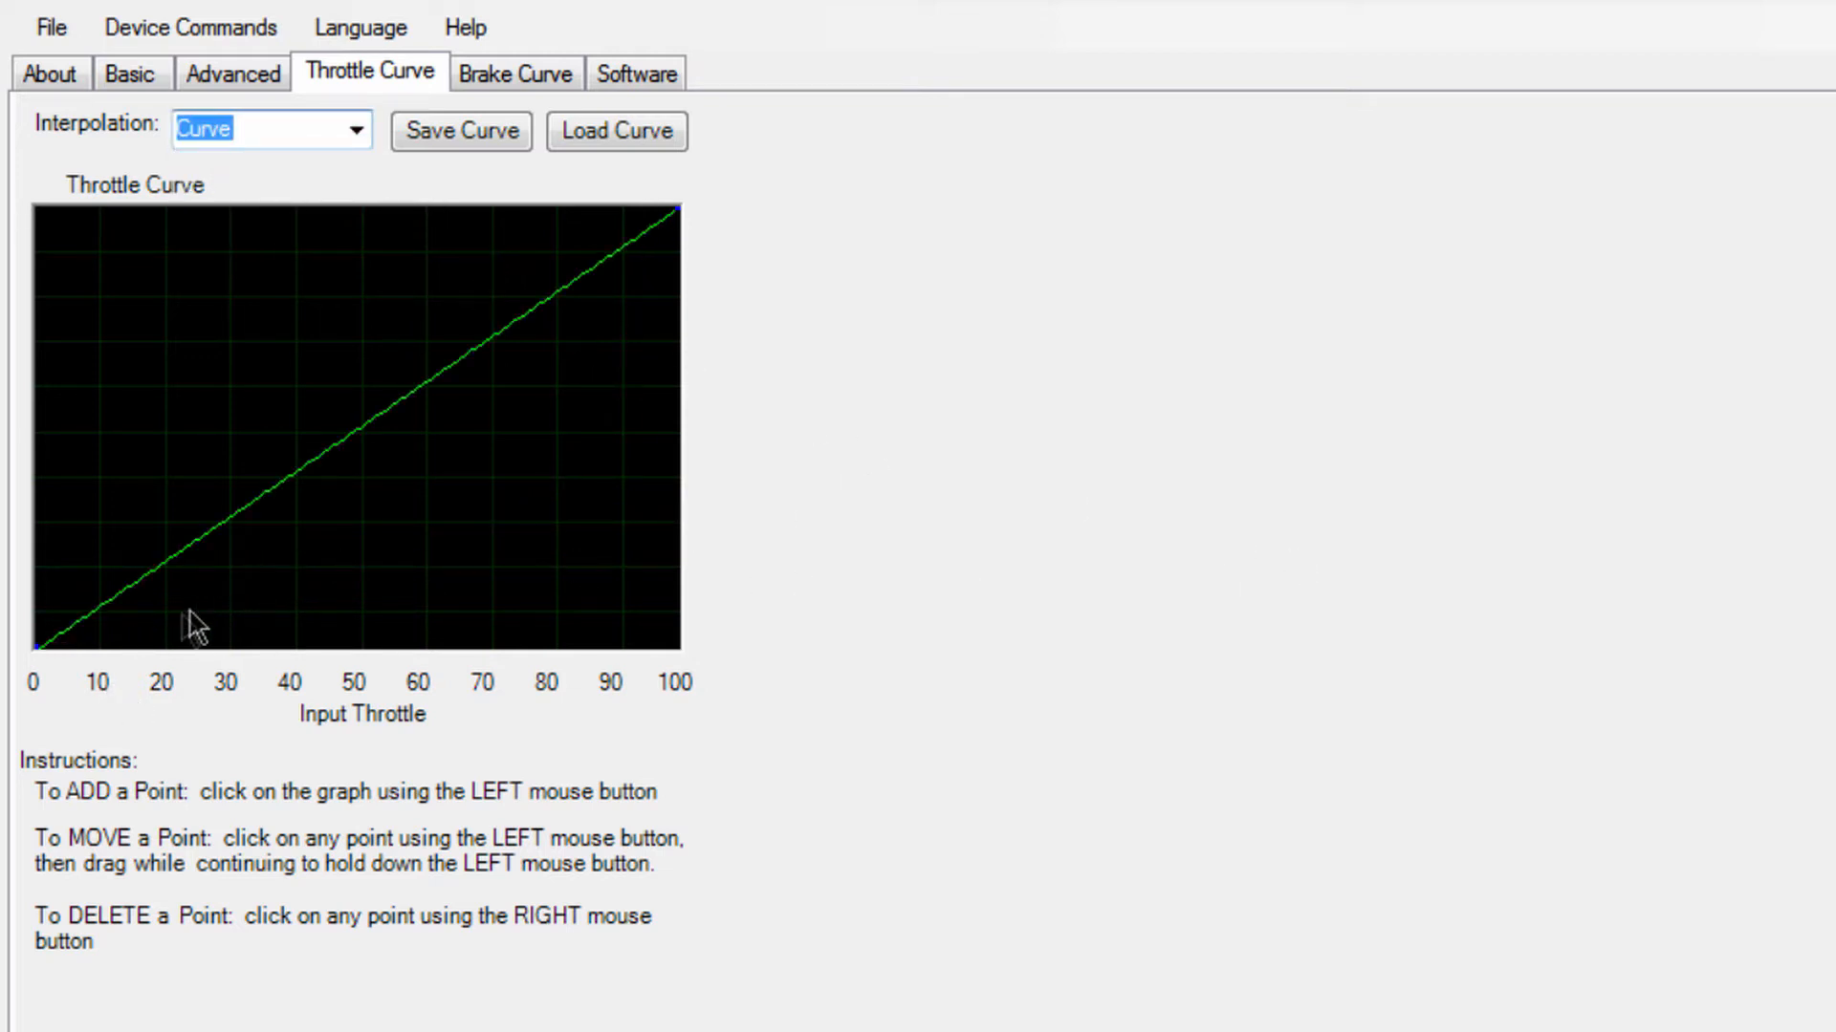
mouse_move(363, 480)
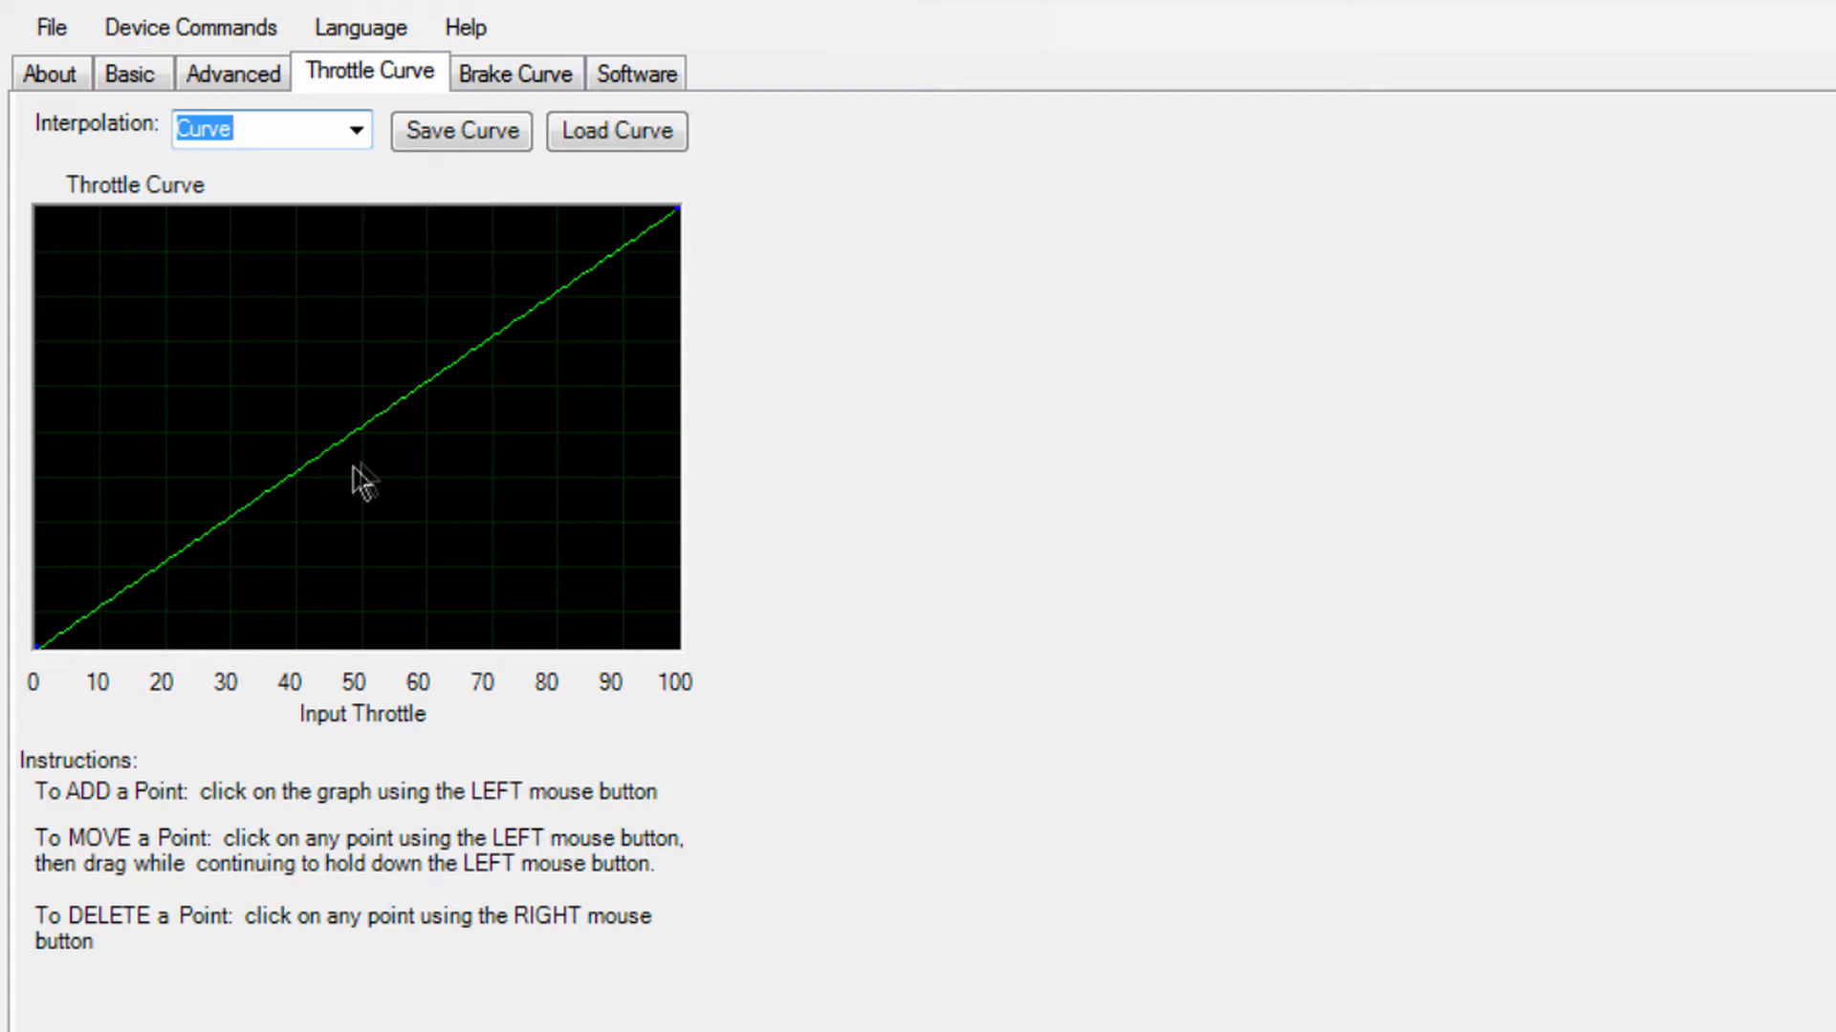
mouse_move(450, 361)
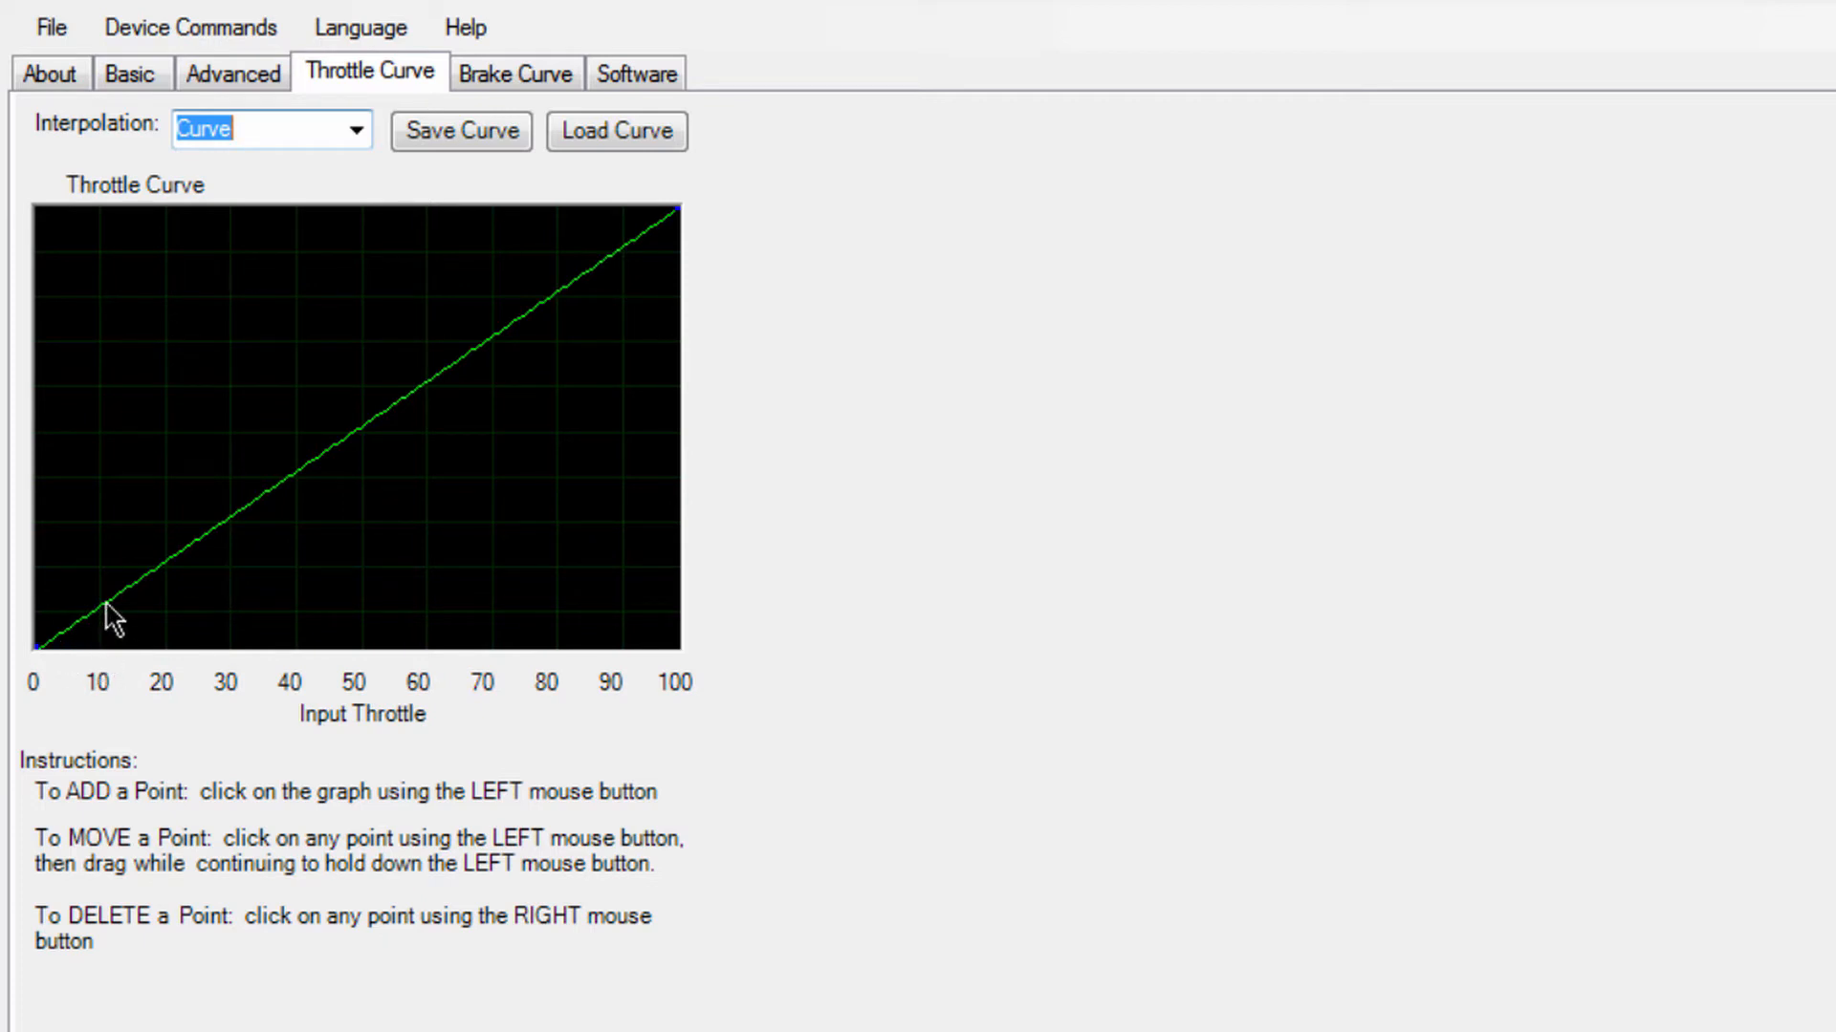
mouse_move(210, 589)
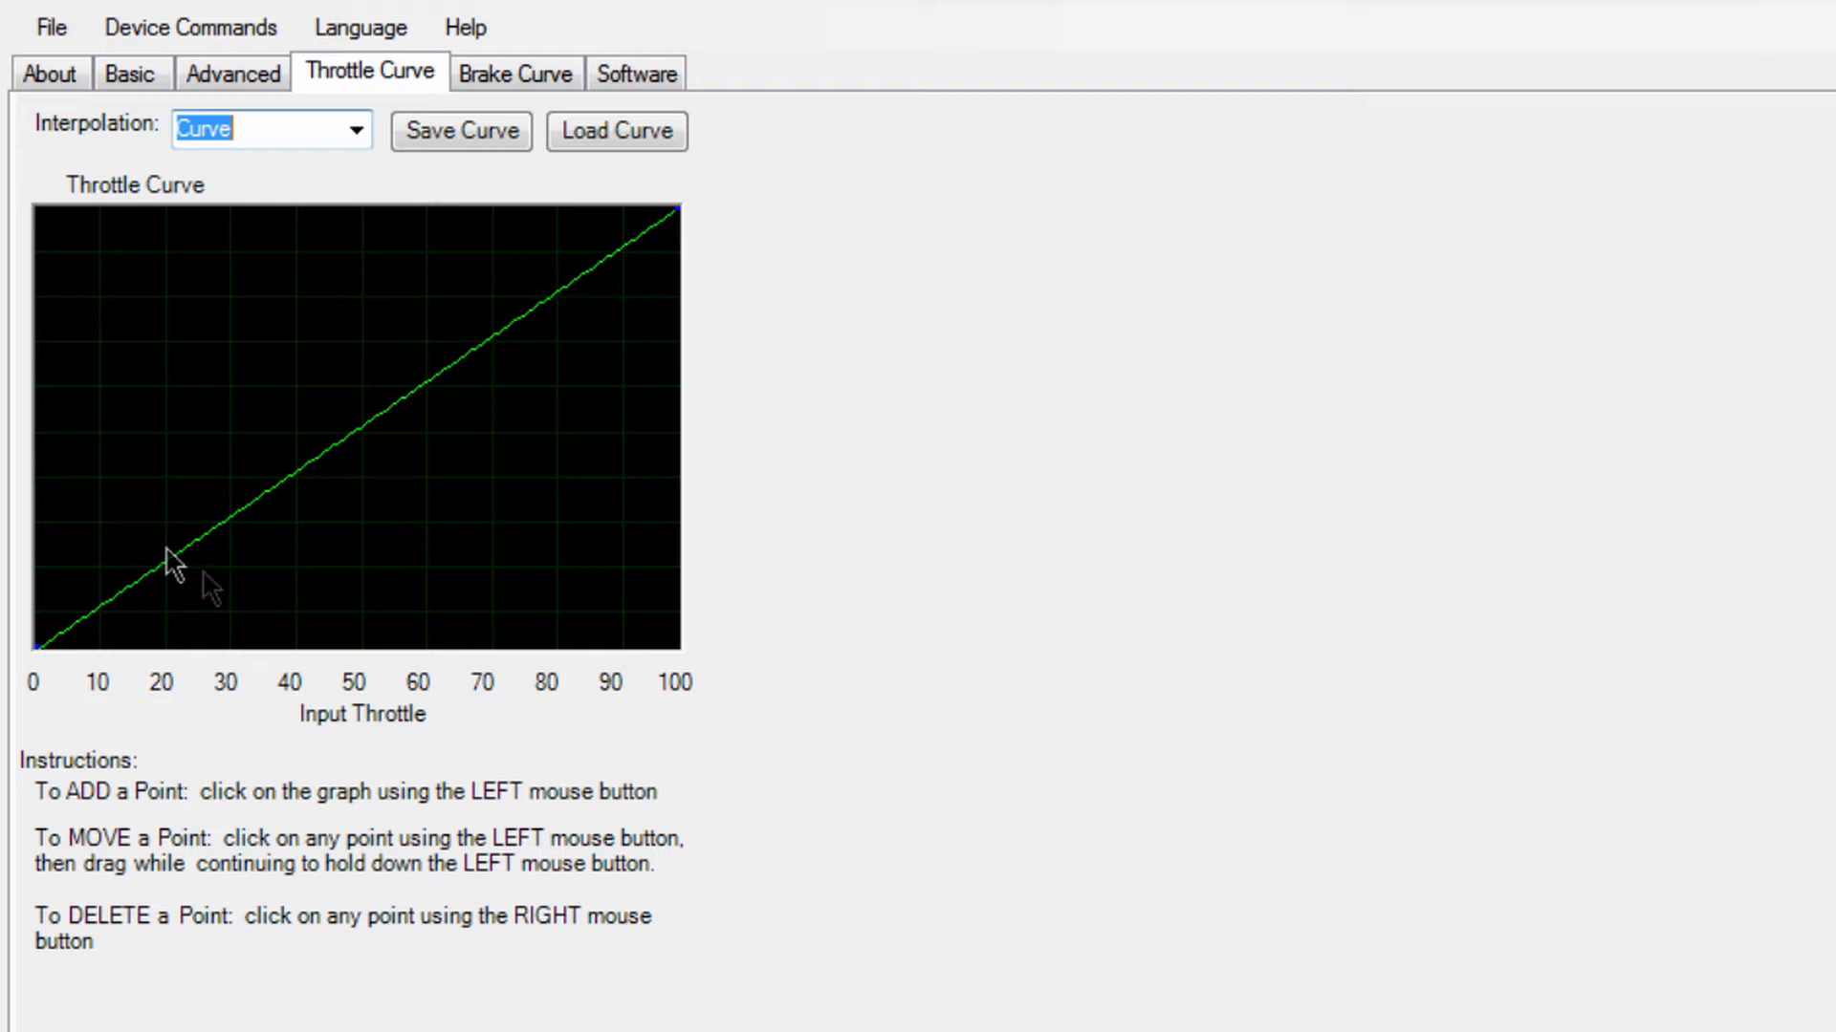
mouse_move(111, 802)
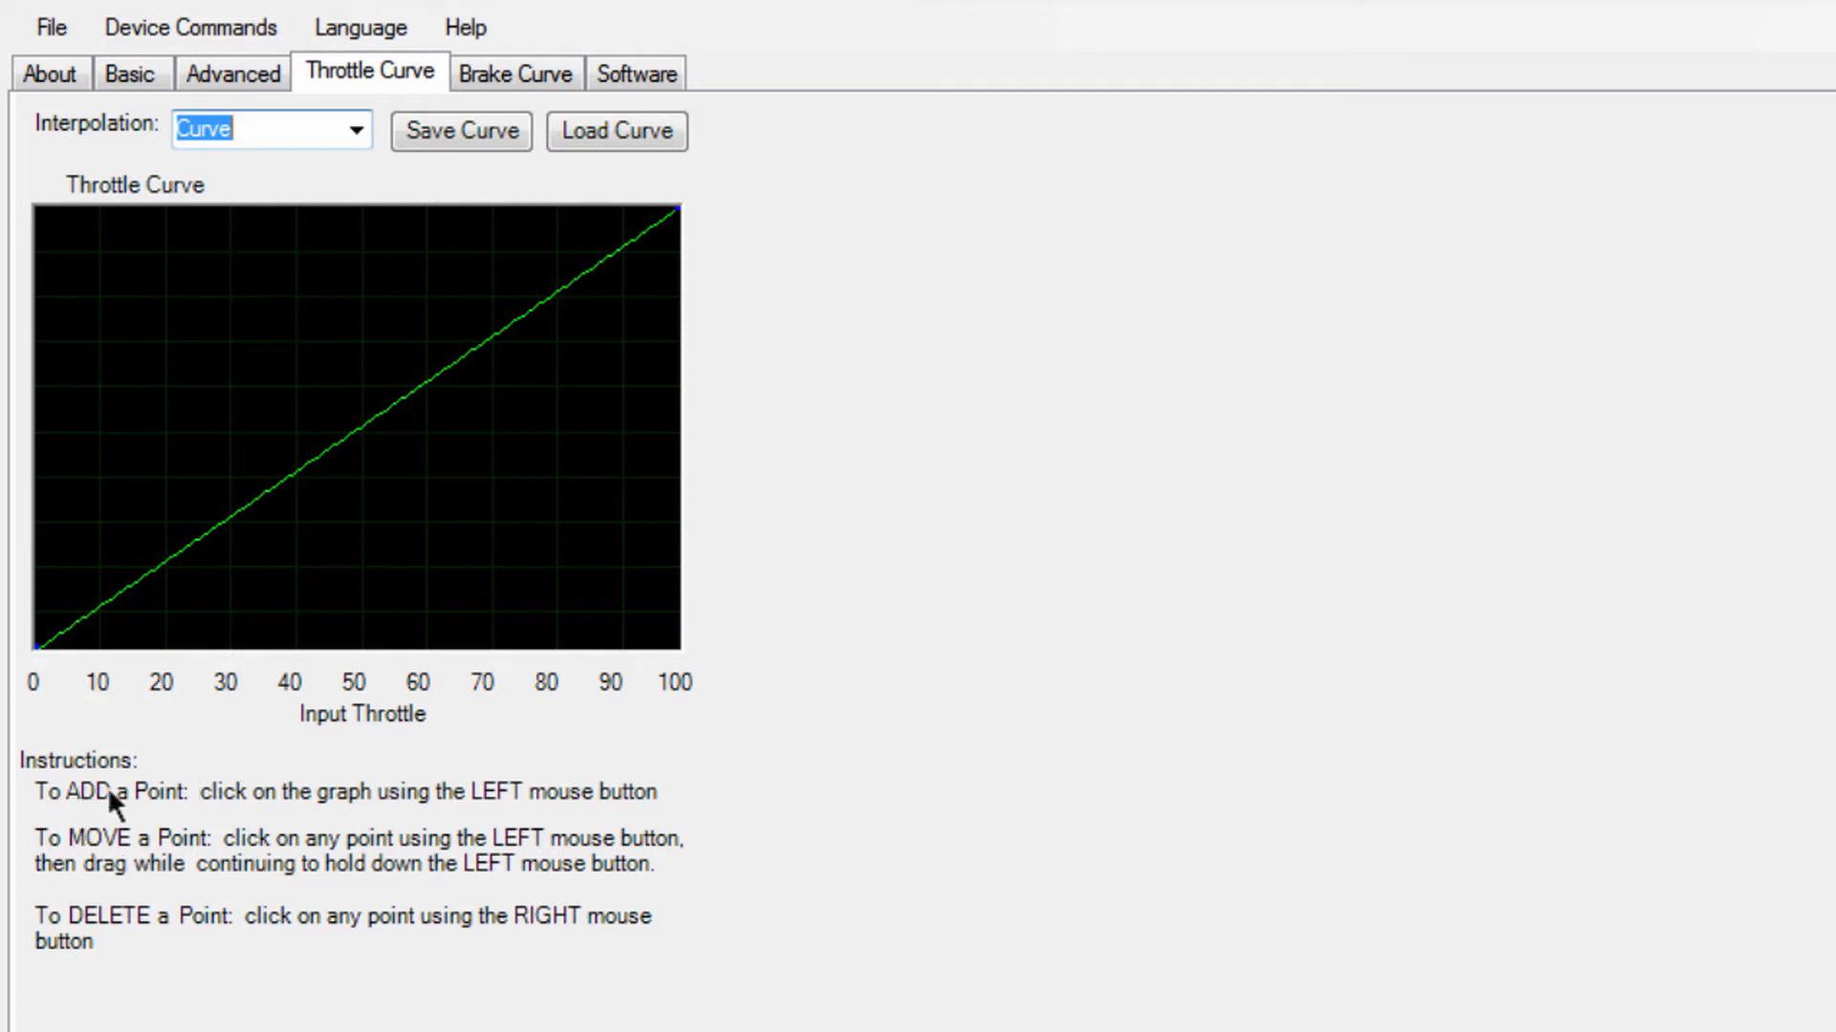
mouse_move(302, 752)
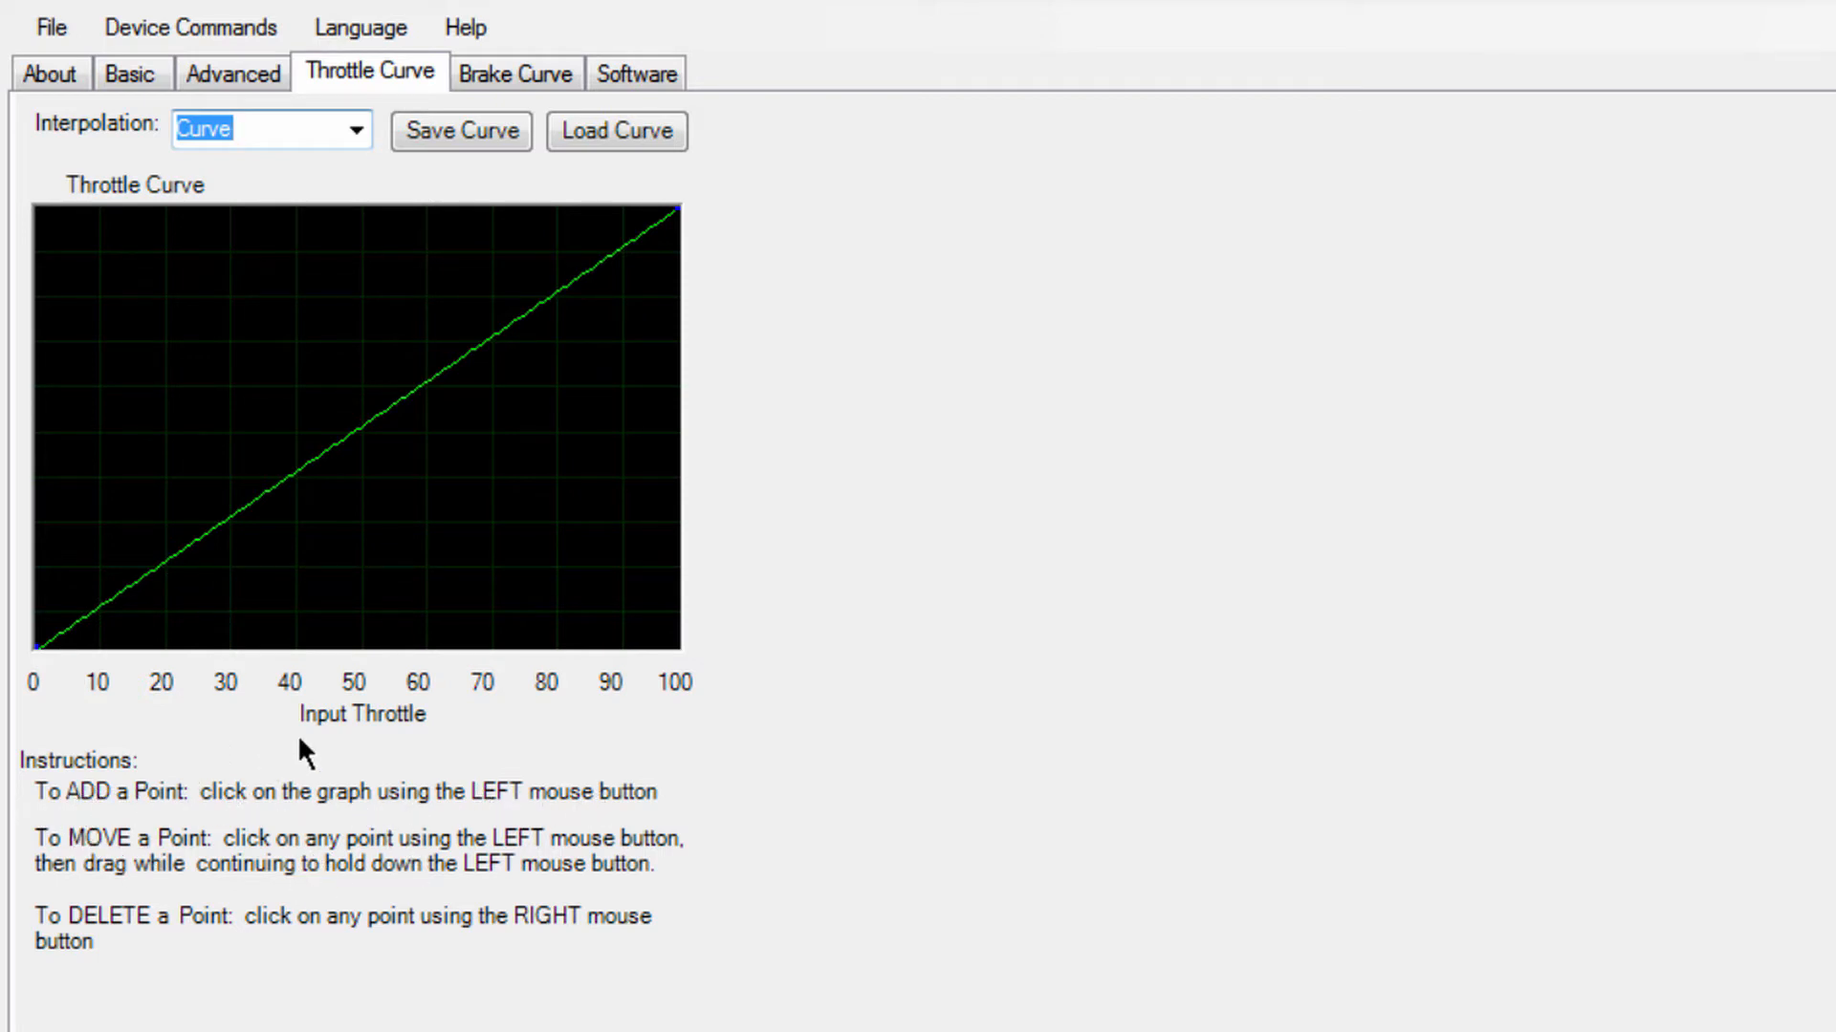
mouse_move(163, 582)
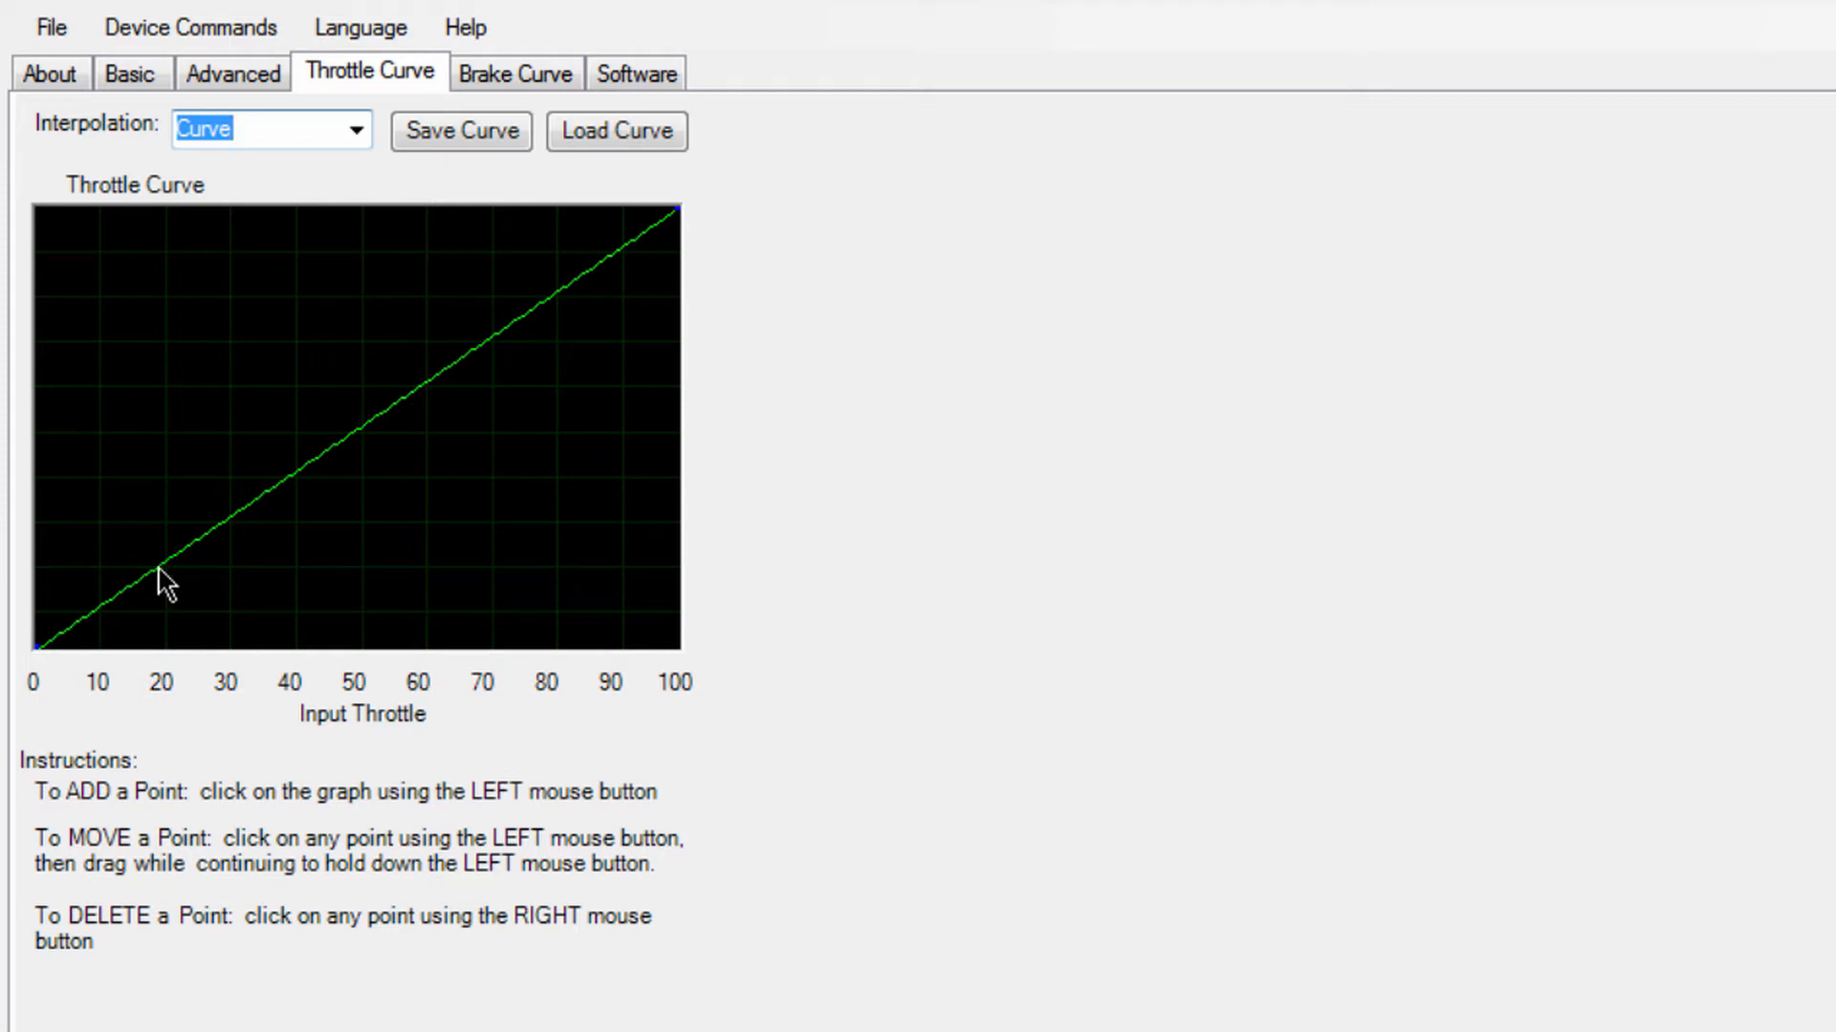
Step: Drag throttle curve control points to about 62% and 96% input for a flat start and steep finish
click(158, 565)
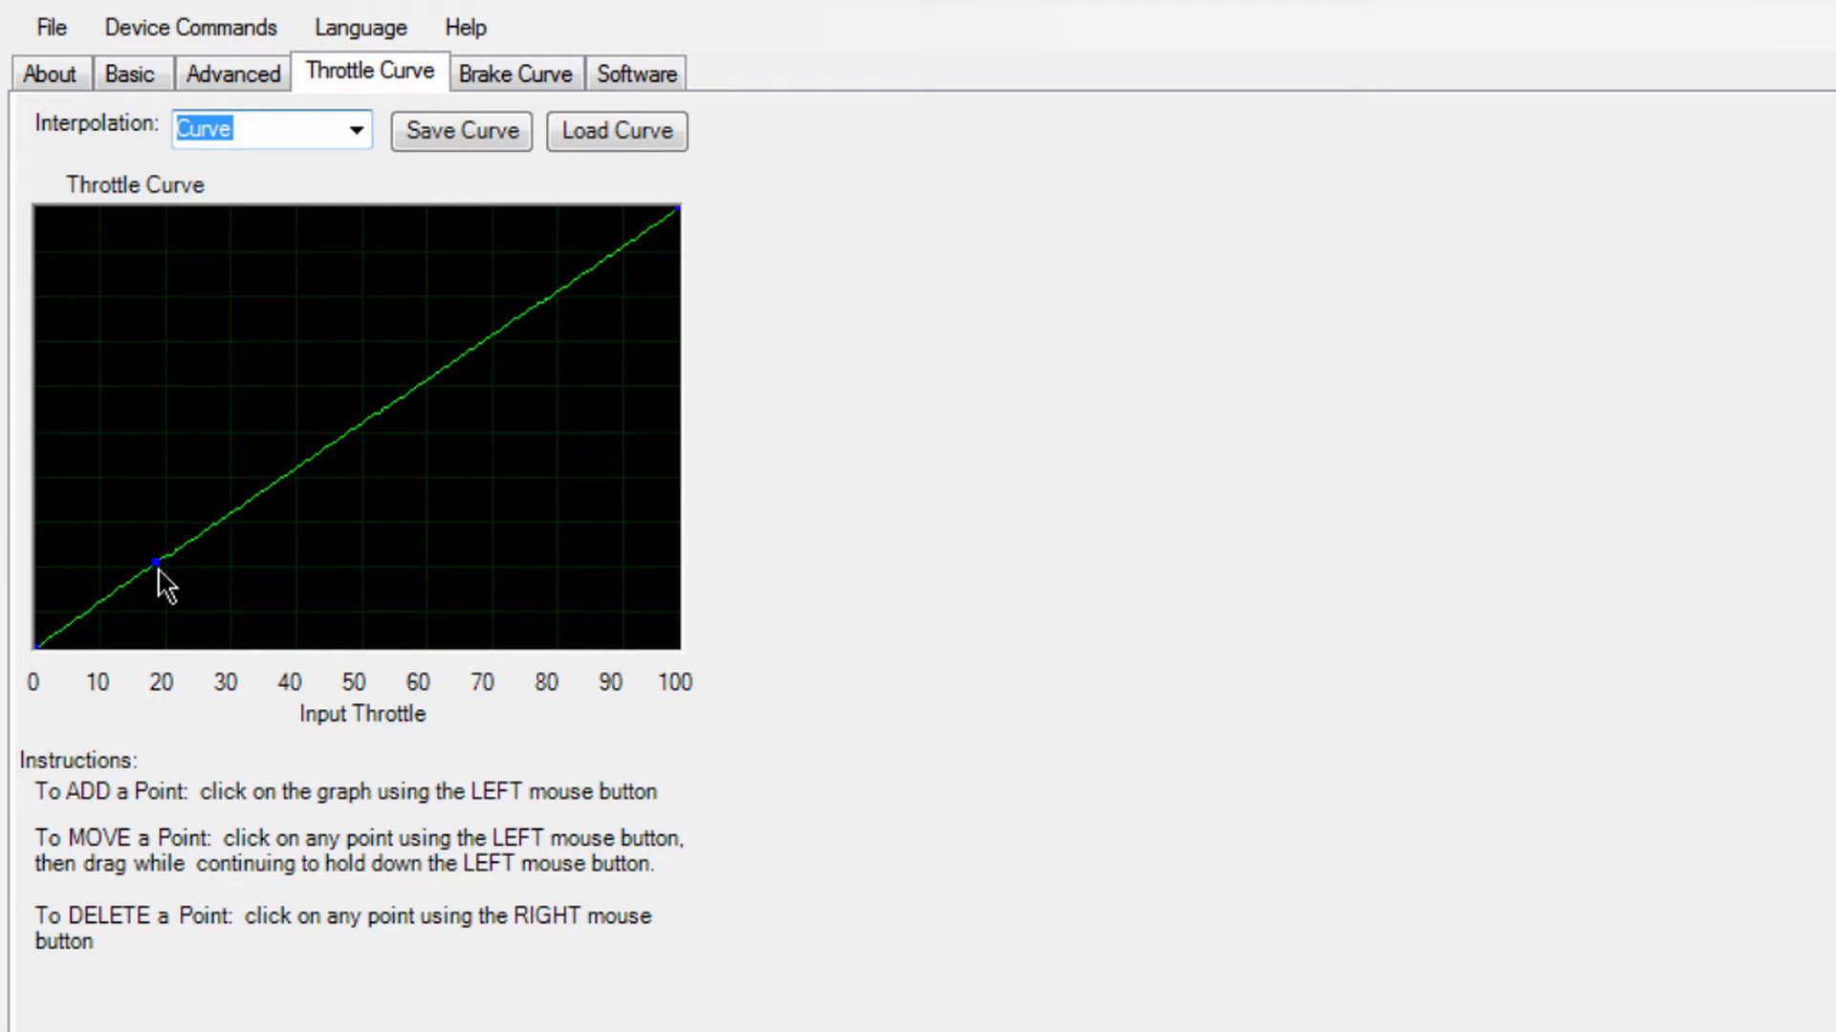
drag(158, 561, 562, 526)
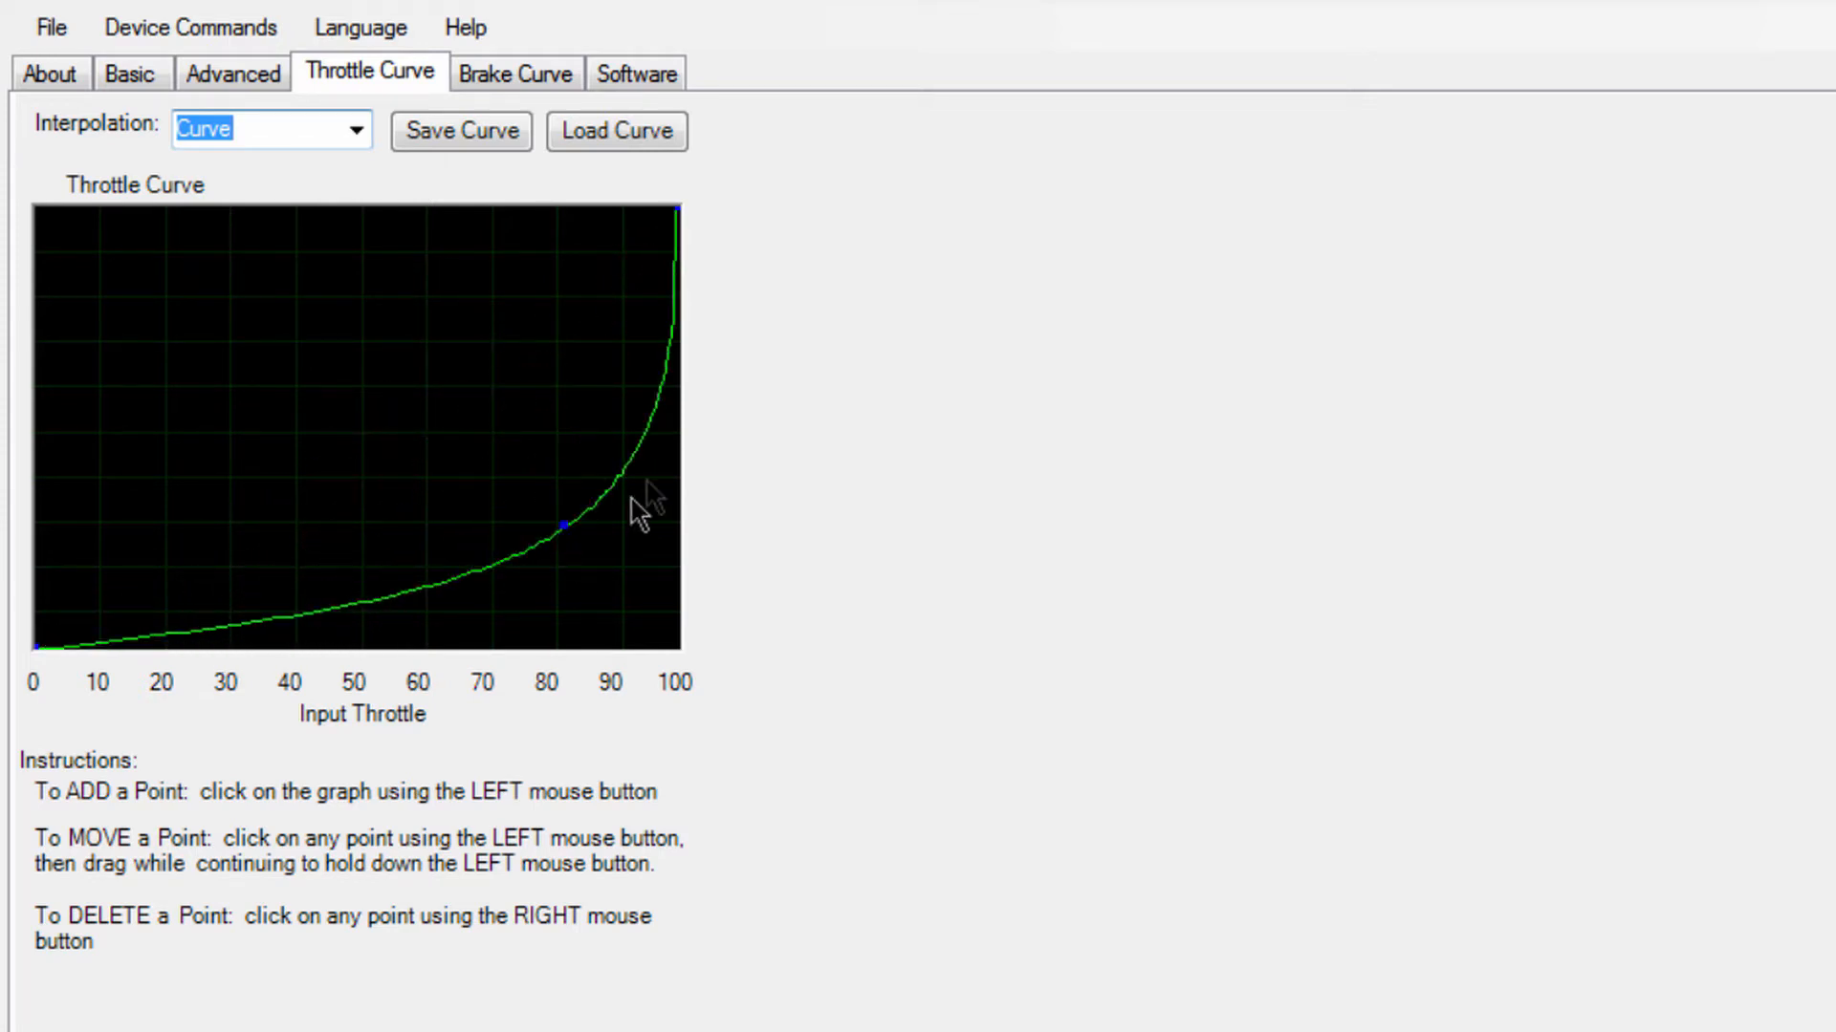
drag(562, 526, 77, 252)
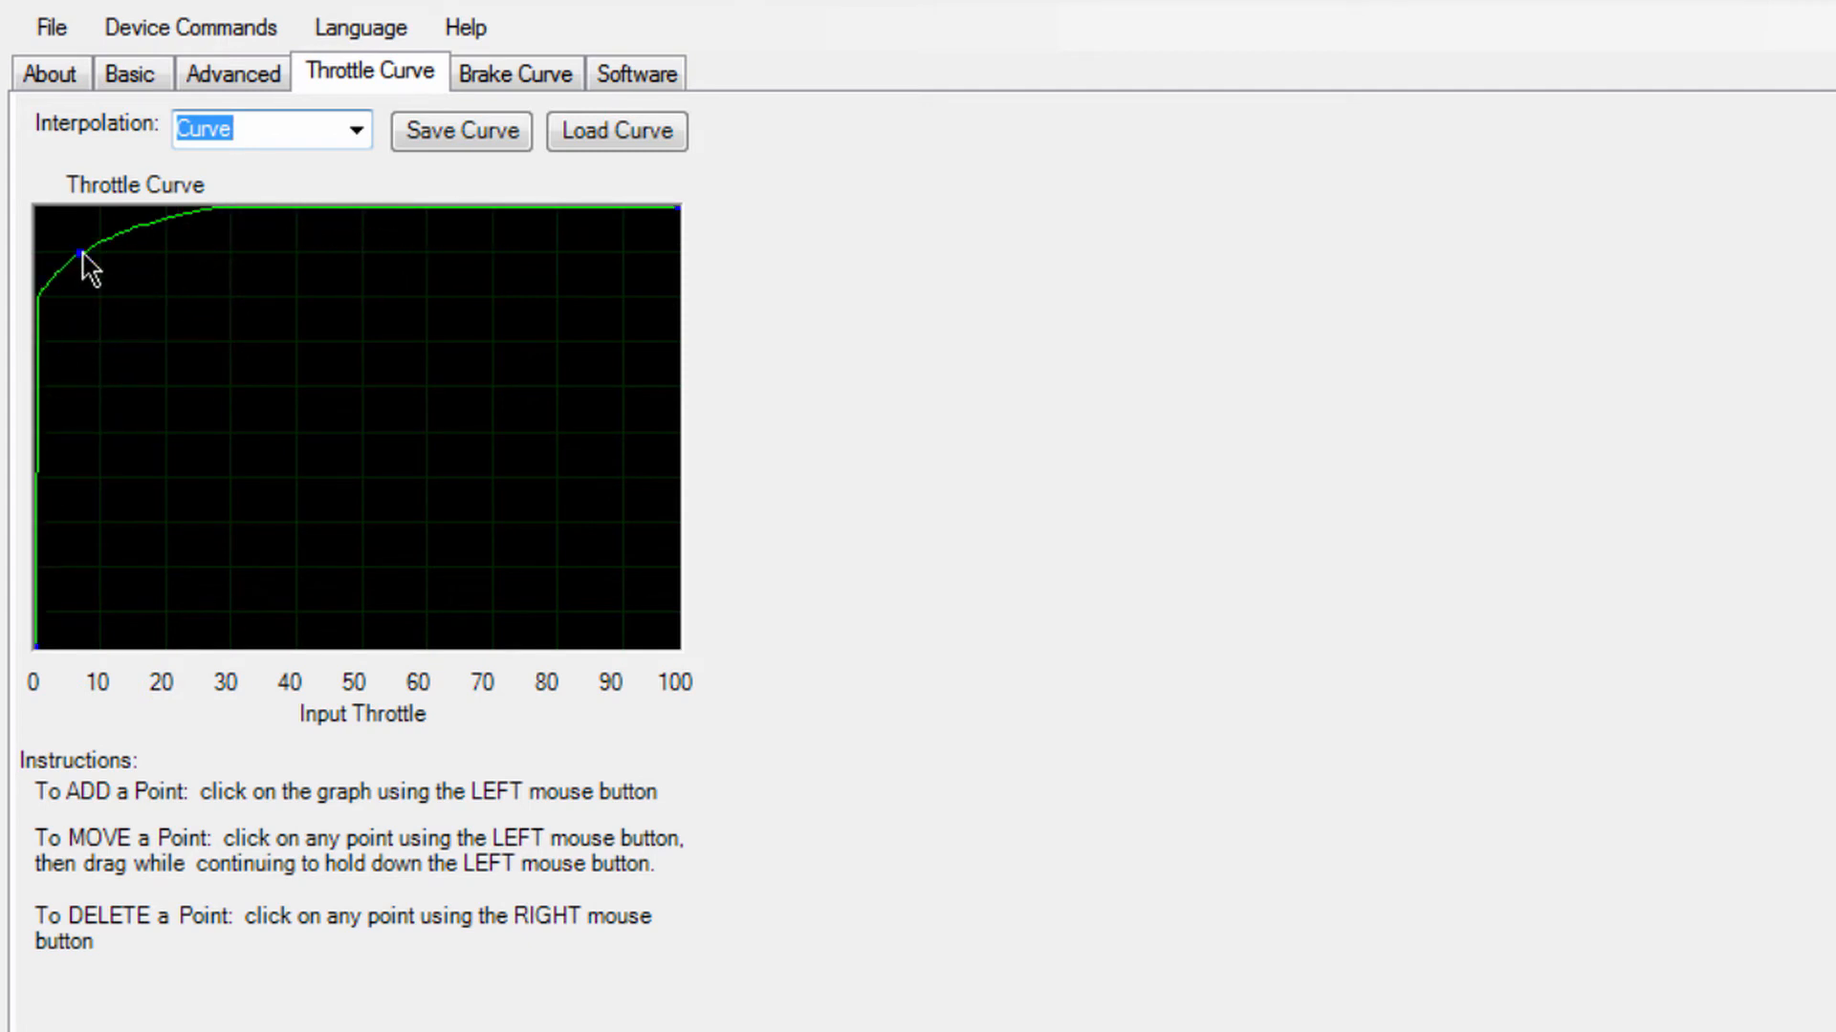
drag(73, 249, 56, 234)
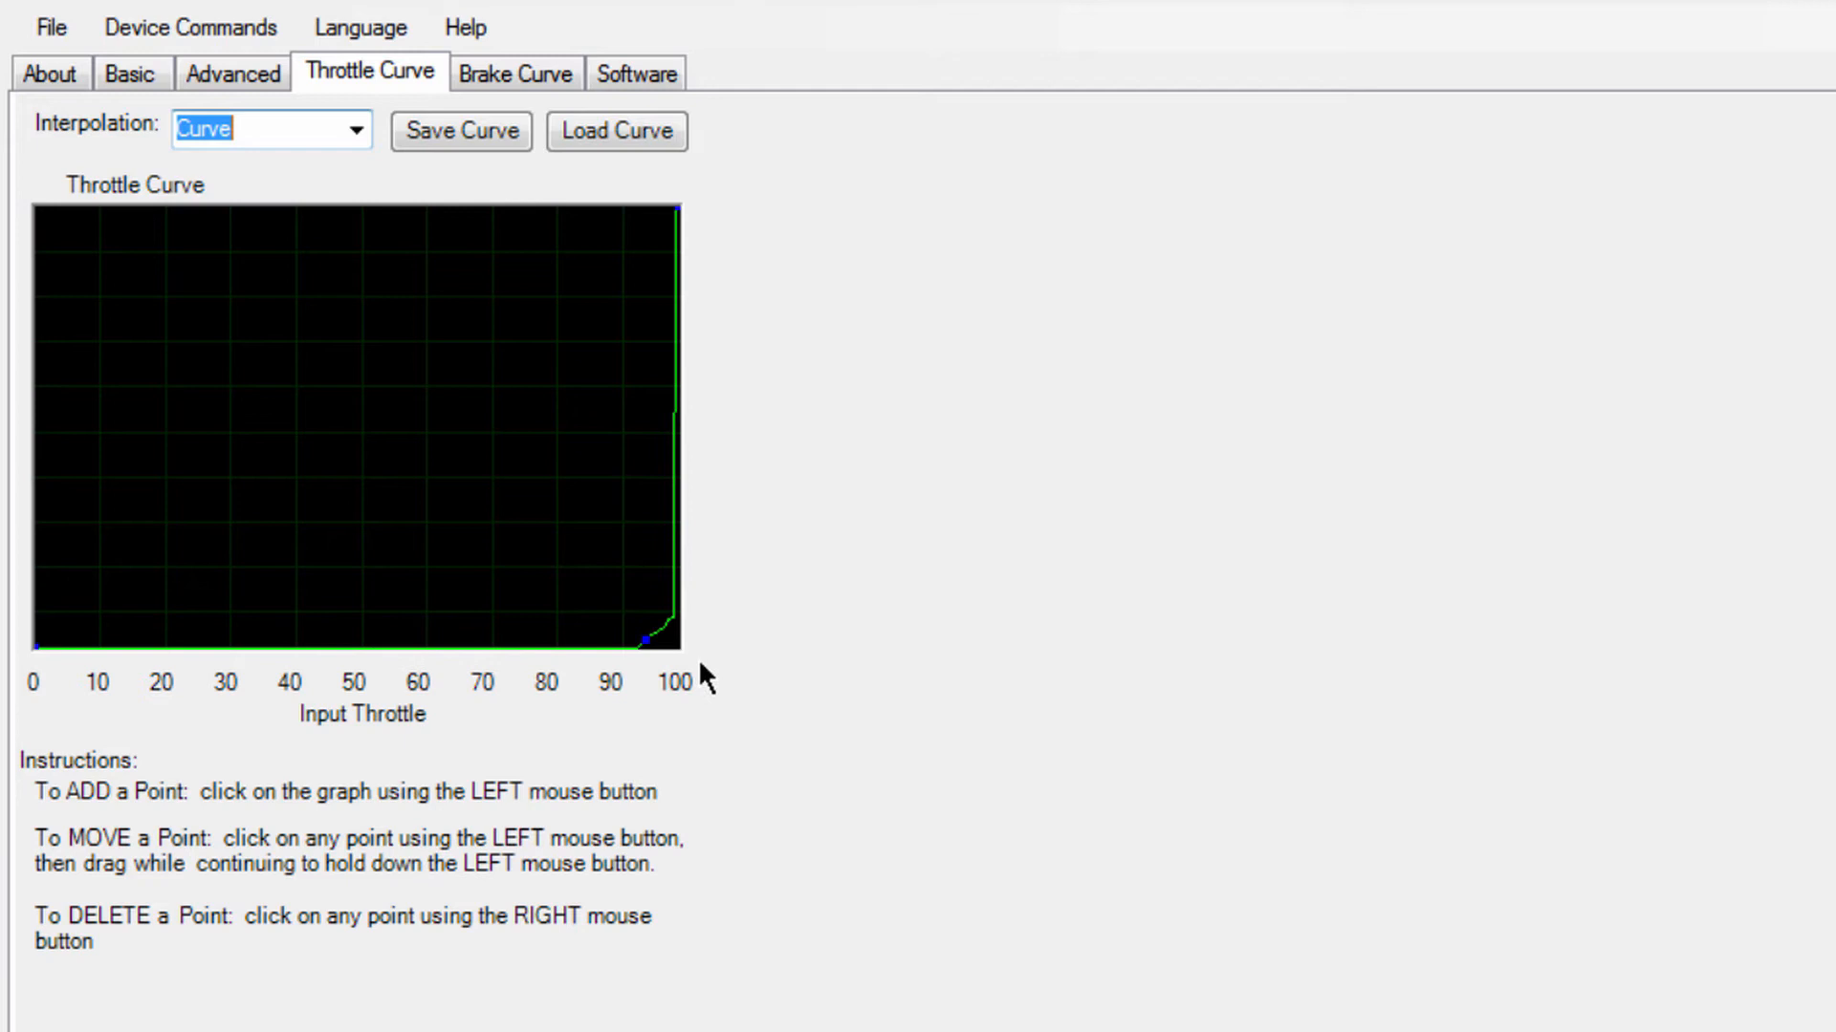
drag(647, 642, 432, 515)
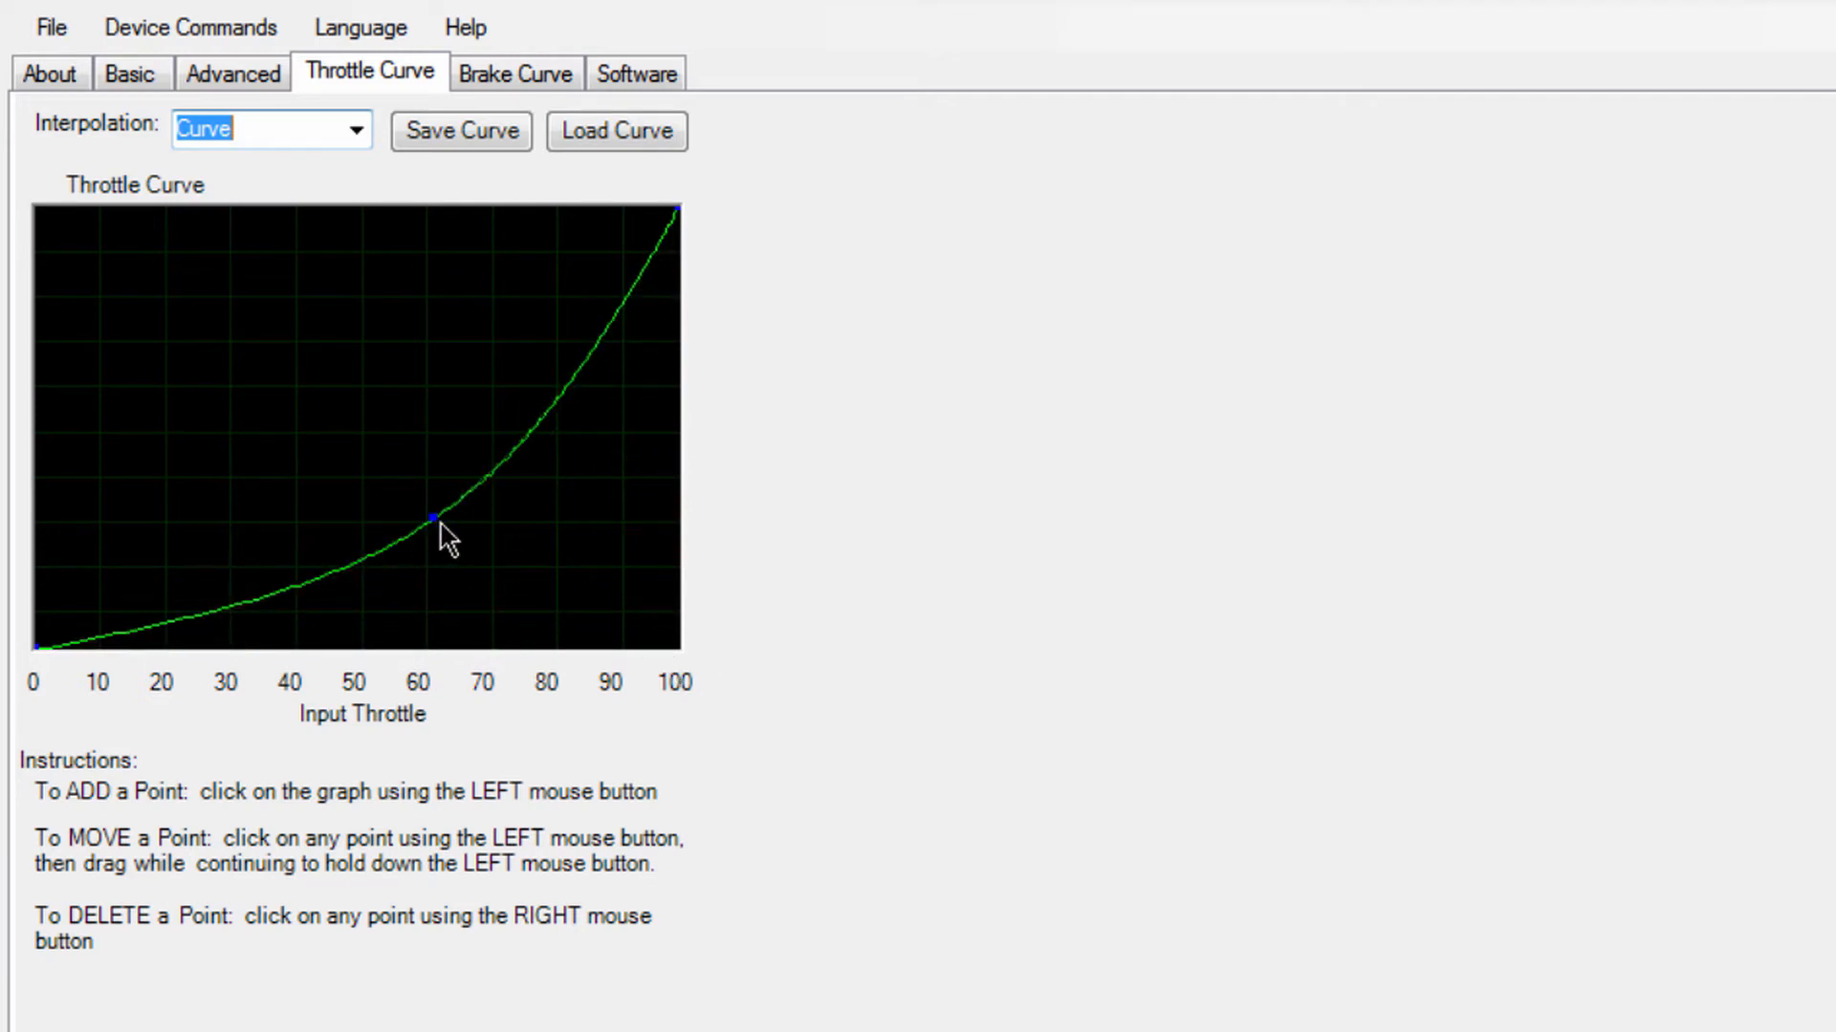
drag(433, 517, 483, 539)
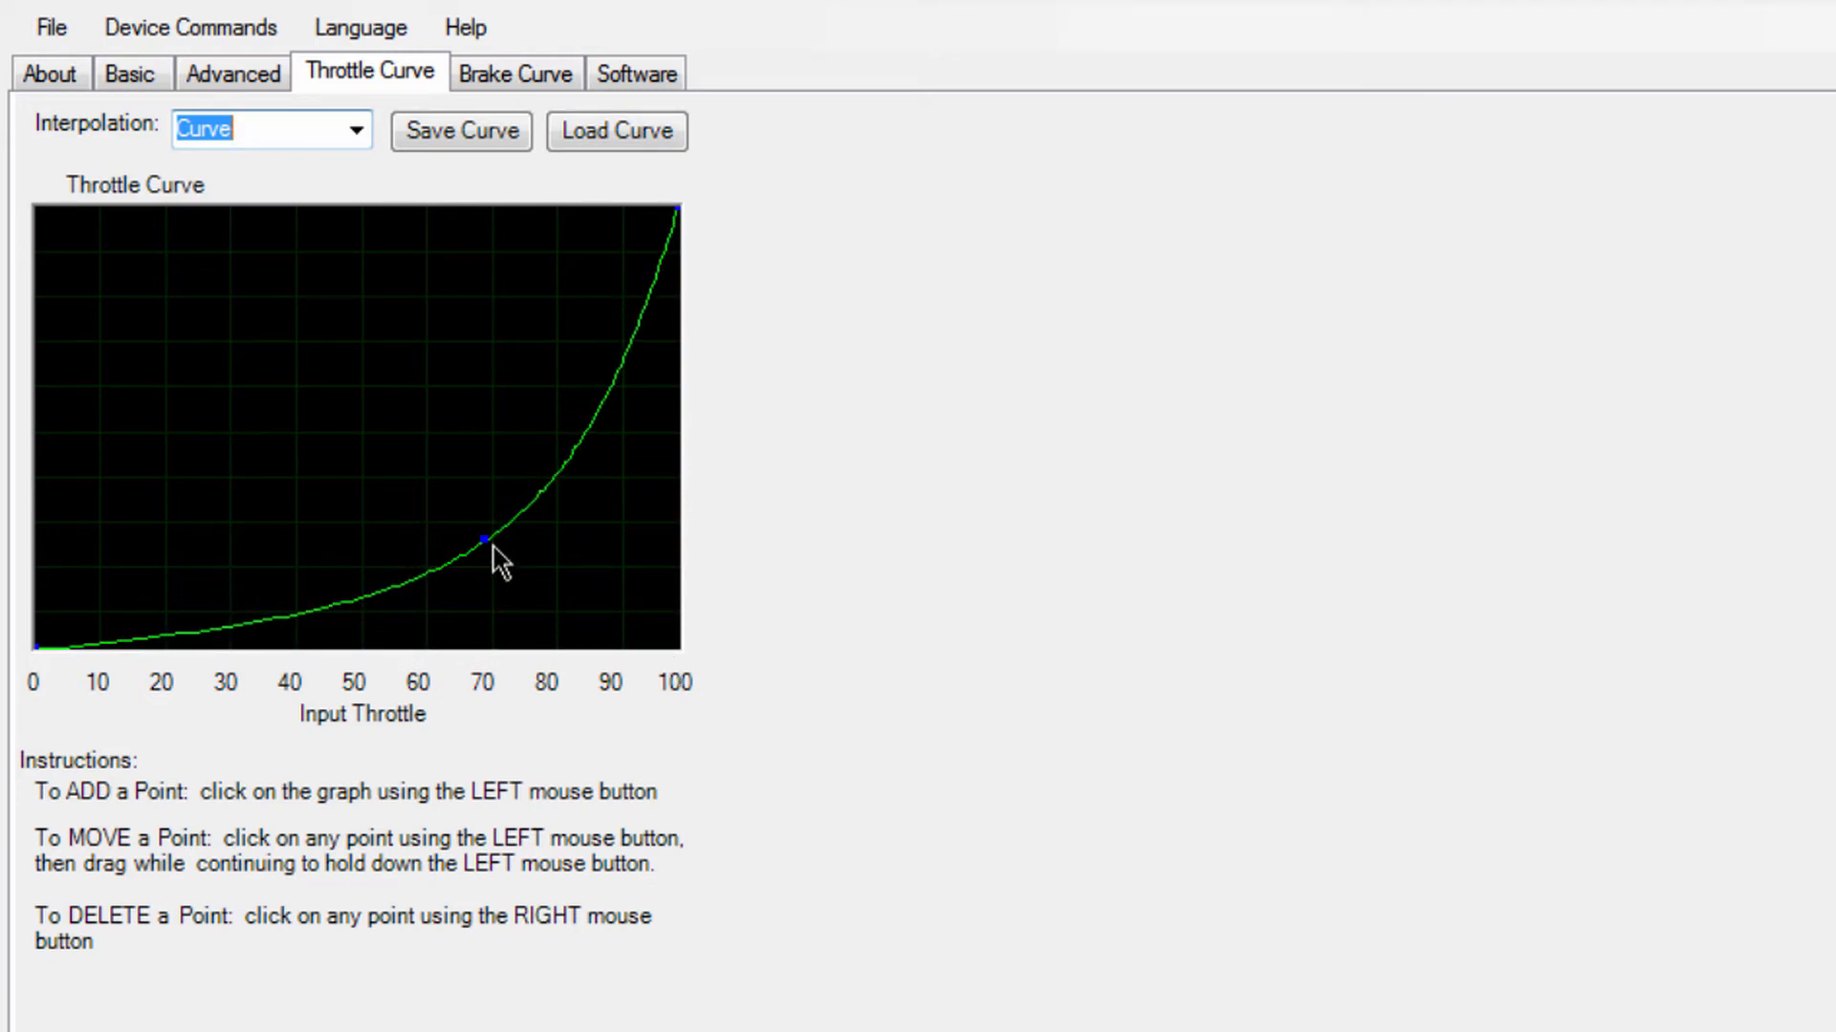
drag(481, 539, 532, 500)
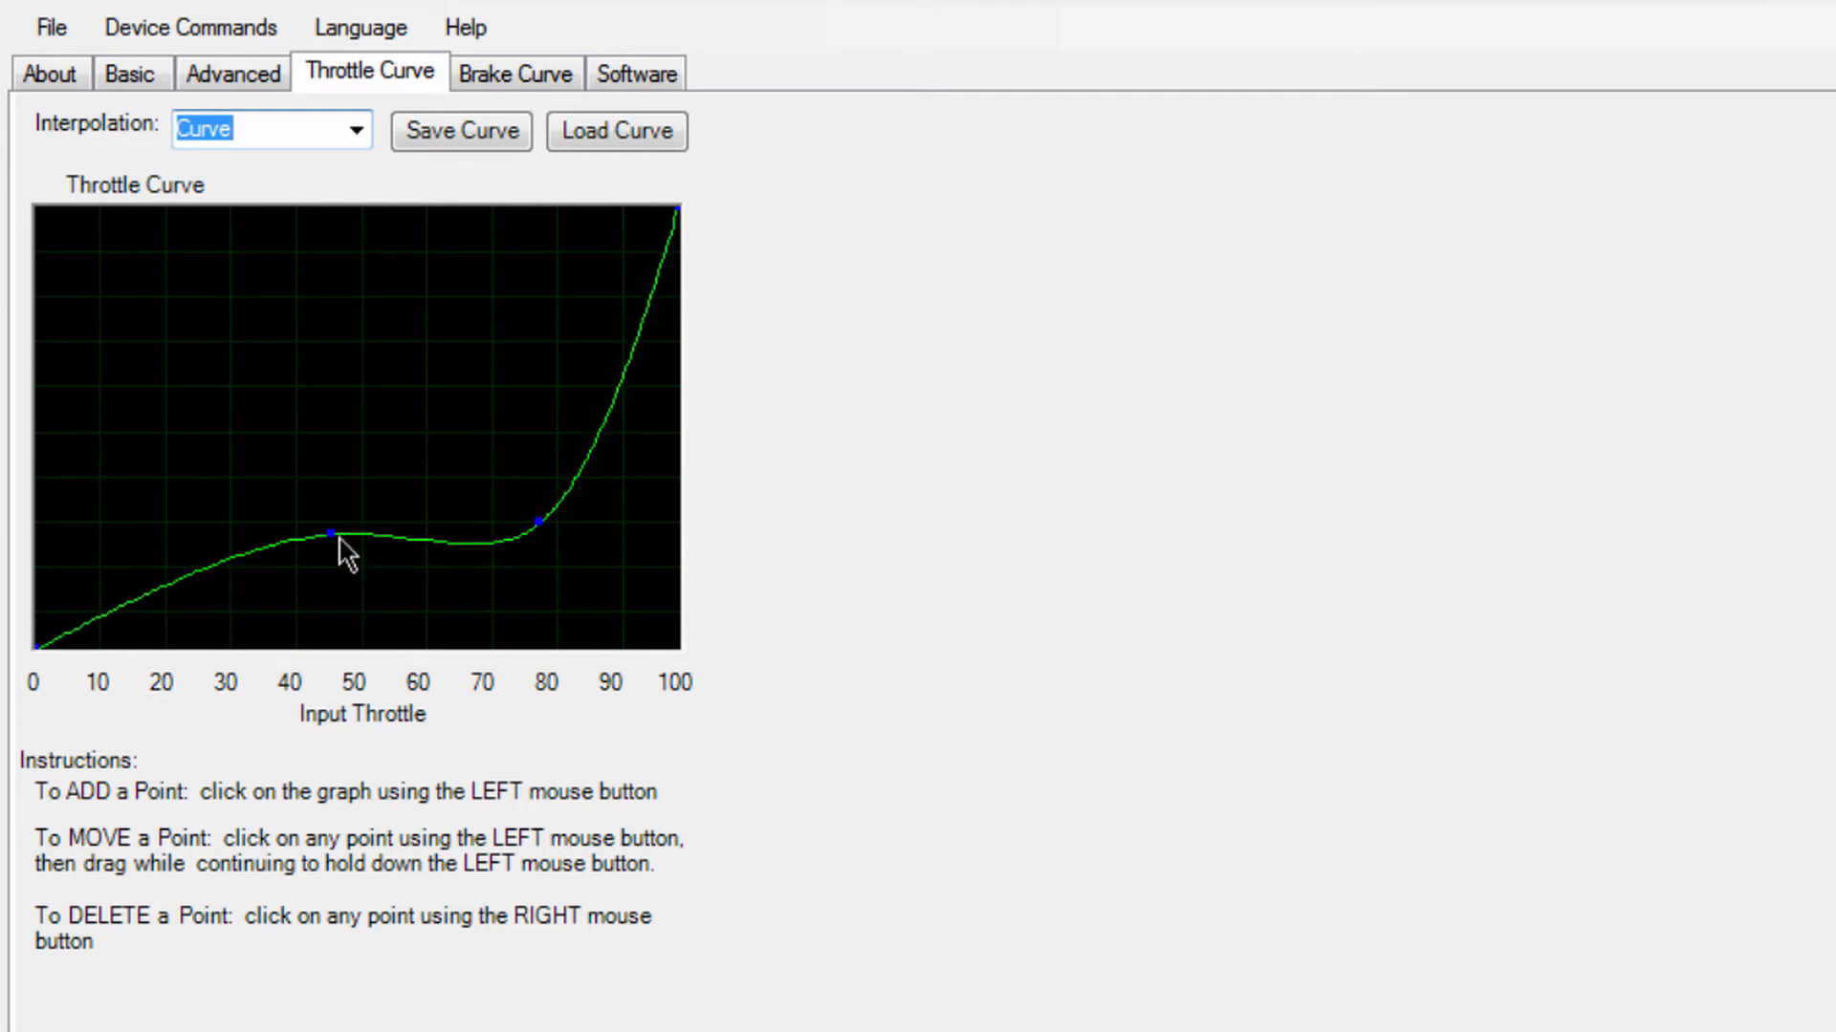
drag(332, 528, 331, 511)
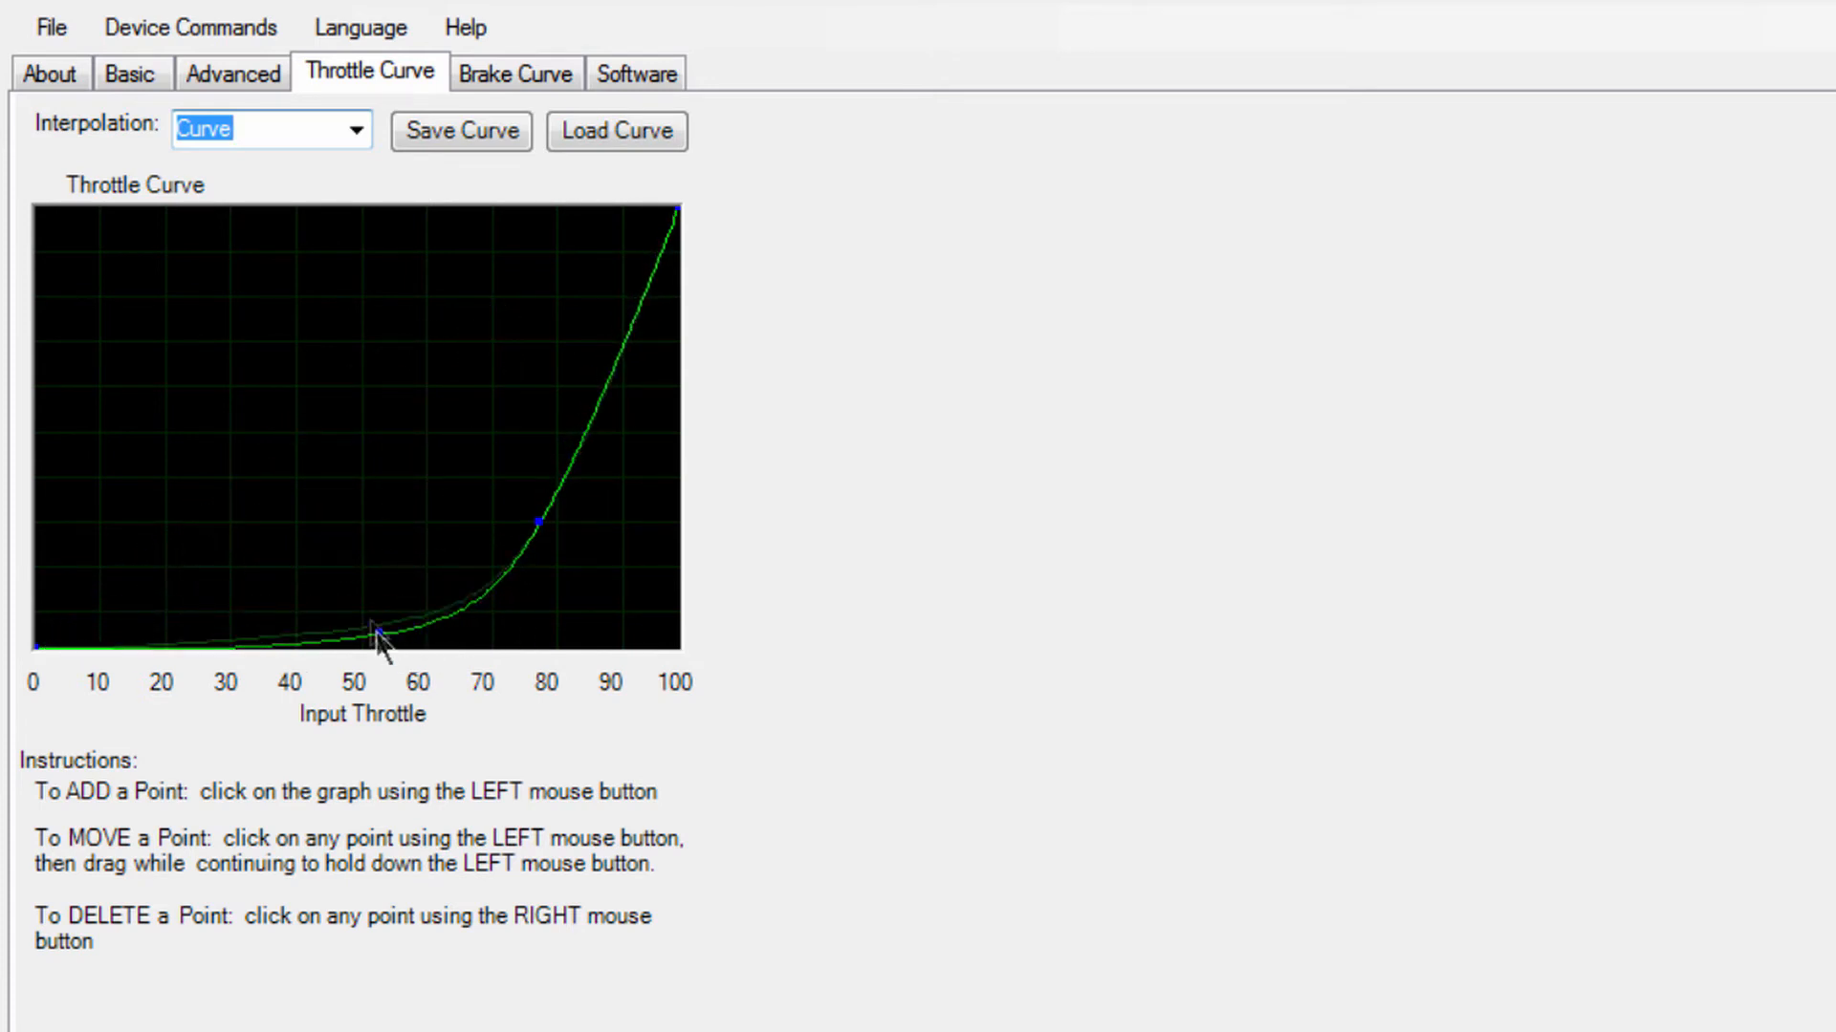
drag(375, 641, 367, 615)
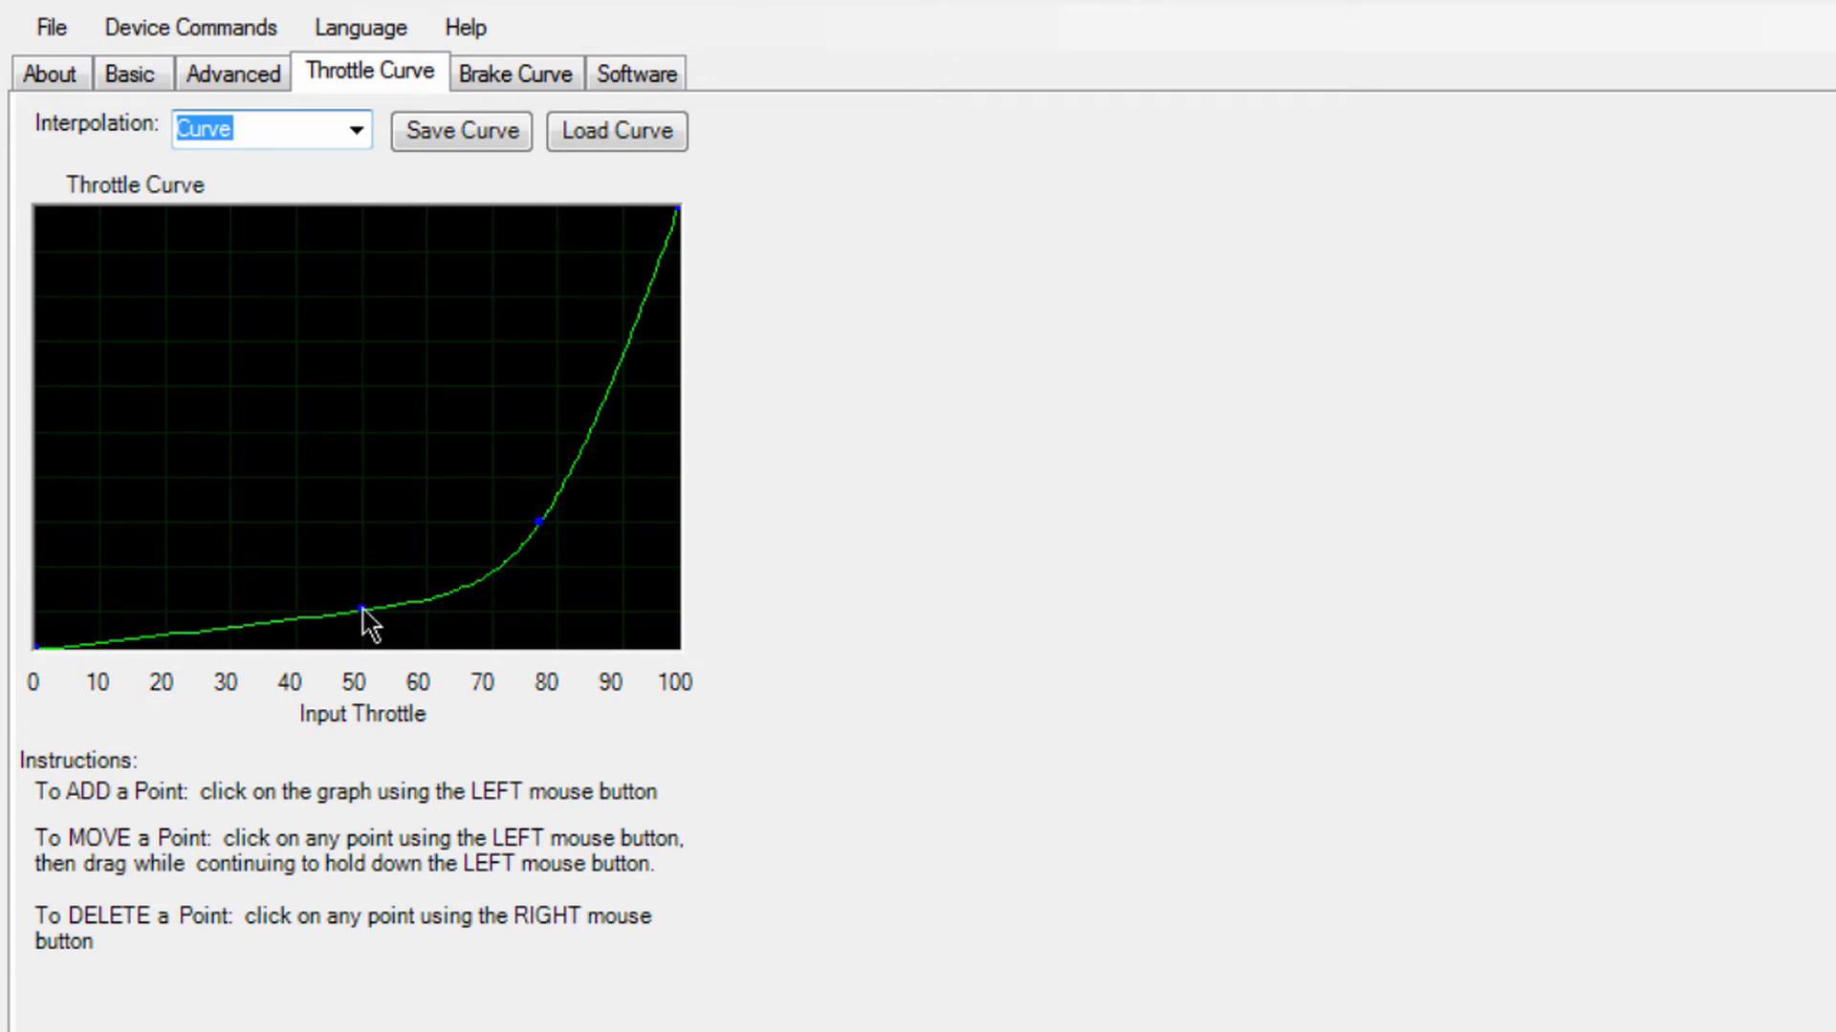
drag(366, 614, 205, 642)
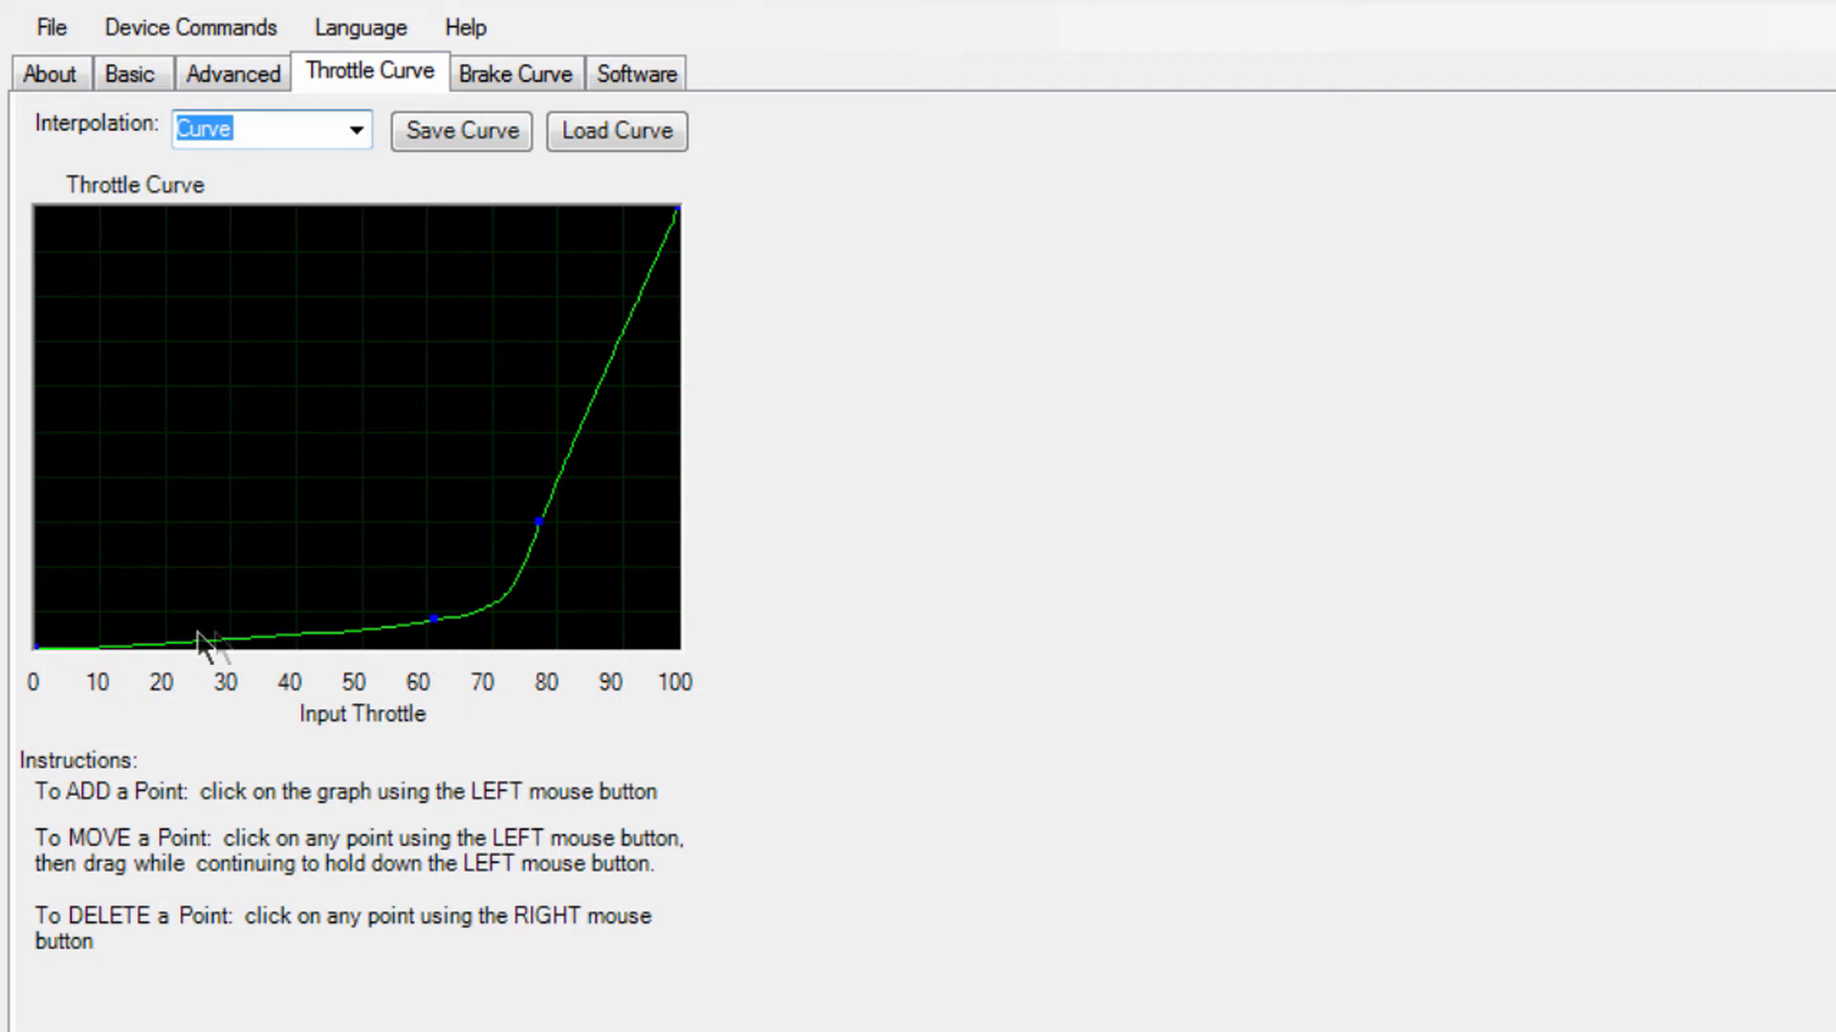
mouse_move(557, 547)
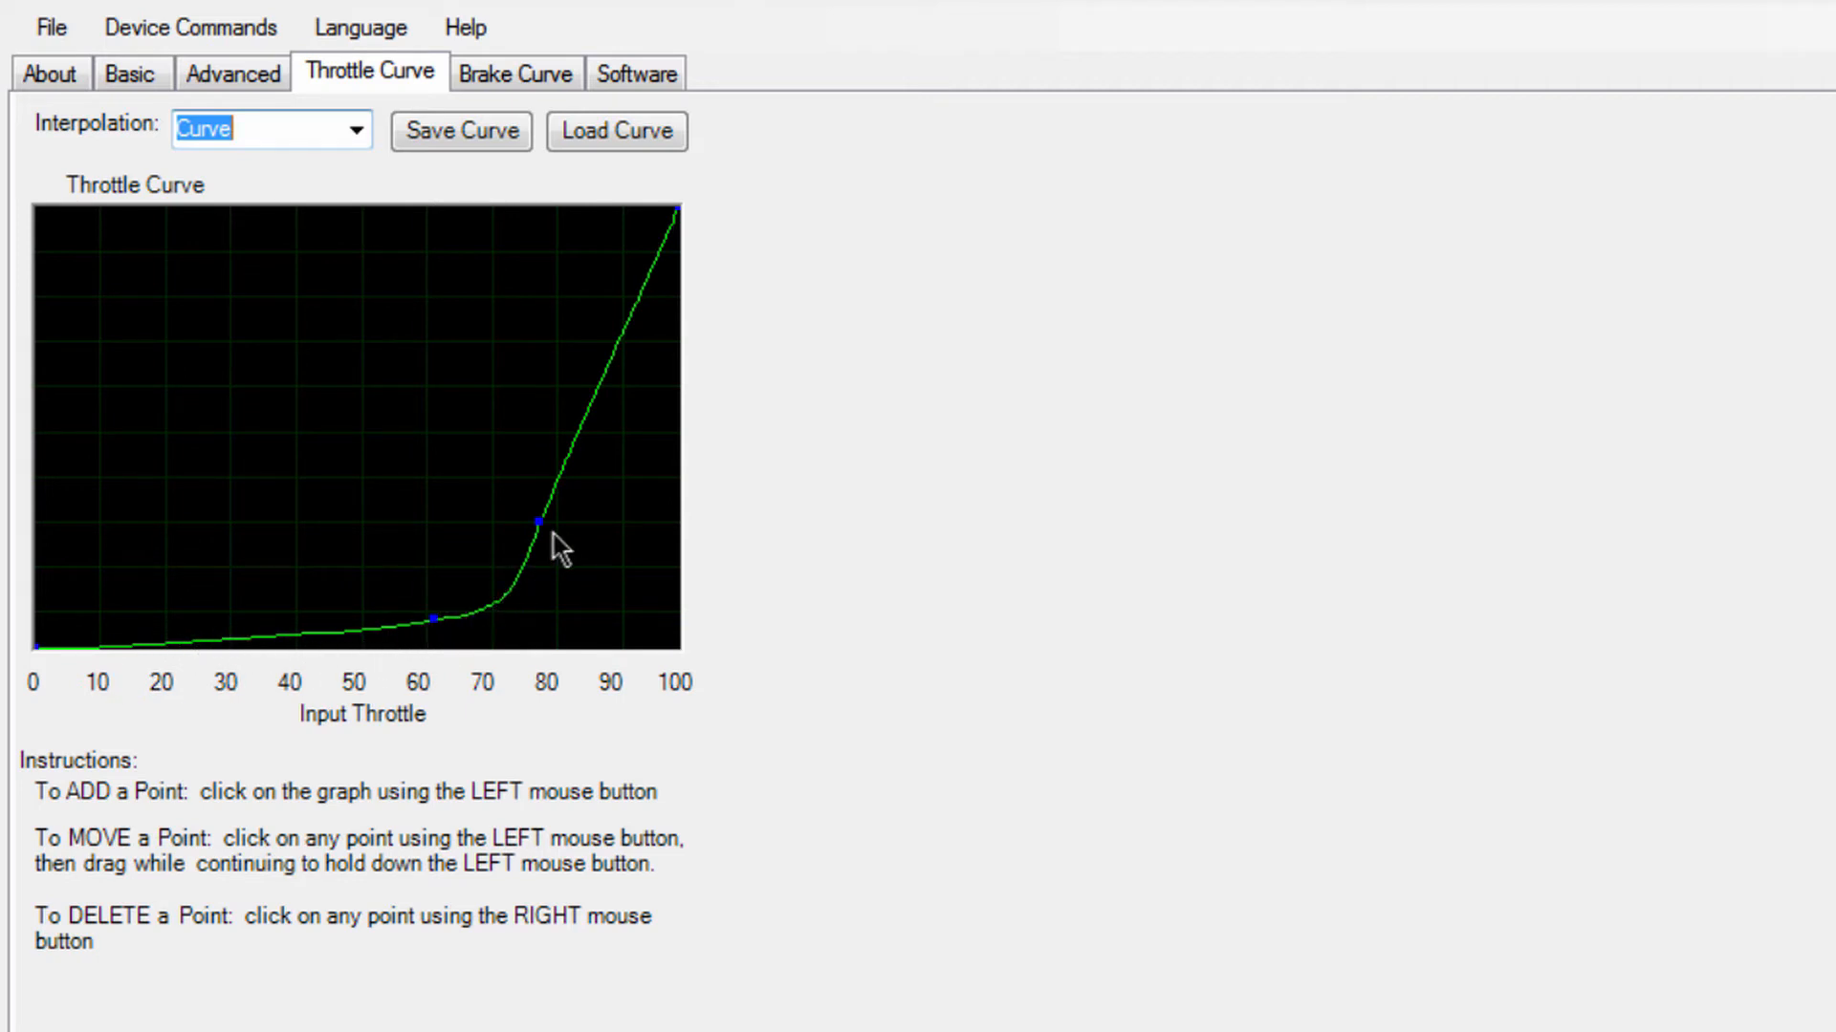
drag(536, 521, 650, 527)
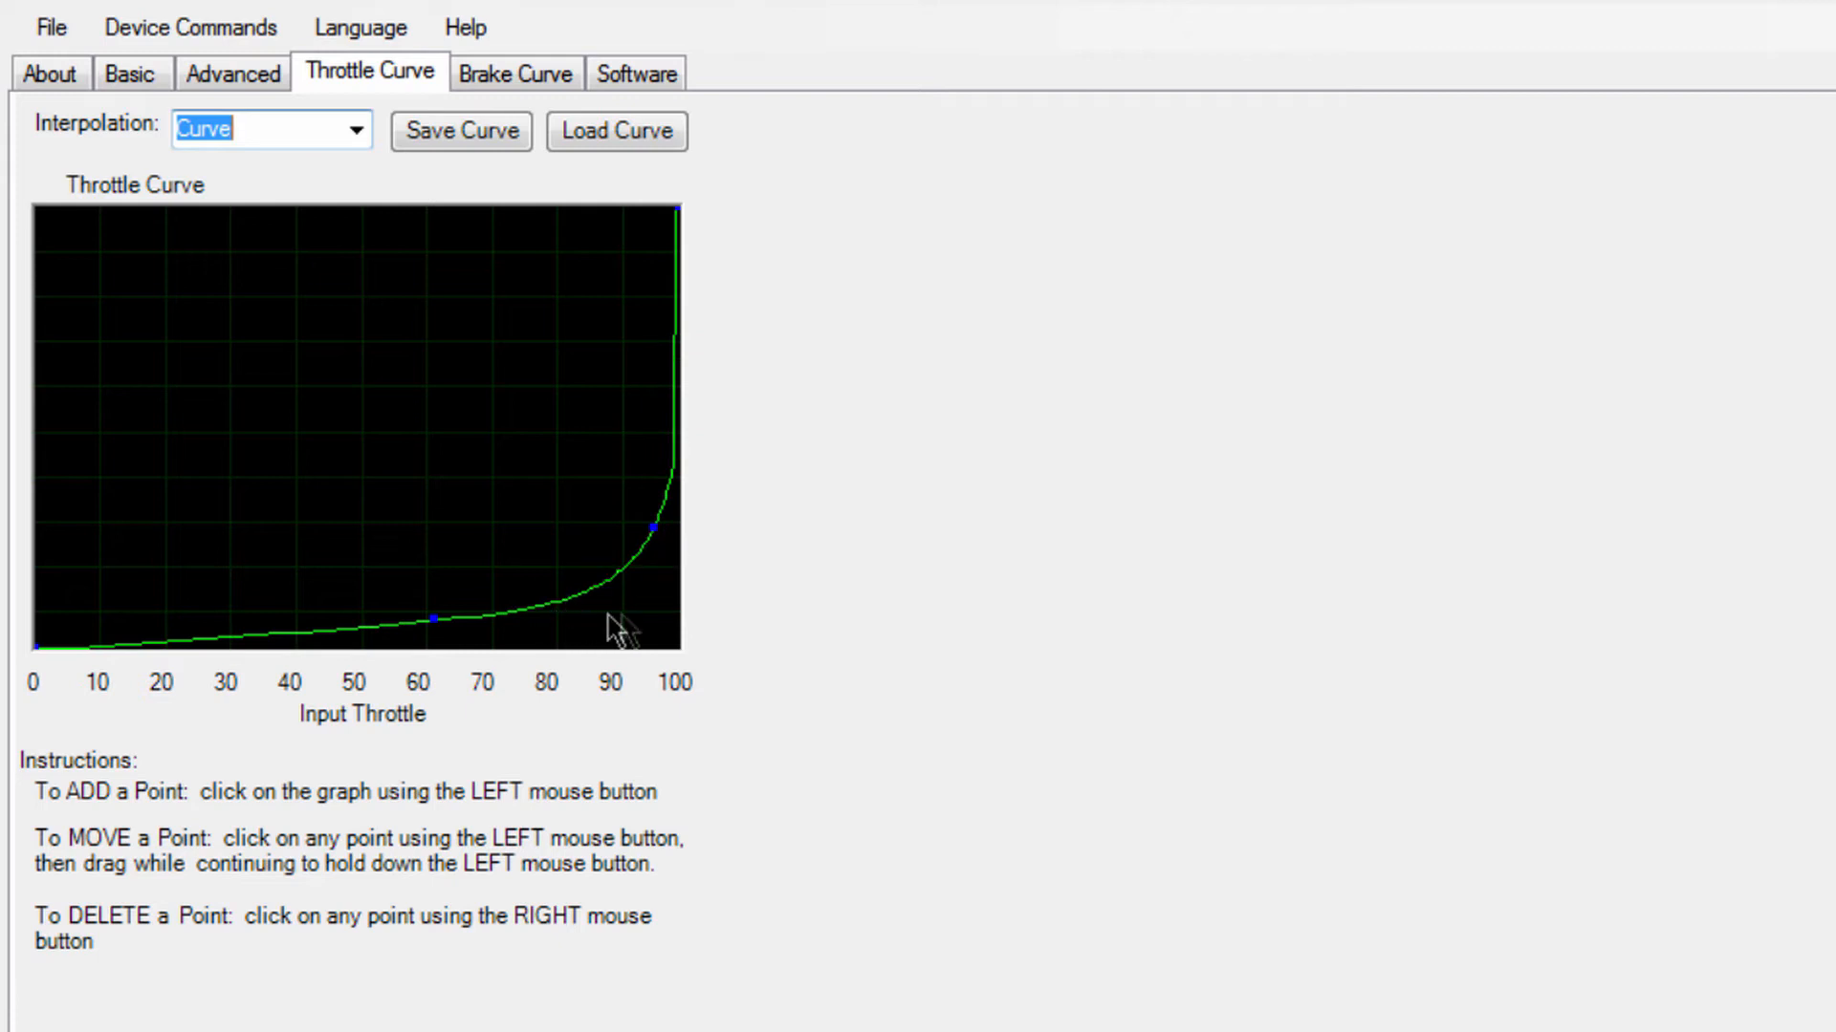
mouse_move(688, 528)
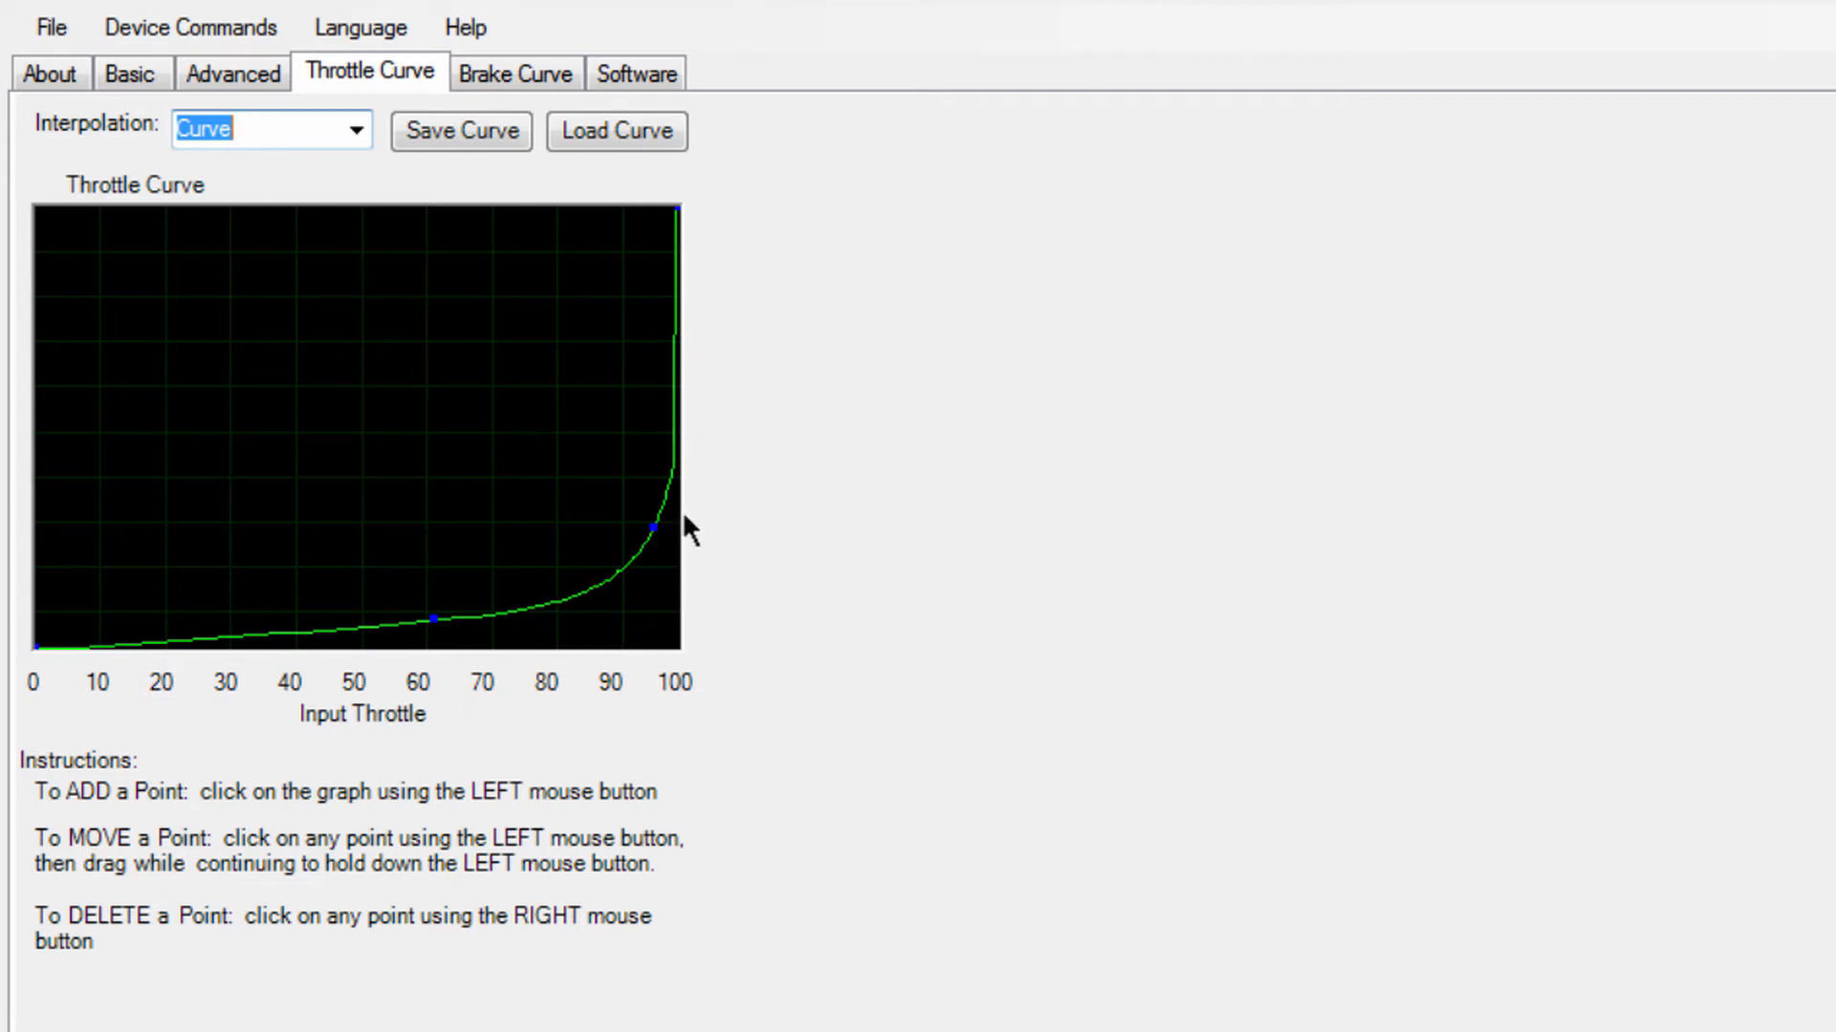
mouse_move(626, 536)
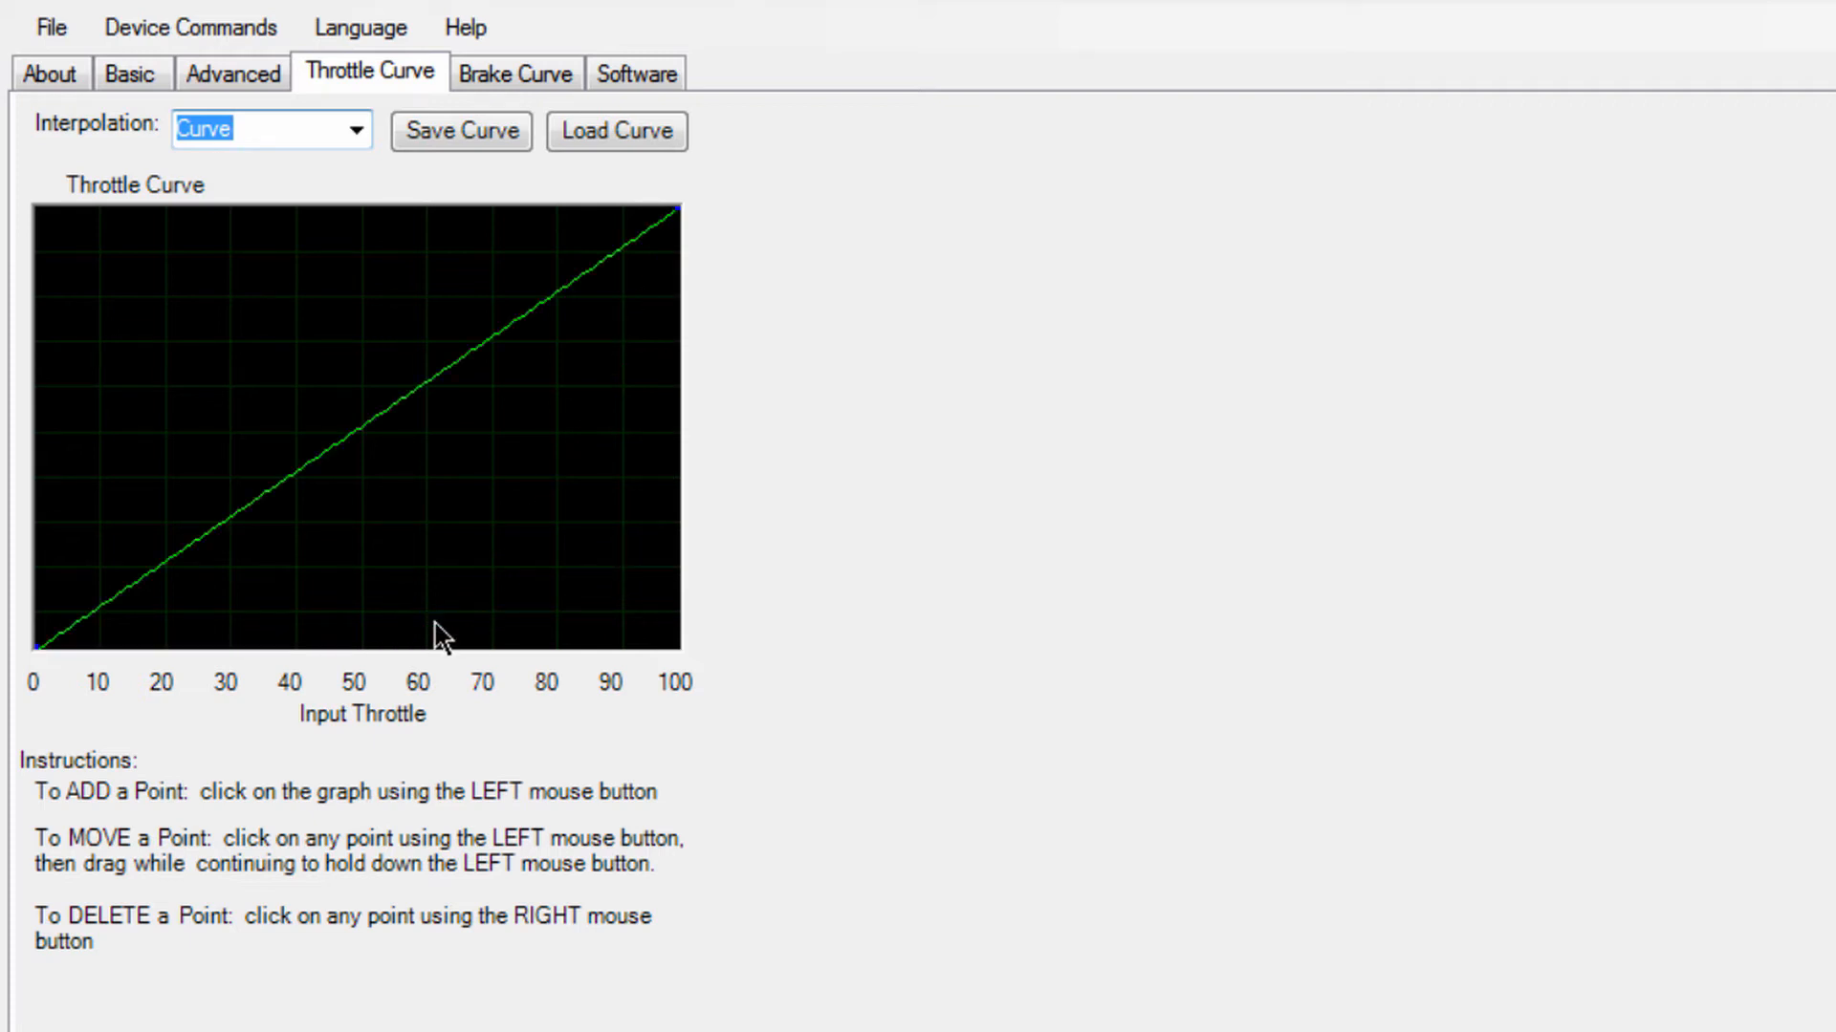
mouse_move(360, 167)
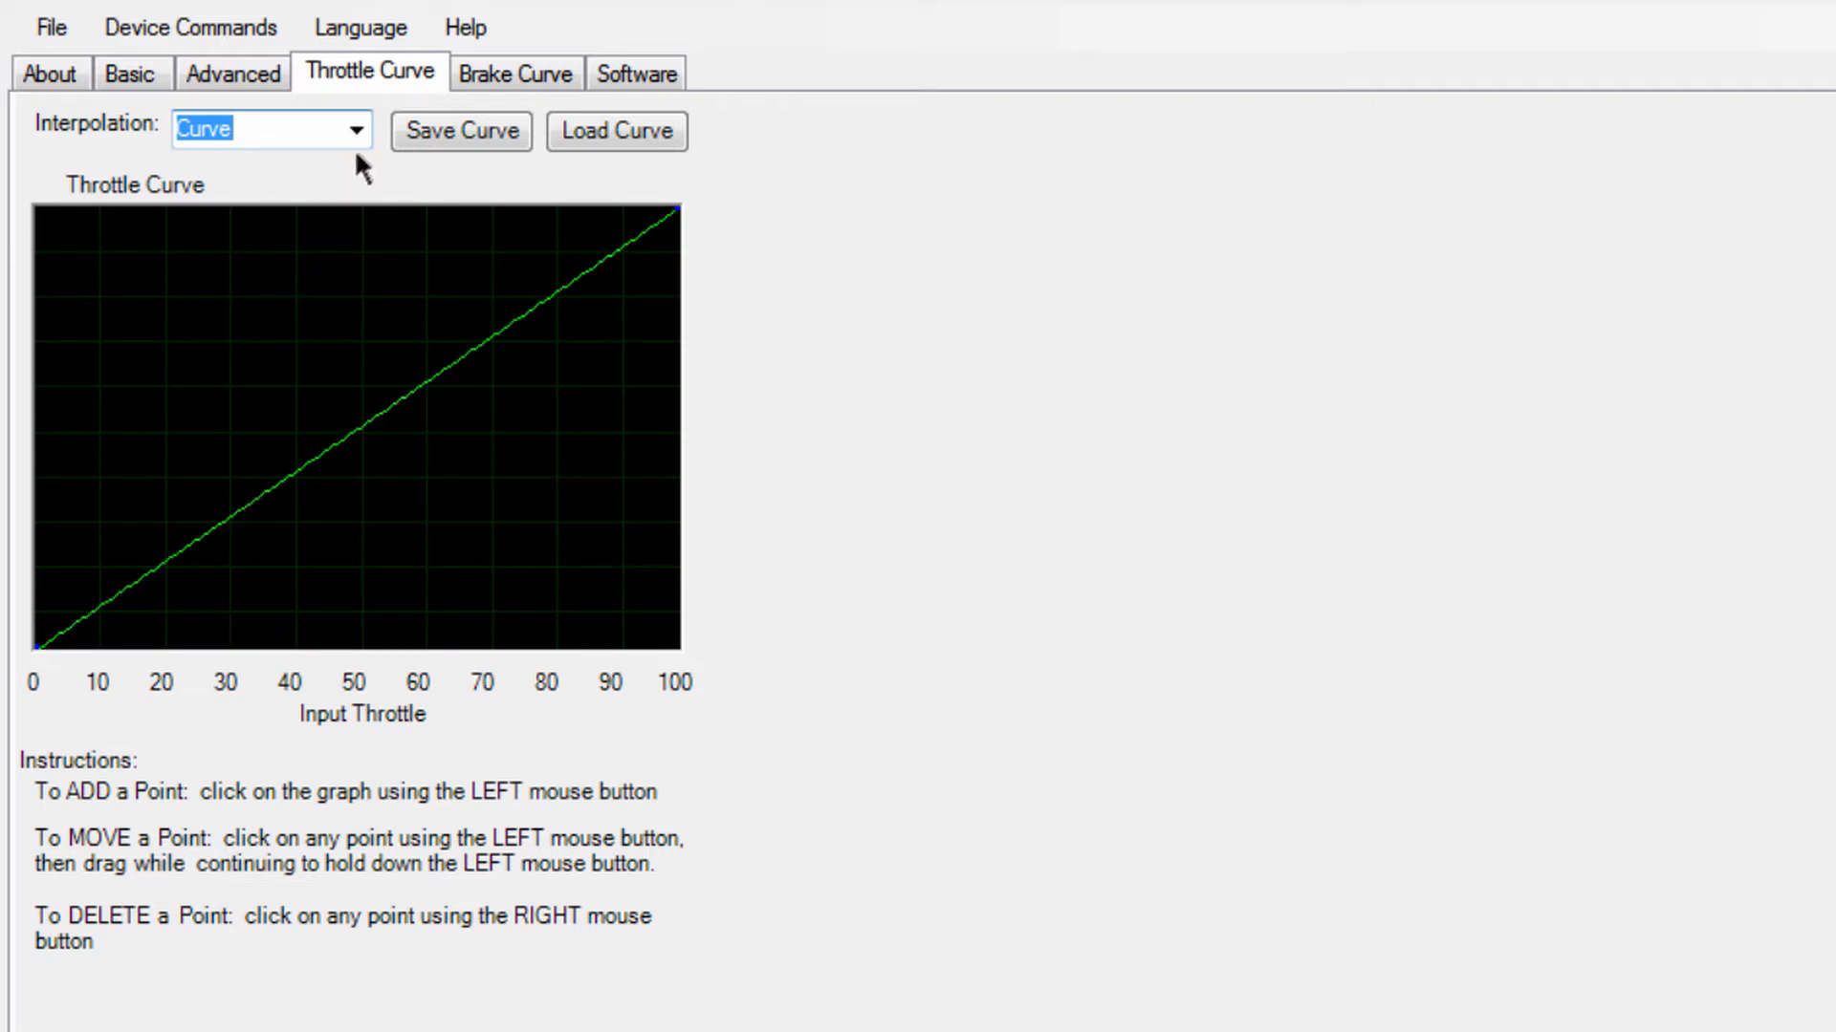
Step: Set the throttle curve Interpolation to Curve for a smooth exponential rise
click(355, 129)
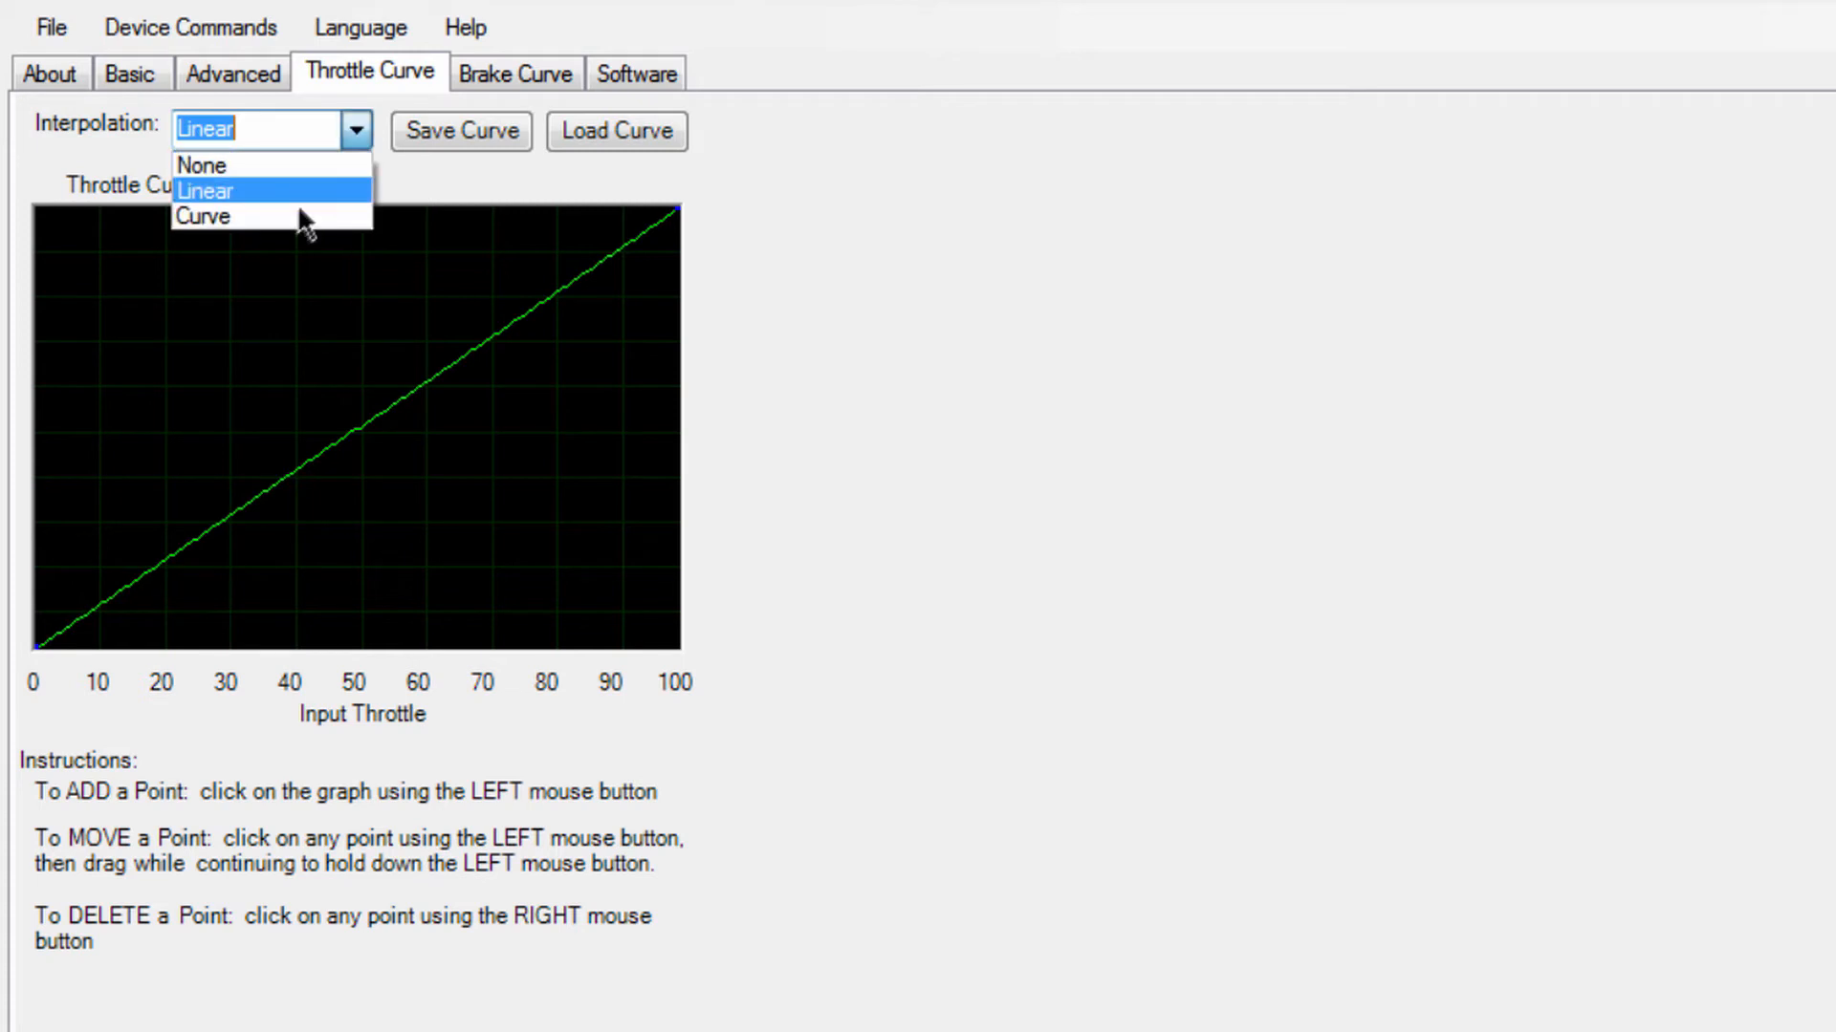
click(205, 215)
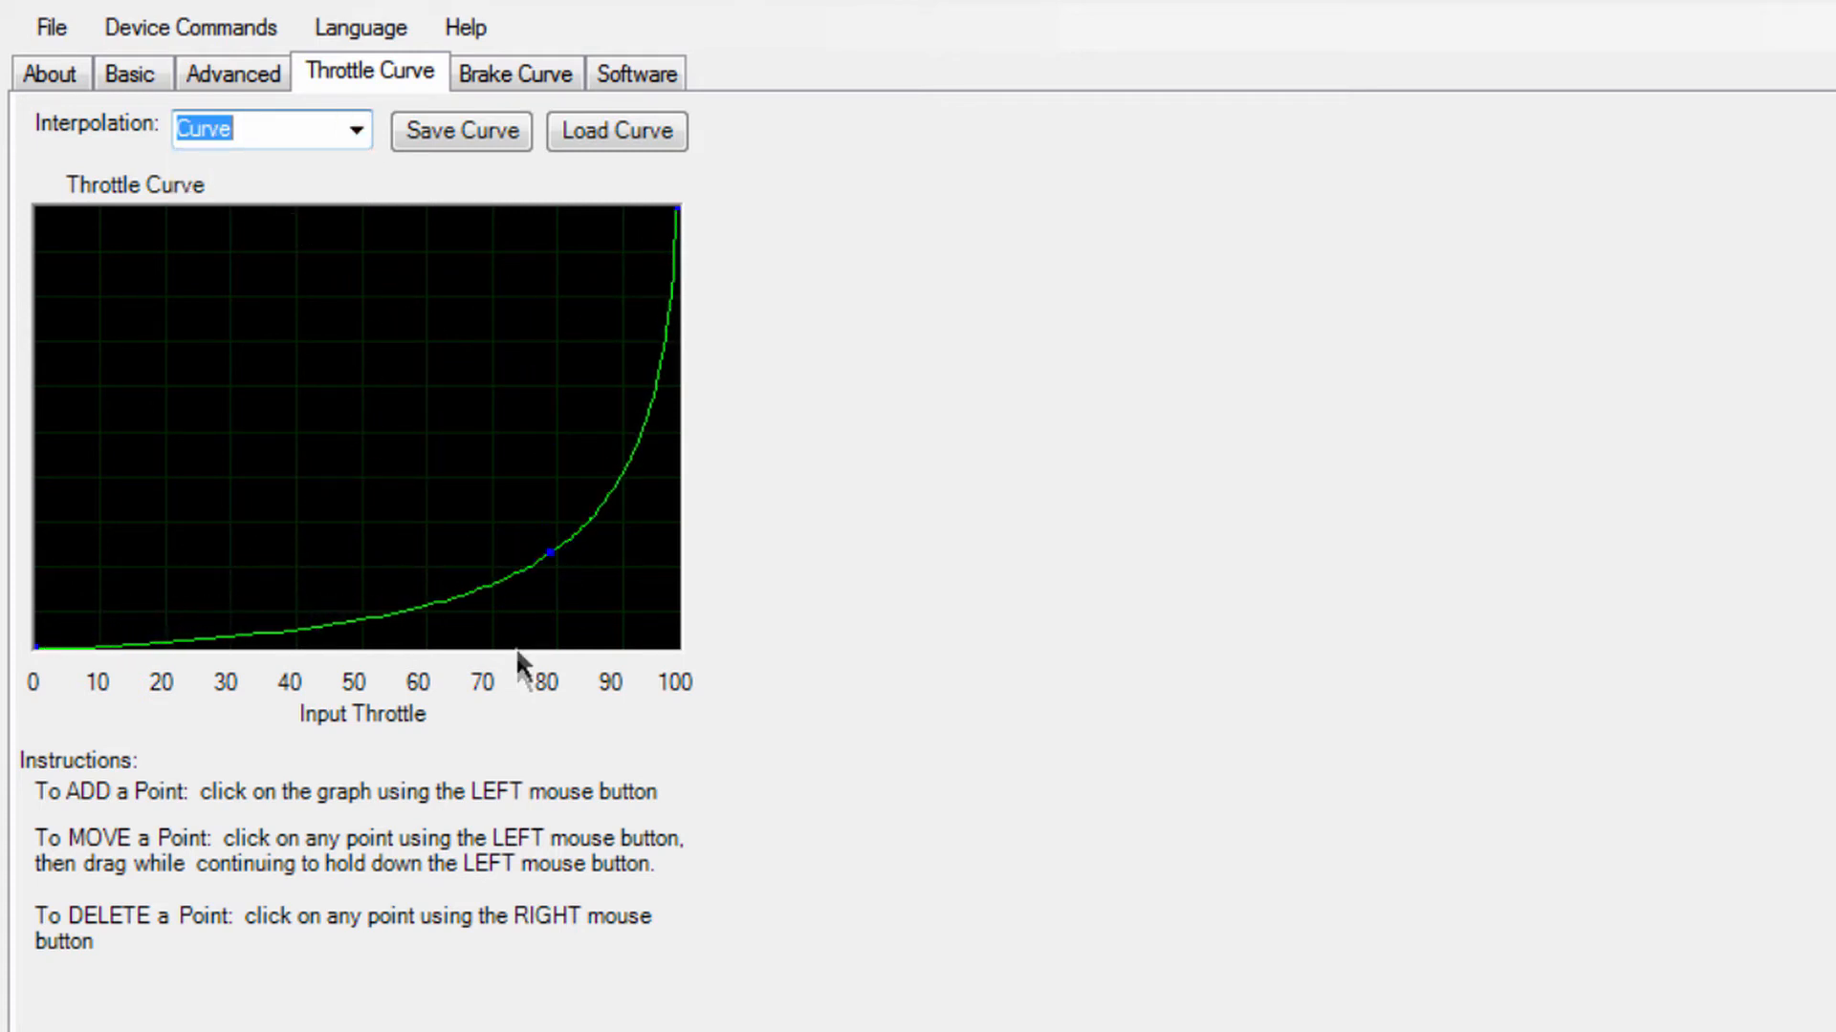
mouse_move(491, 328)
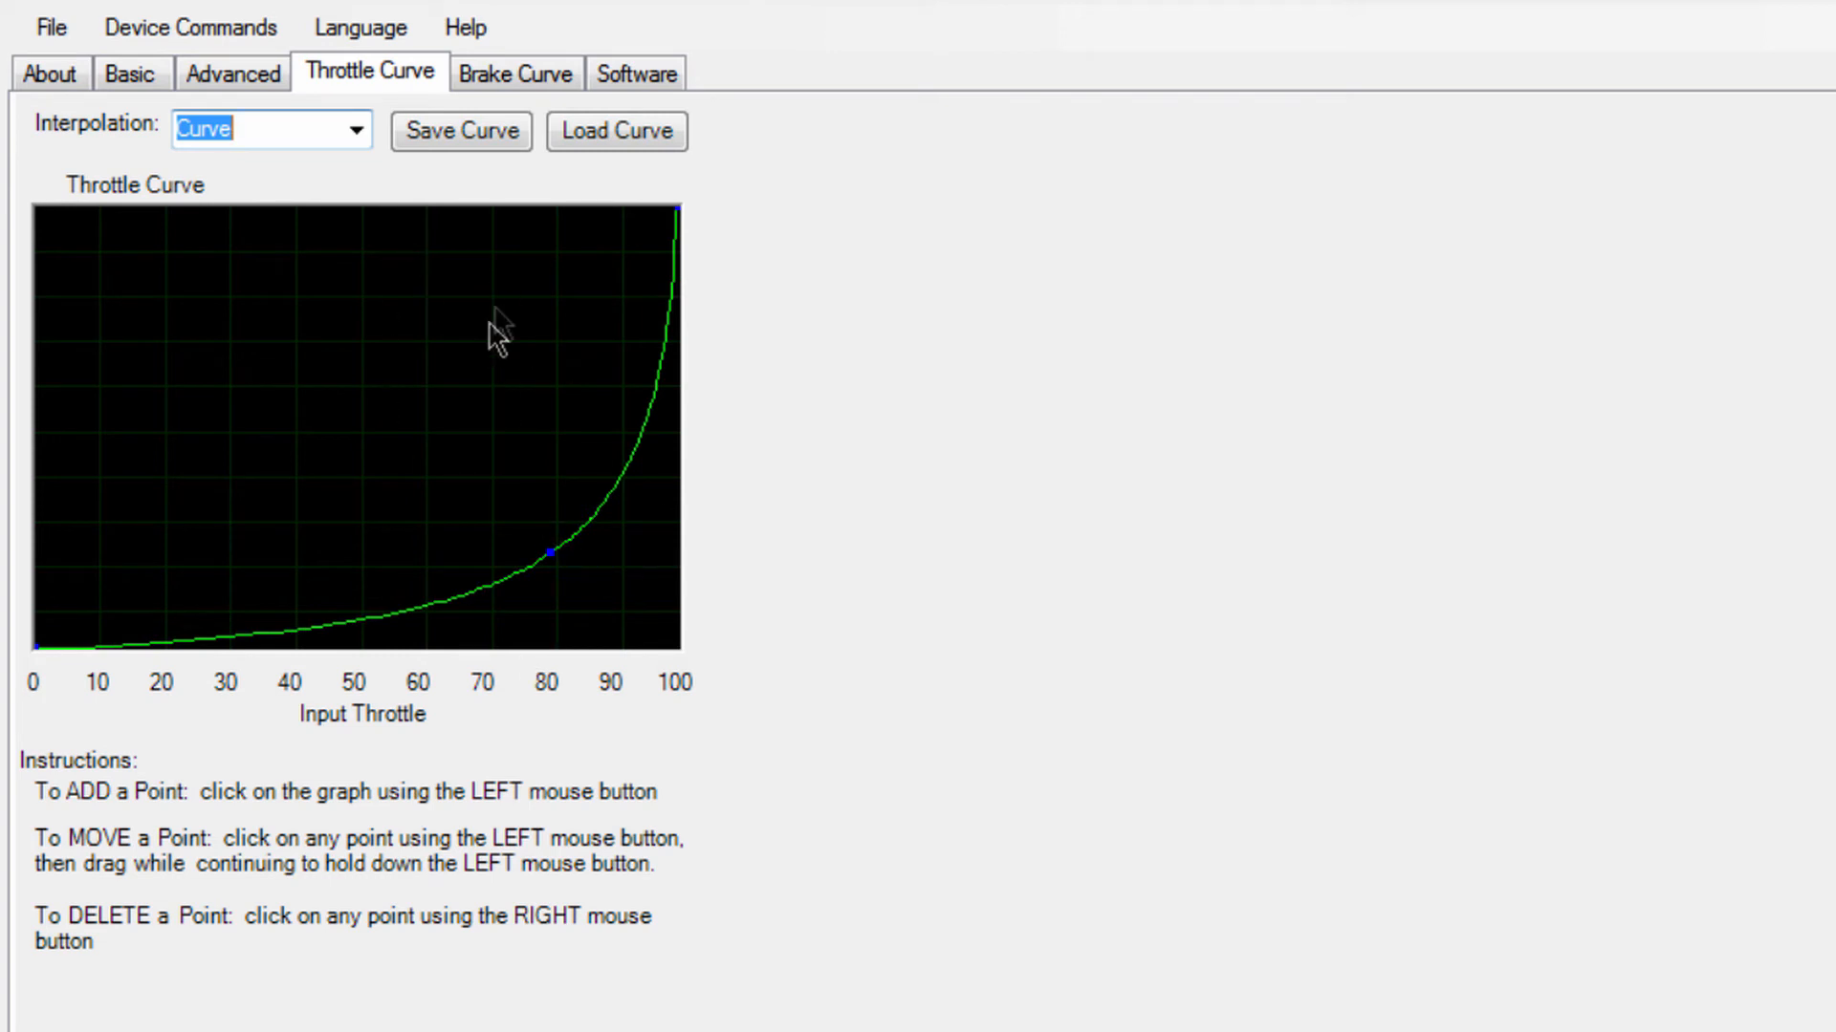
mouse_move(501, 87)
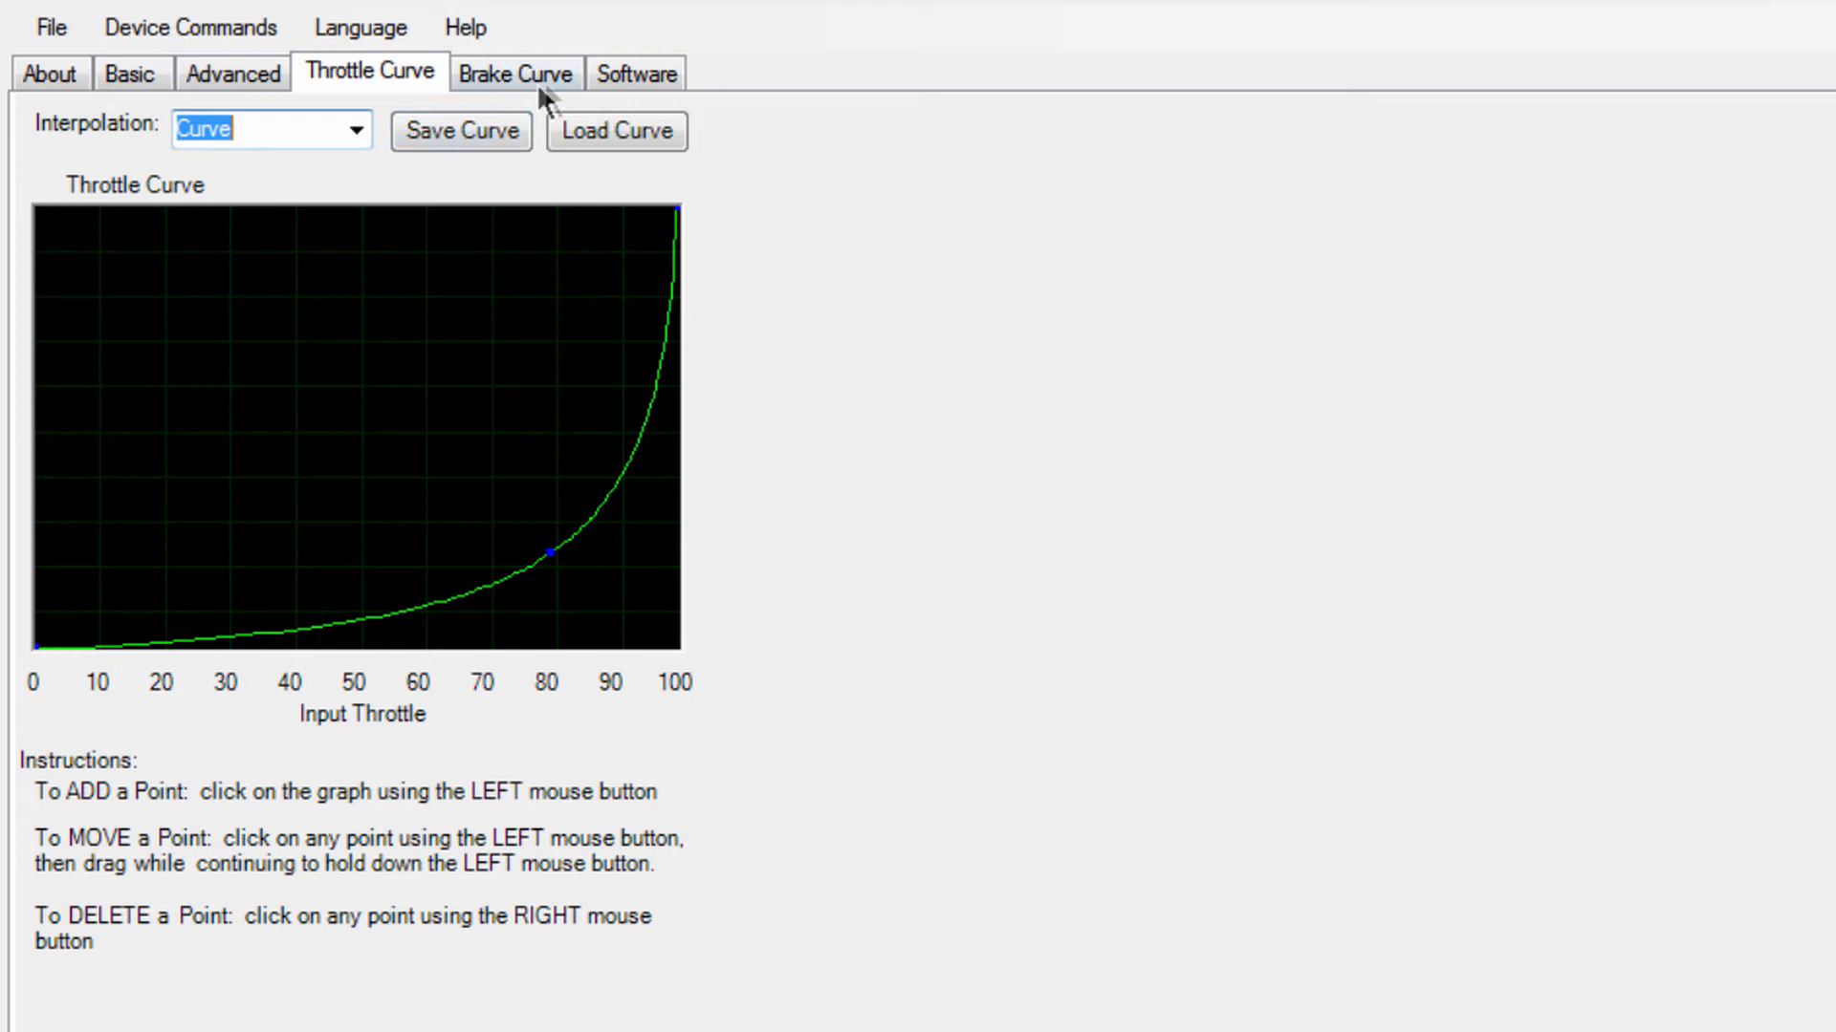
Step: Switch to the Brake Curve tab to view the red exponential brake curve
click(514, 73)
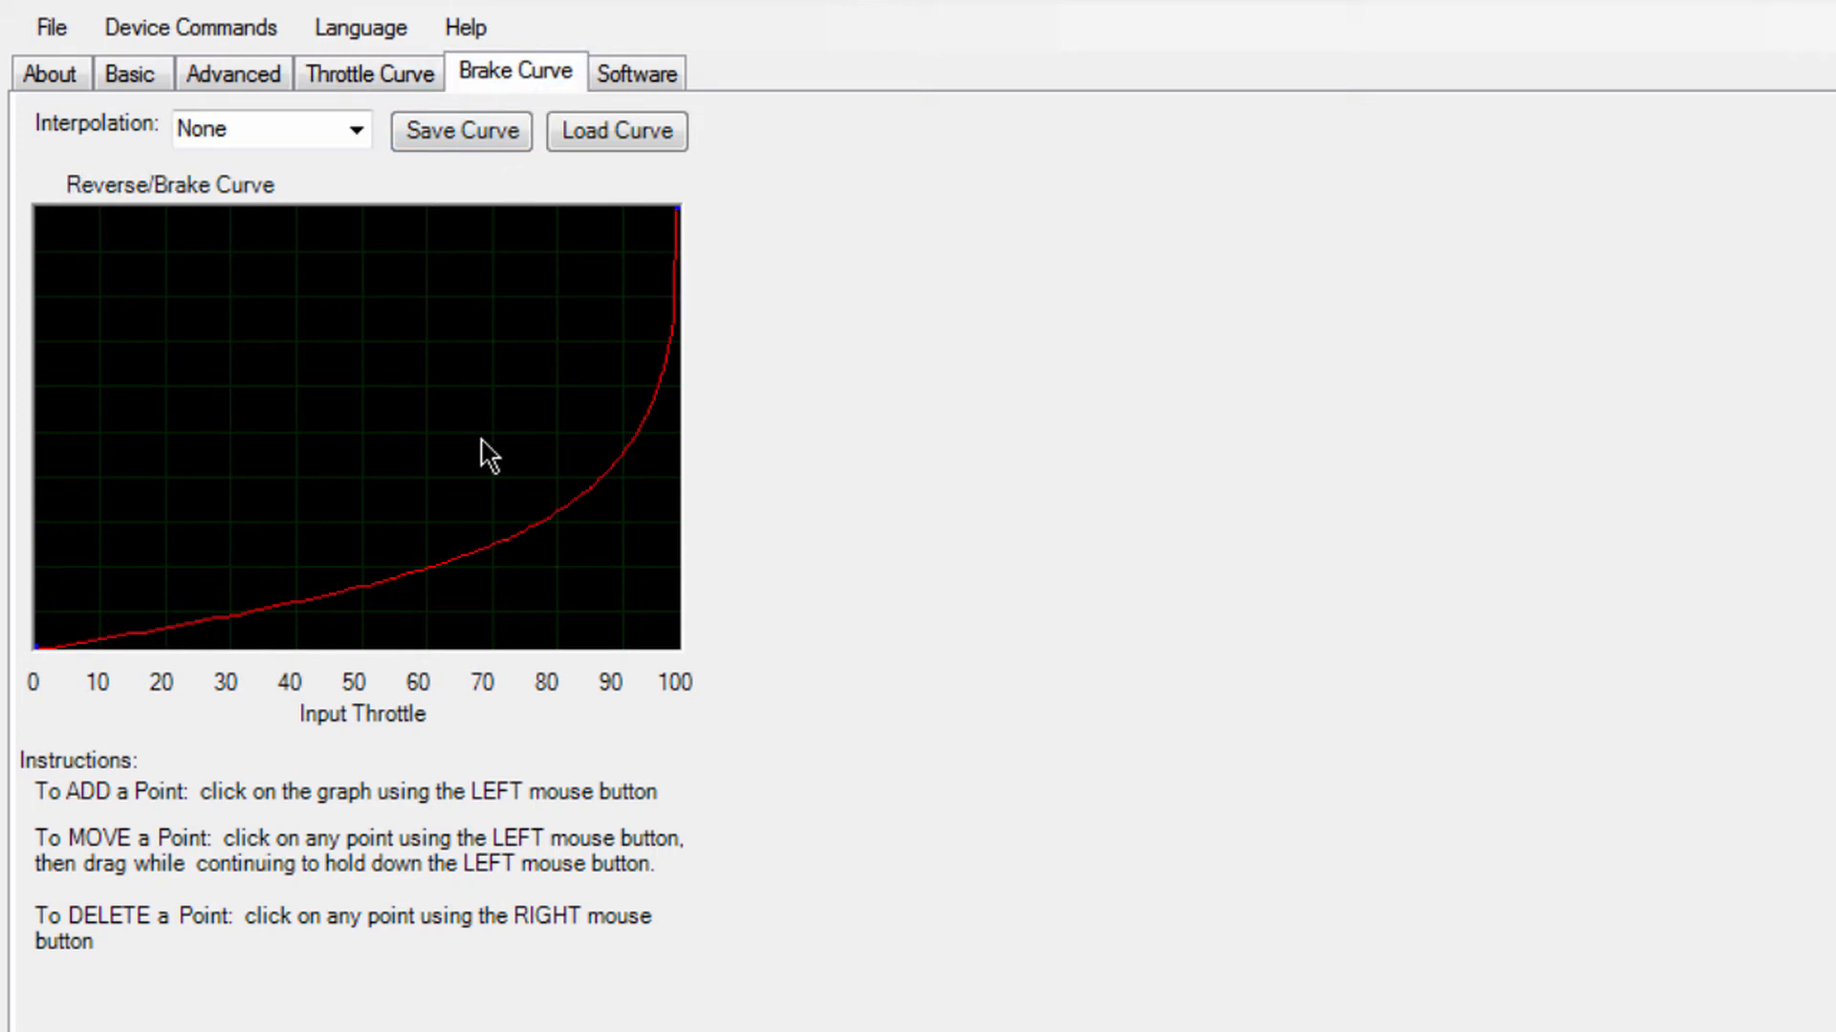
mouse_move(37, 666)
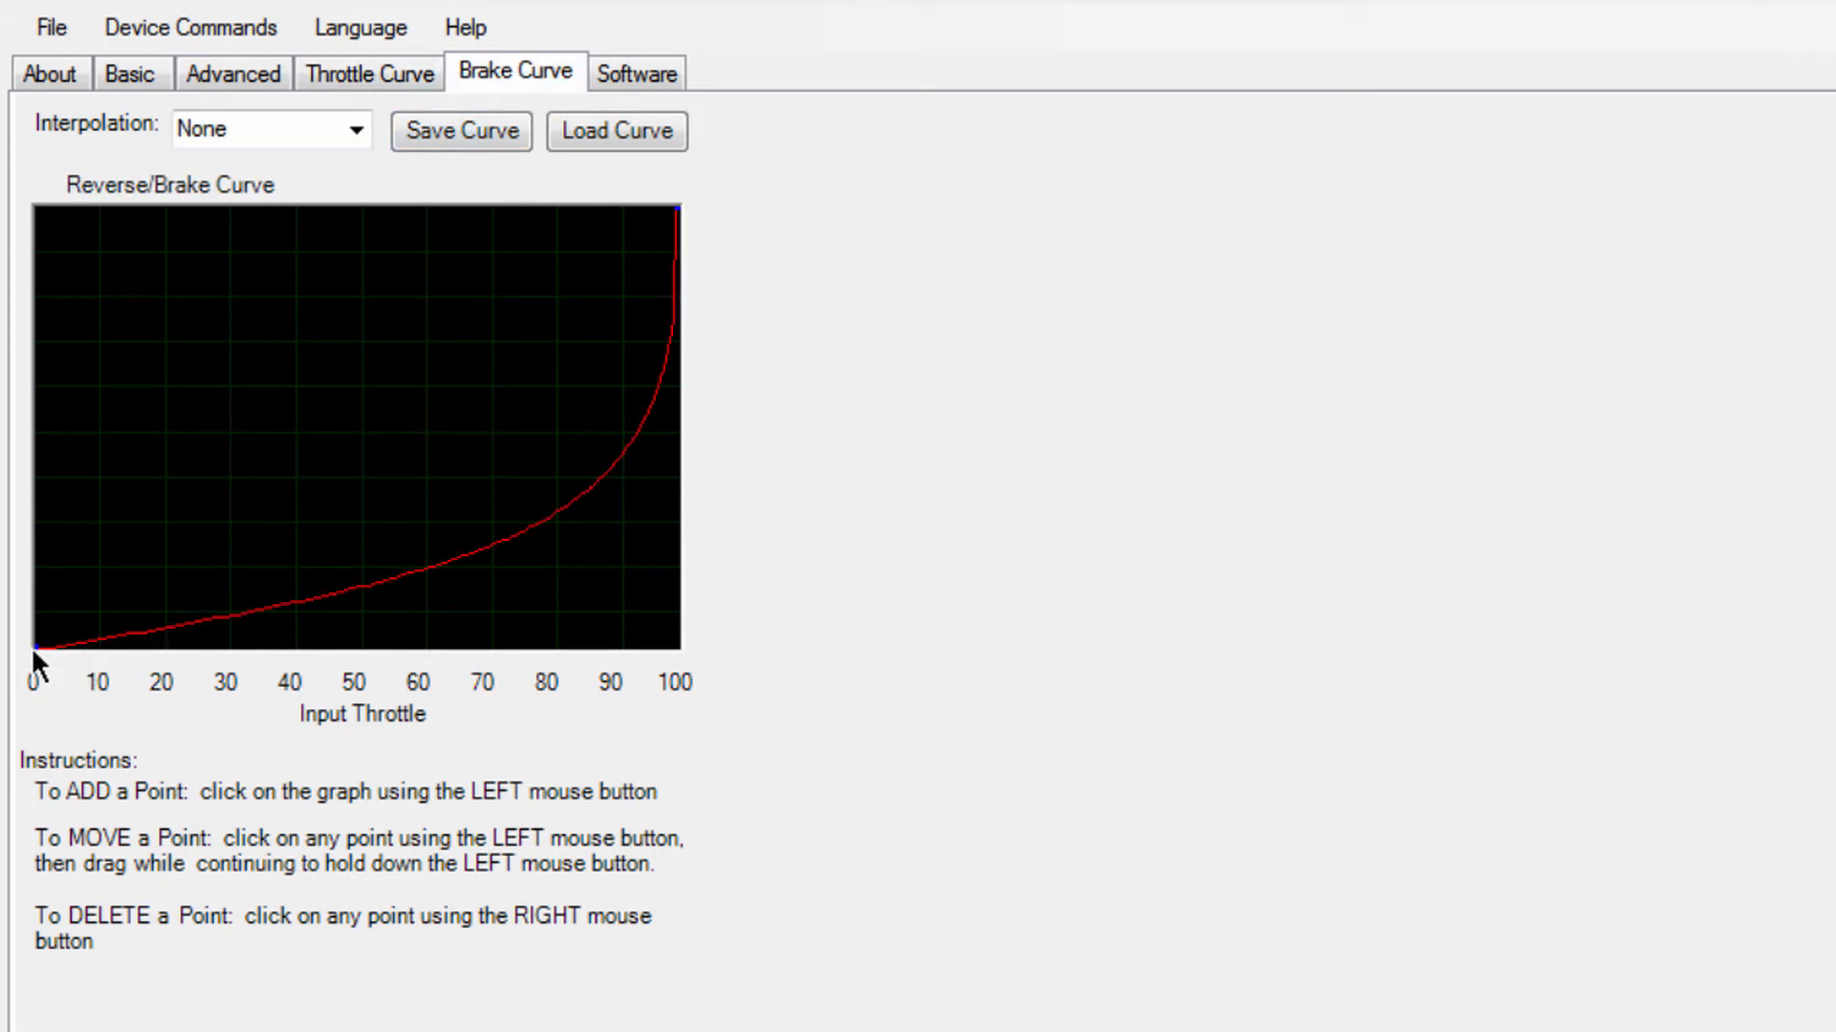
mouse_move(391, 457)
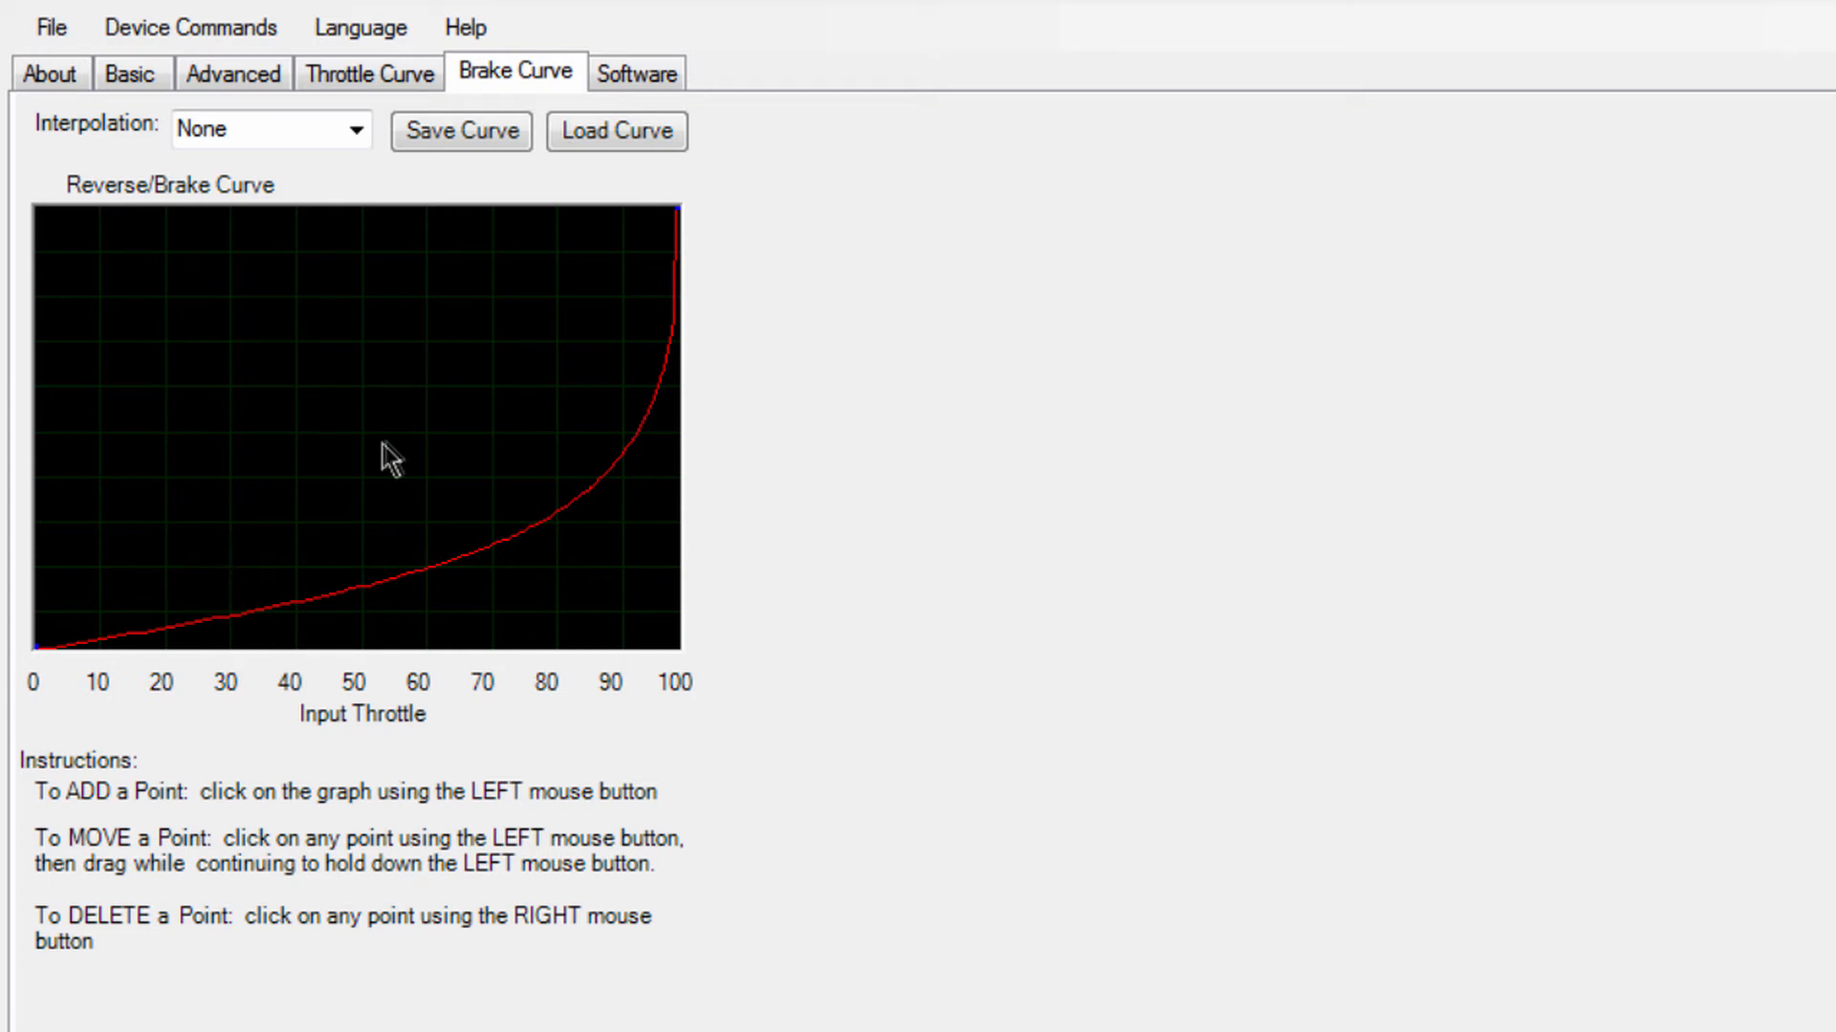
mouse_move(688, 218)
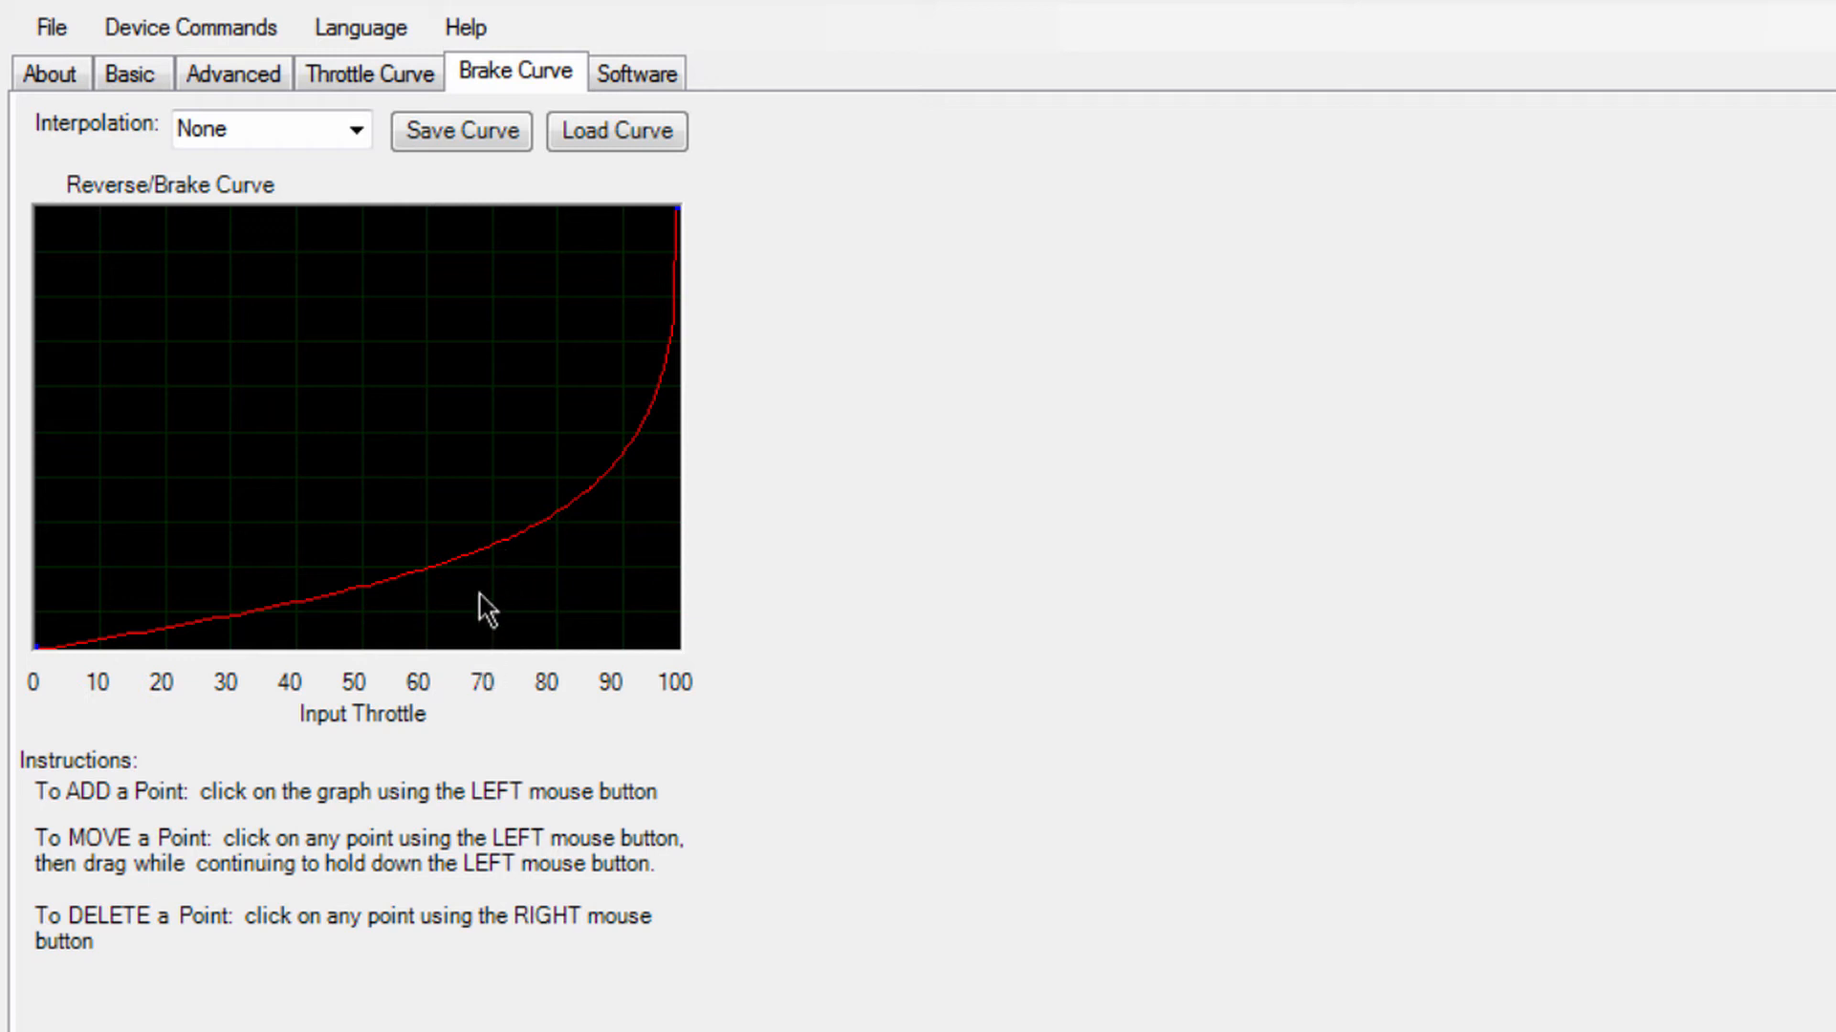
mouse_move(570, 542)
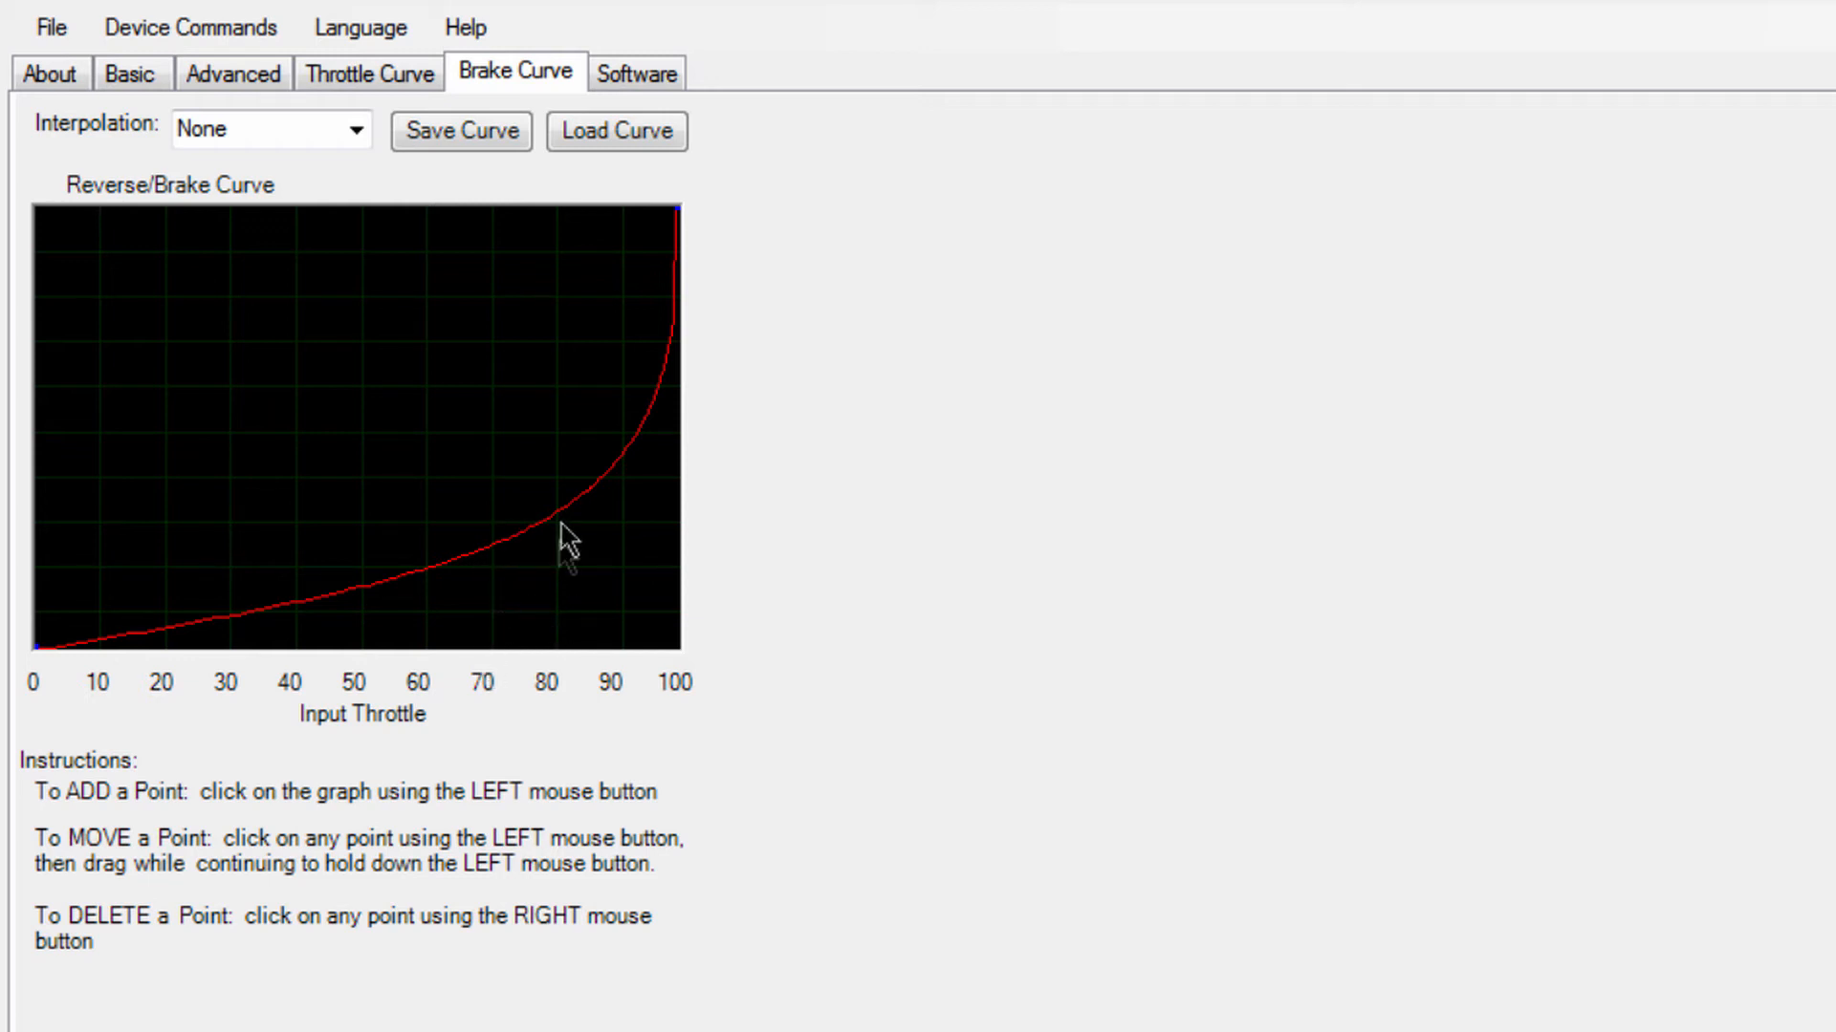
mouse_move(684, 277)
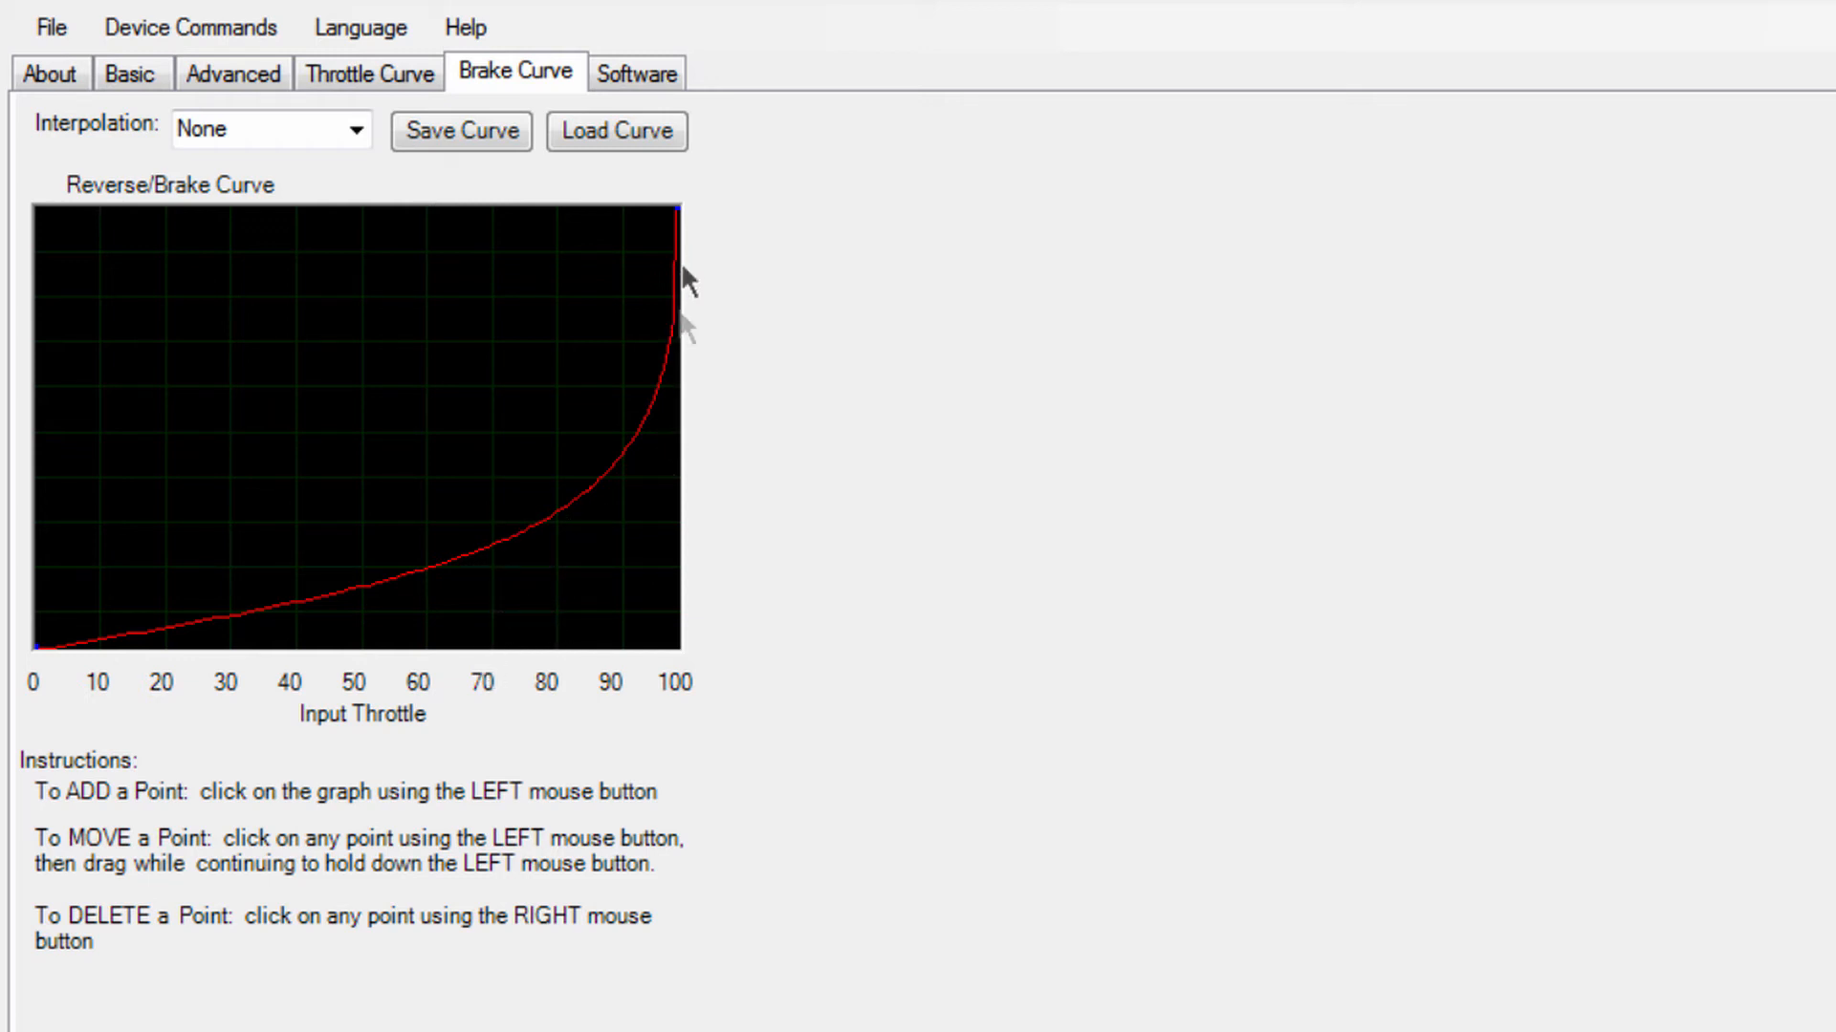
mouse_move(704, 514)
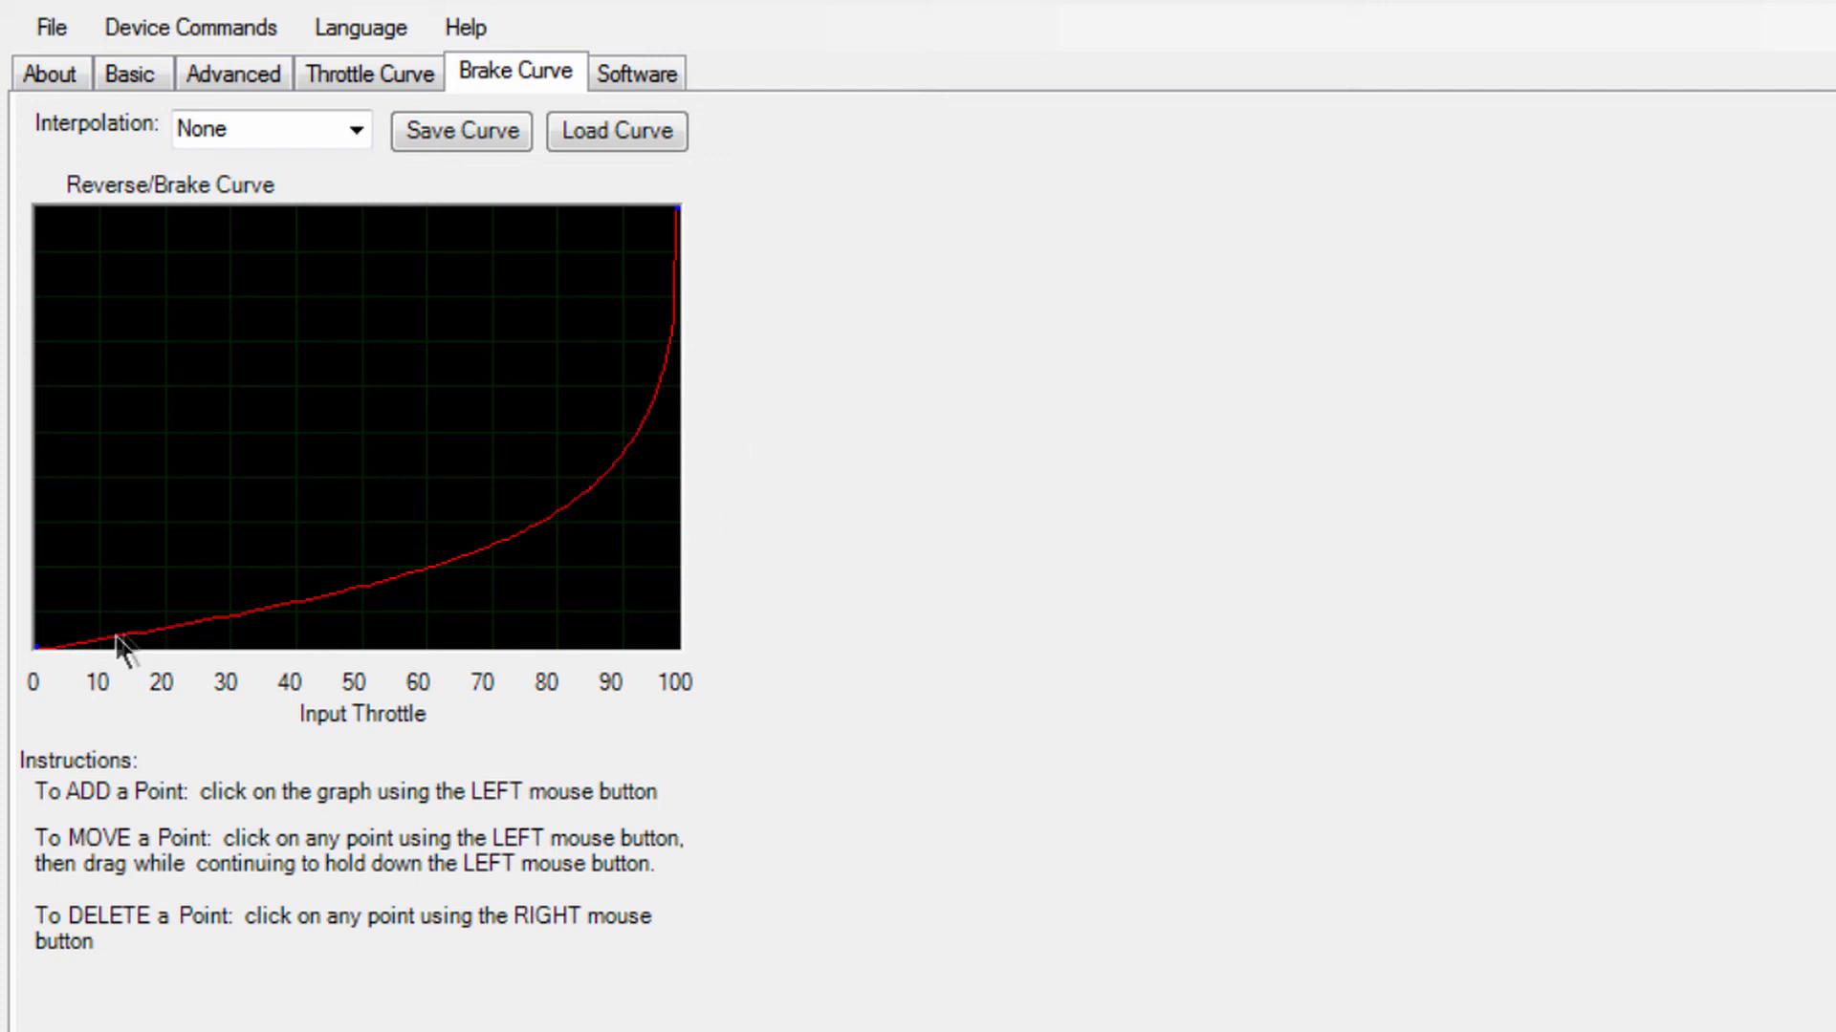
mouse_move(386, 564)
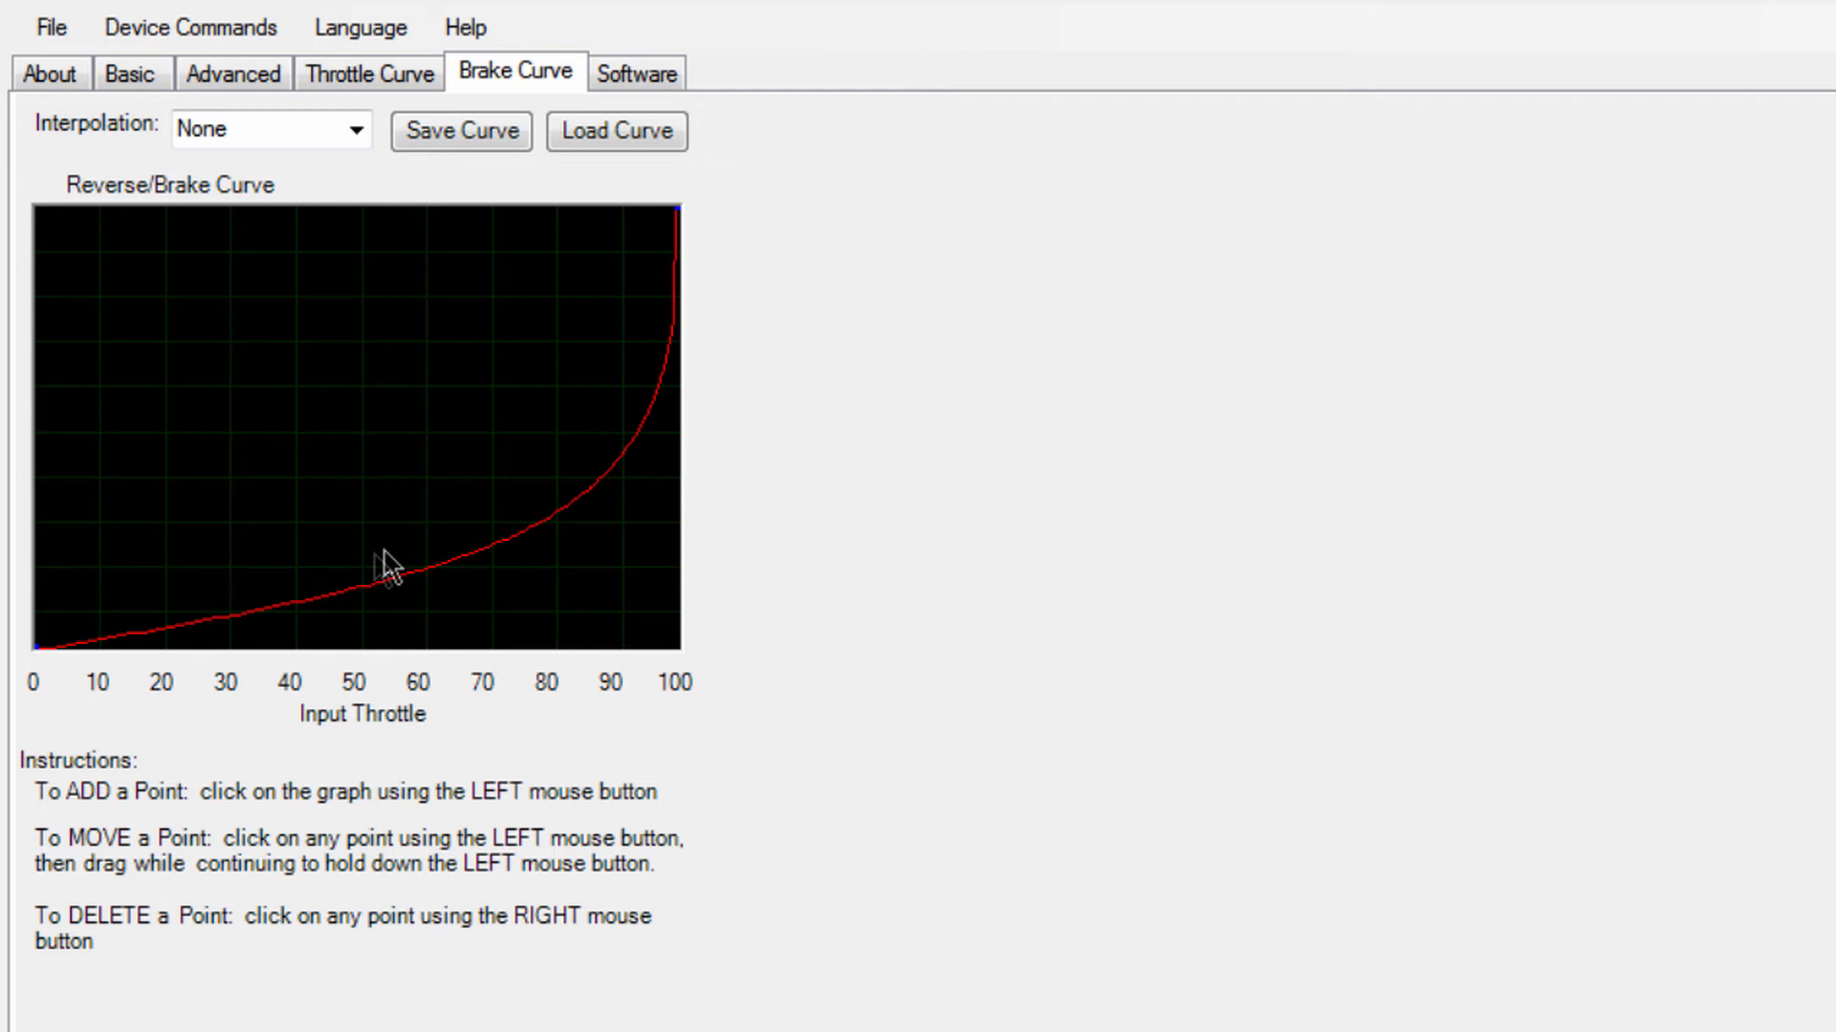
mouse_move(117, 431)
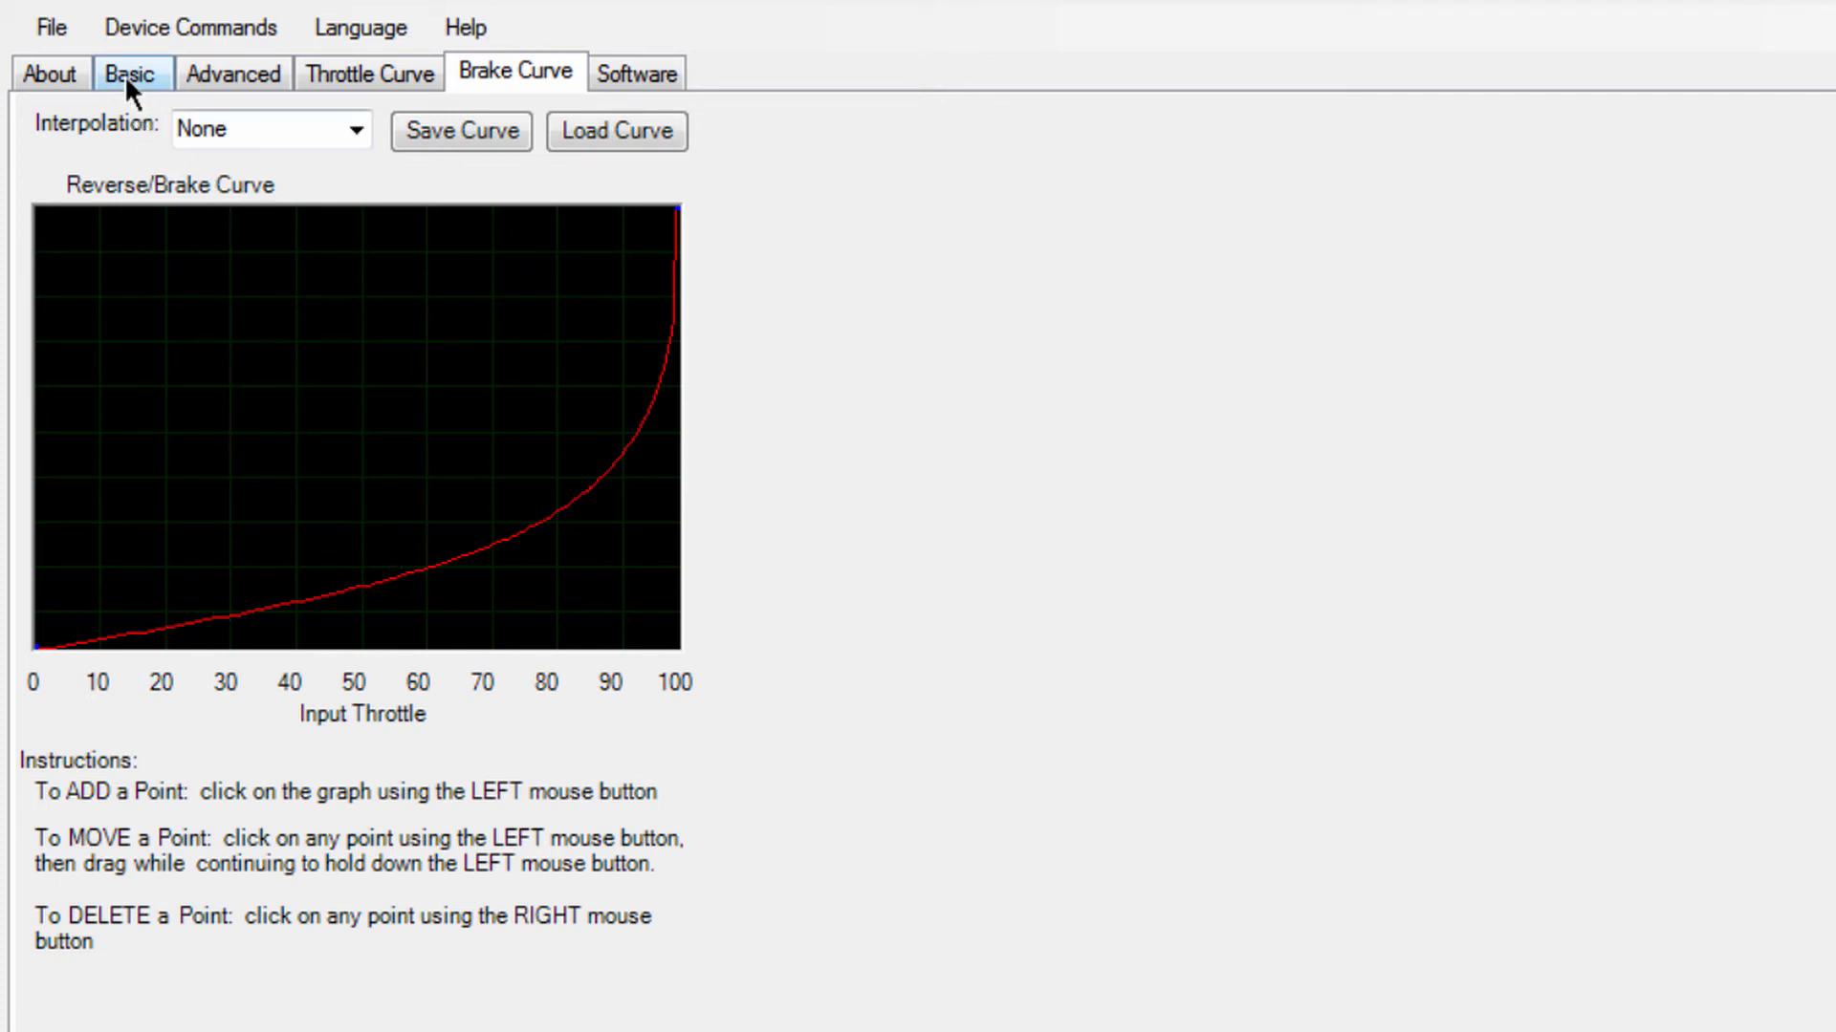
click(130, 72)
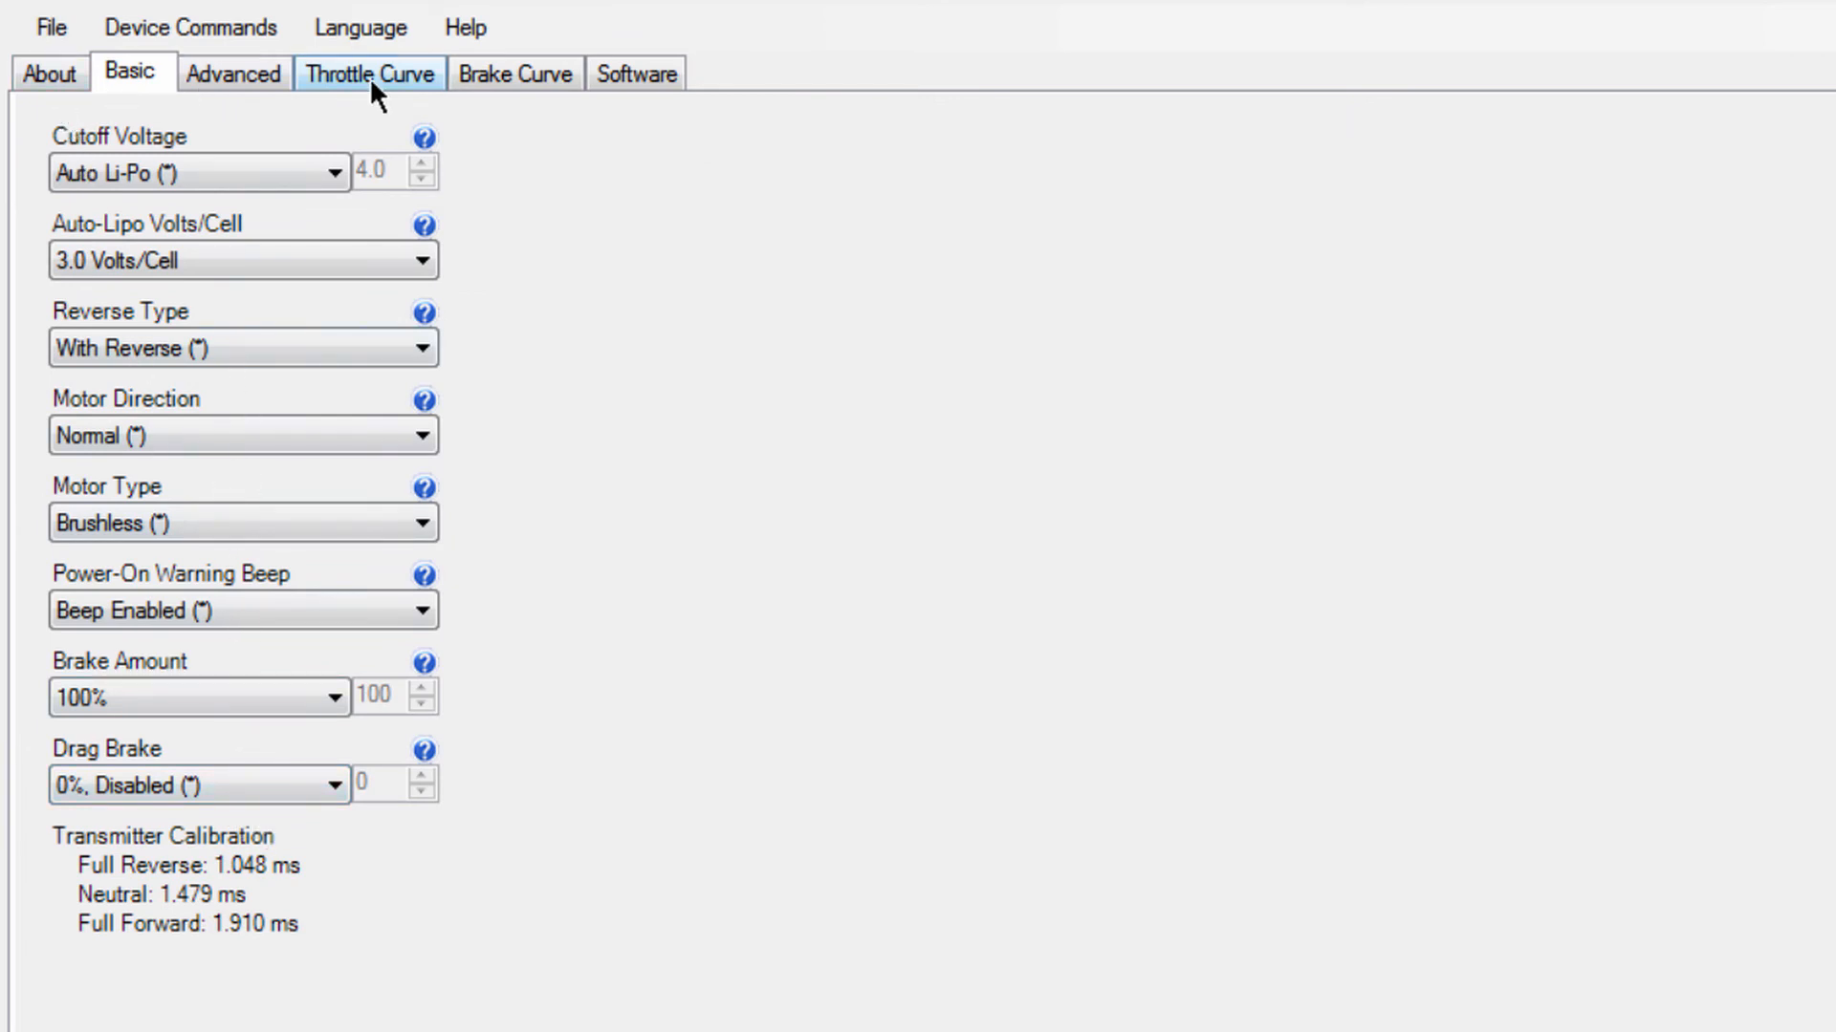
click(512, 73)
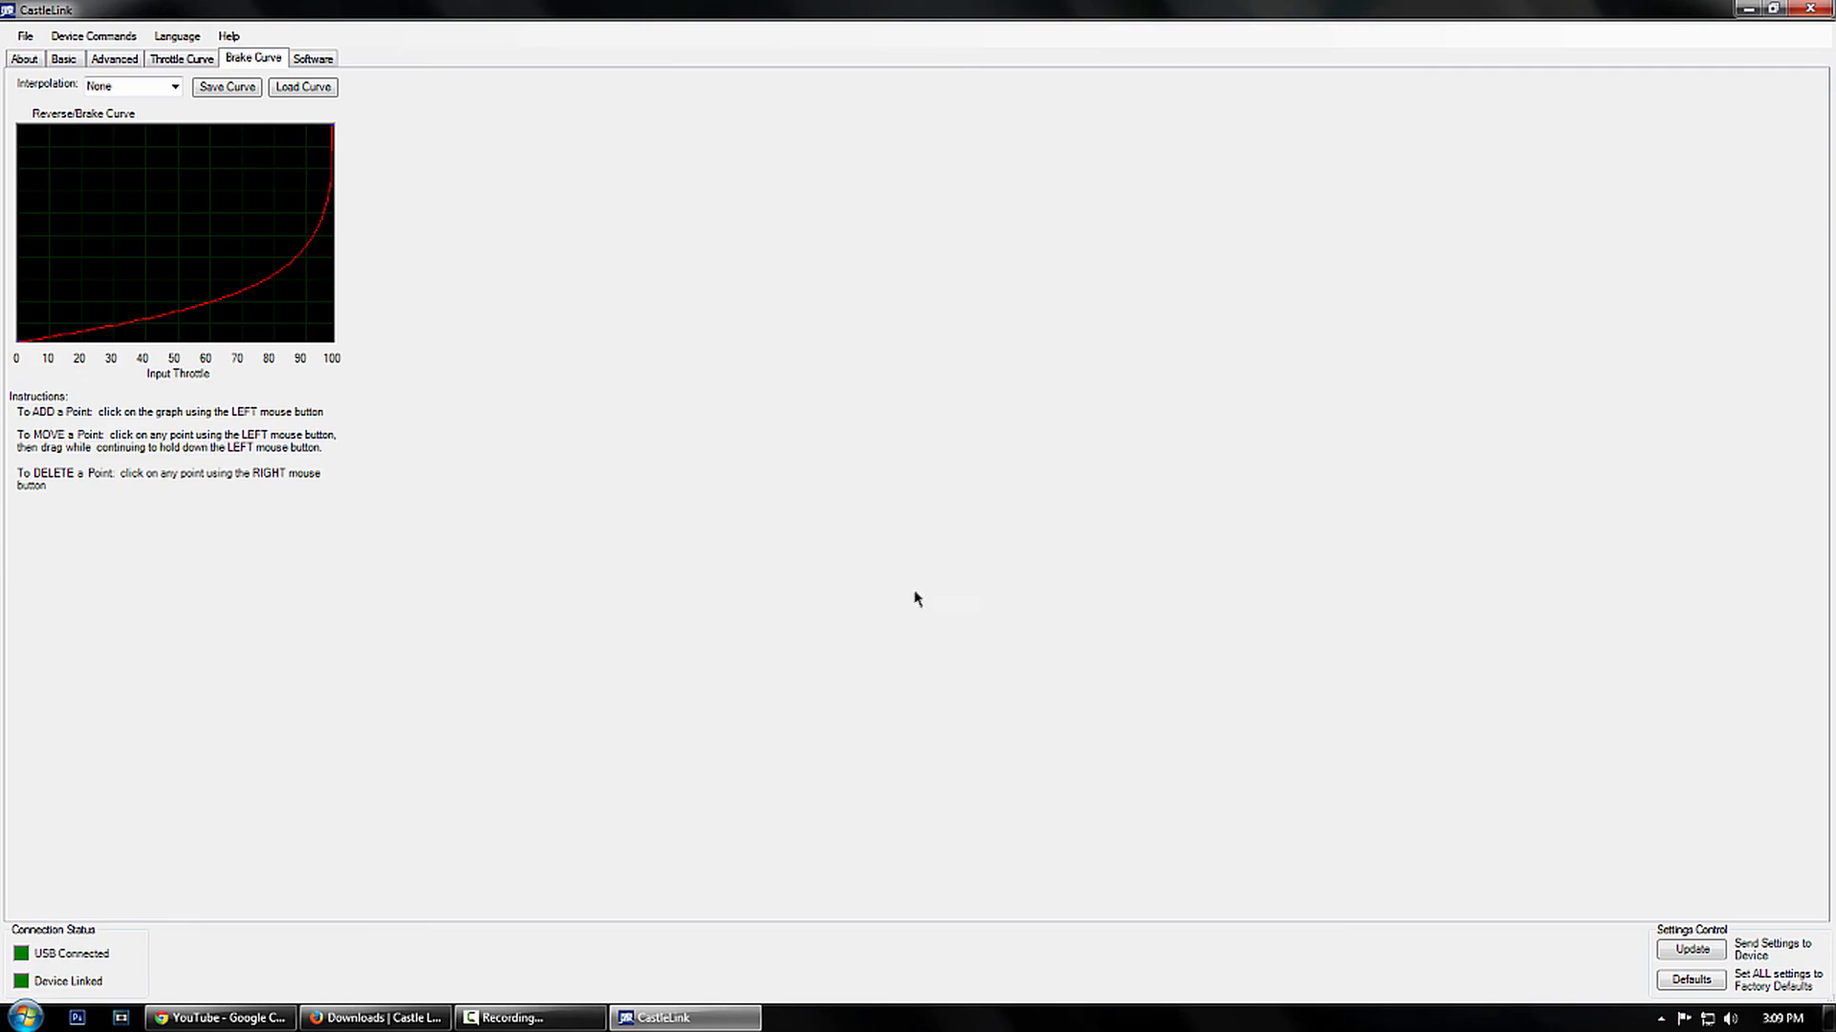
mouse_move(468, 293)
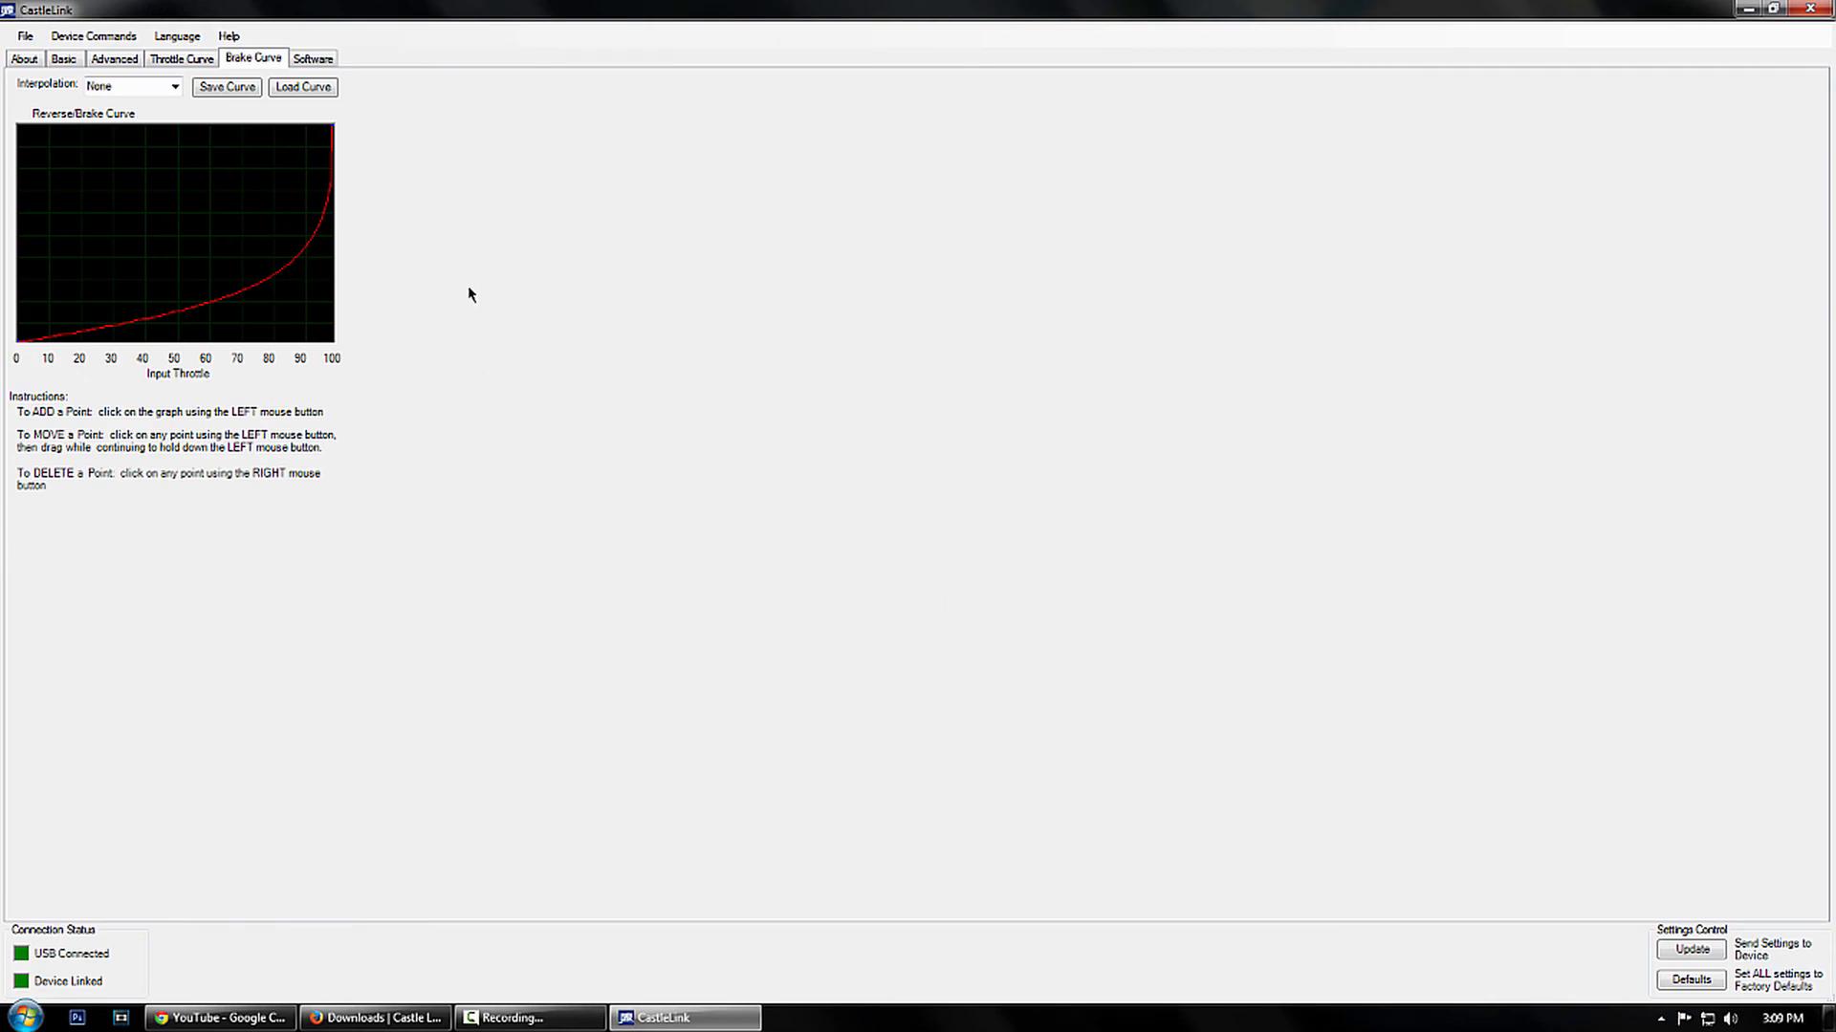
mouse_move(603, 365)
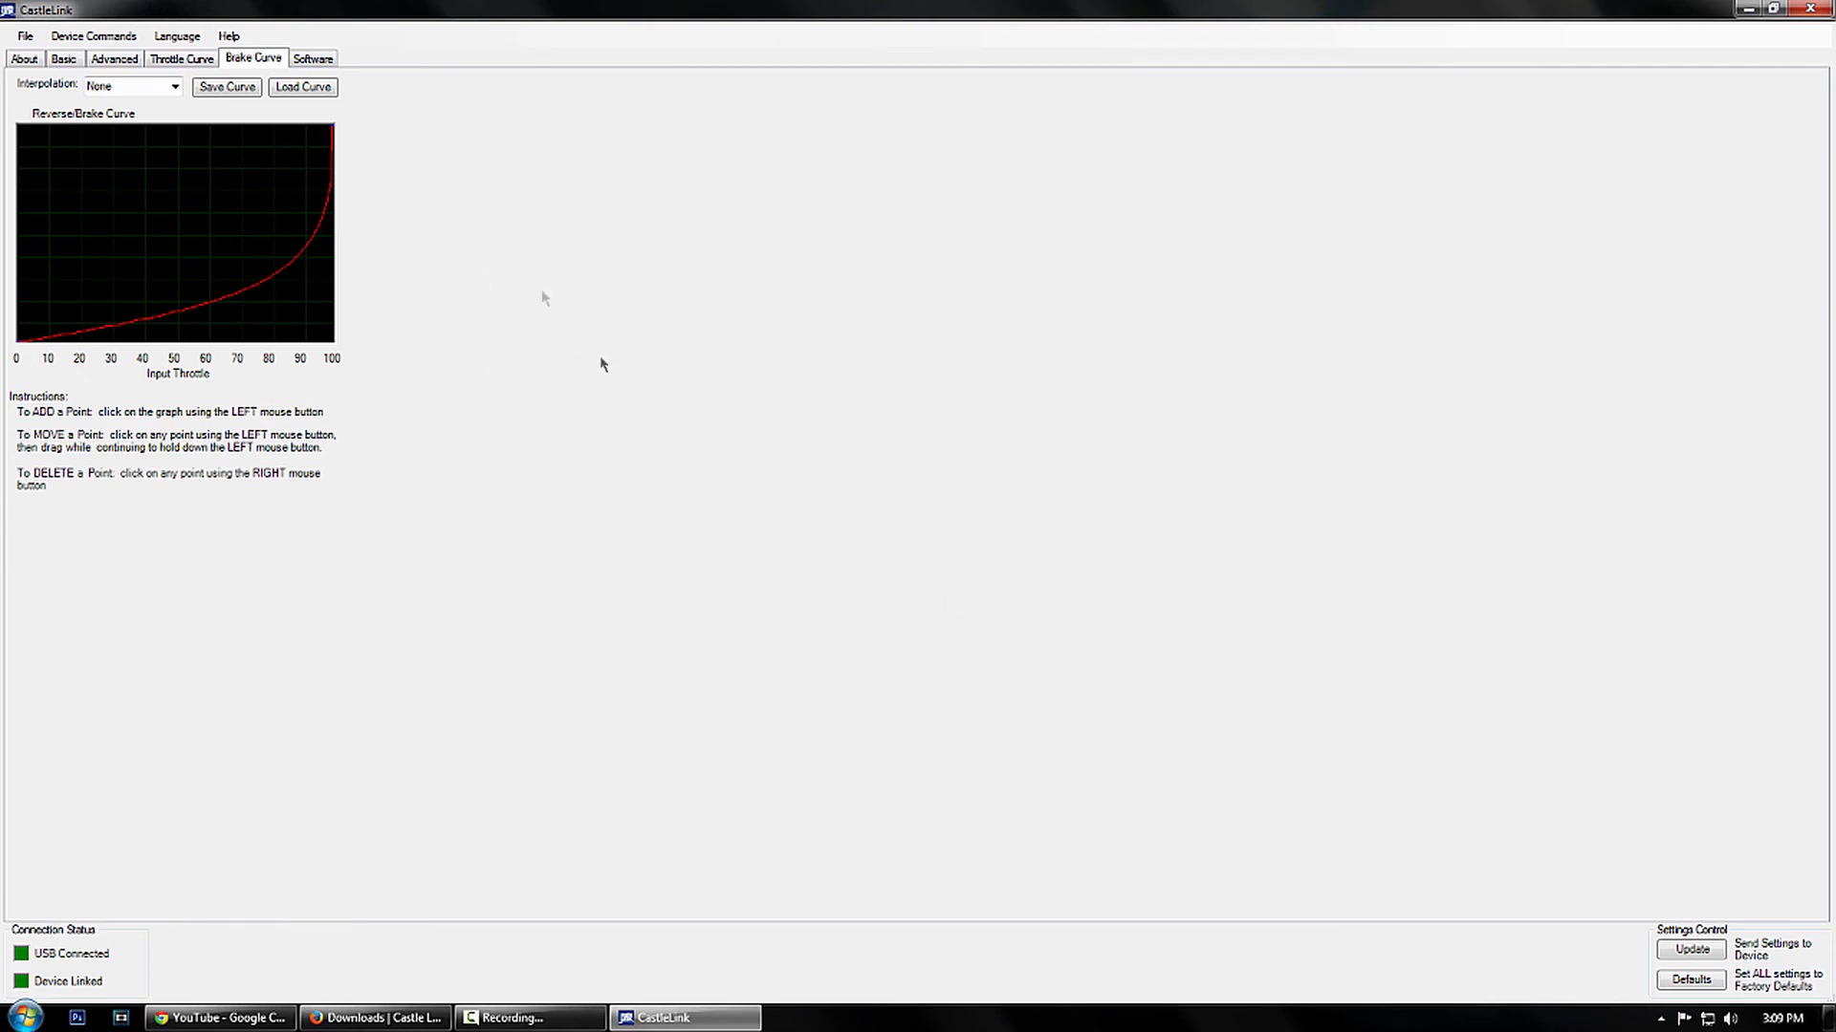
Step: Return to the Throttle Curve tab and review the green exponential curve
click(181, 58)
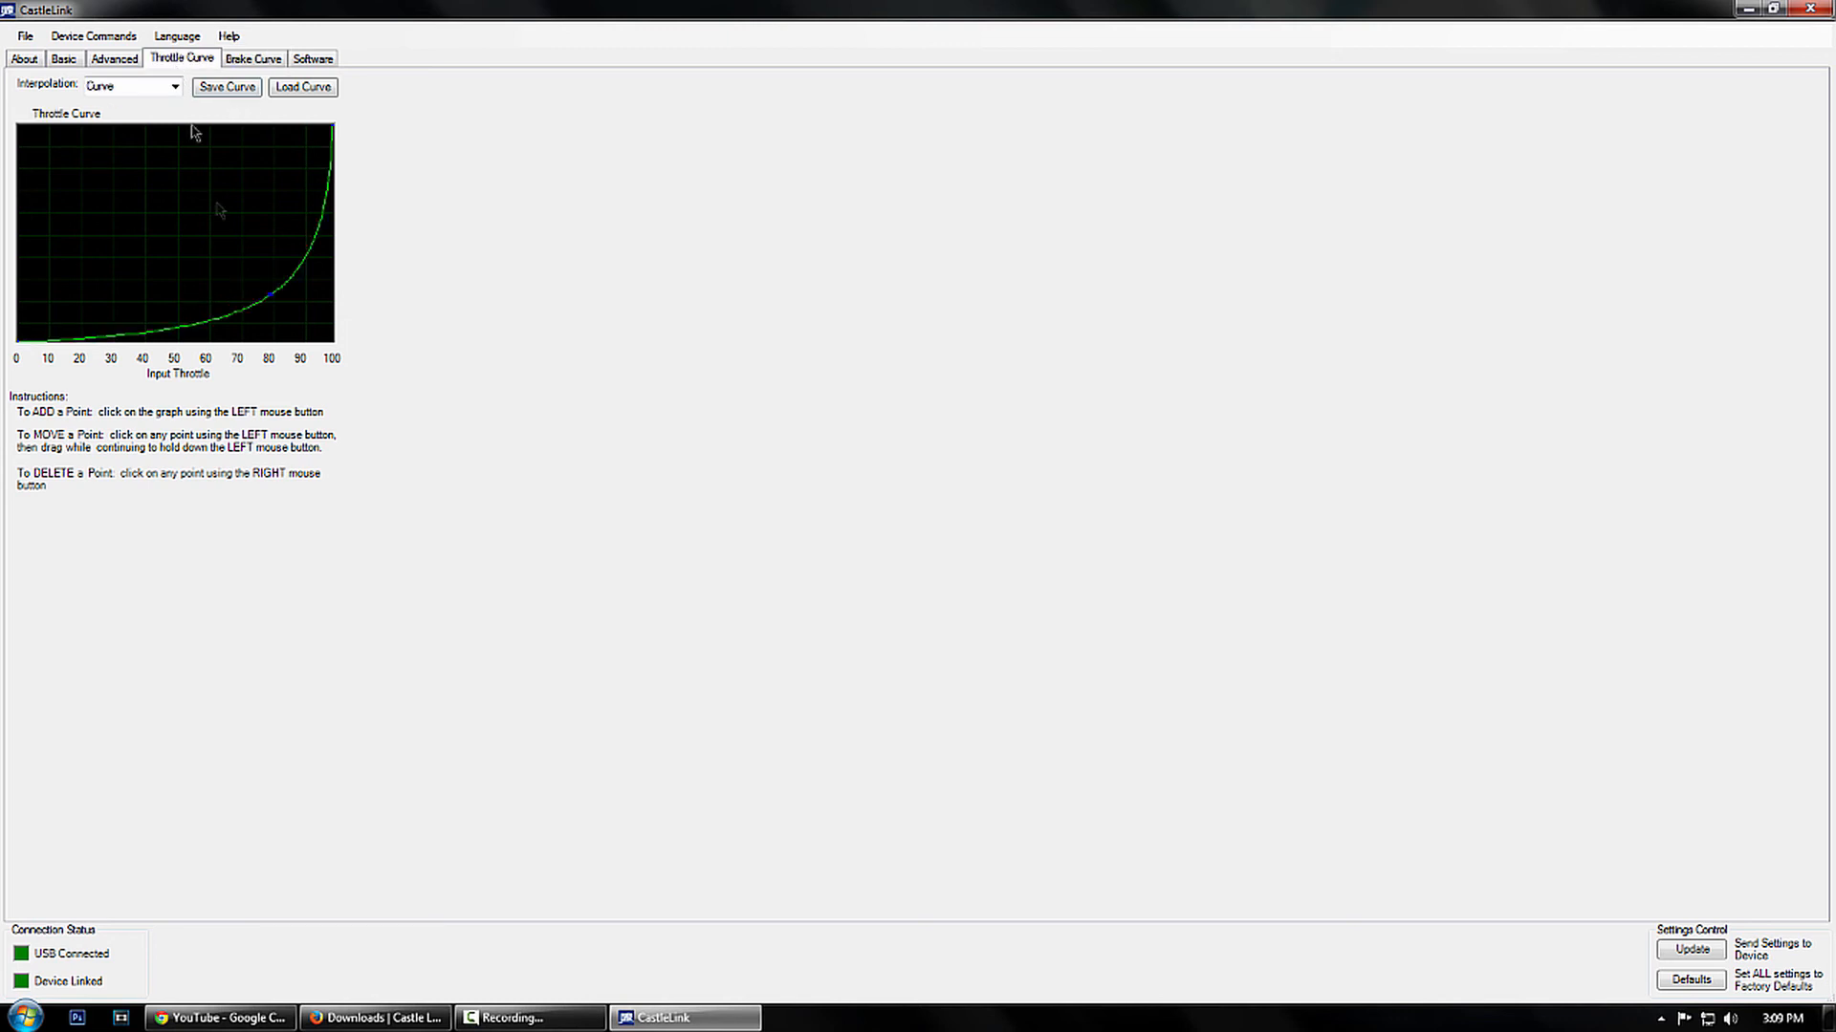
mouse_move(421, 270)
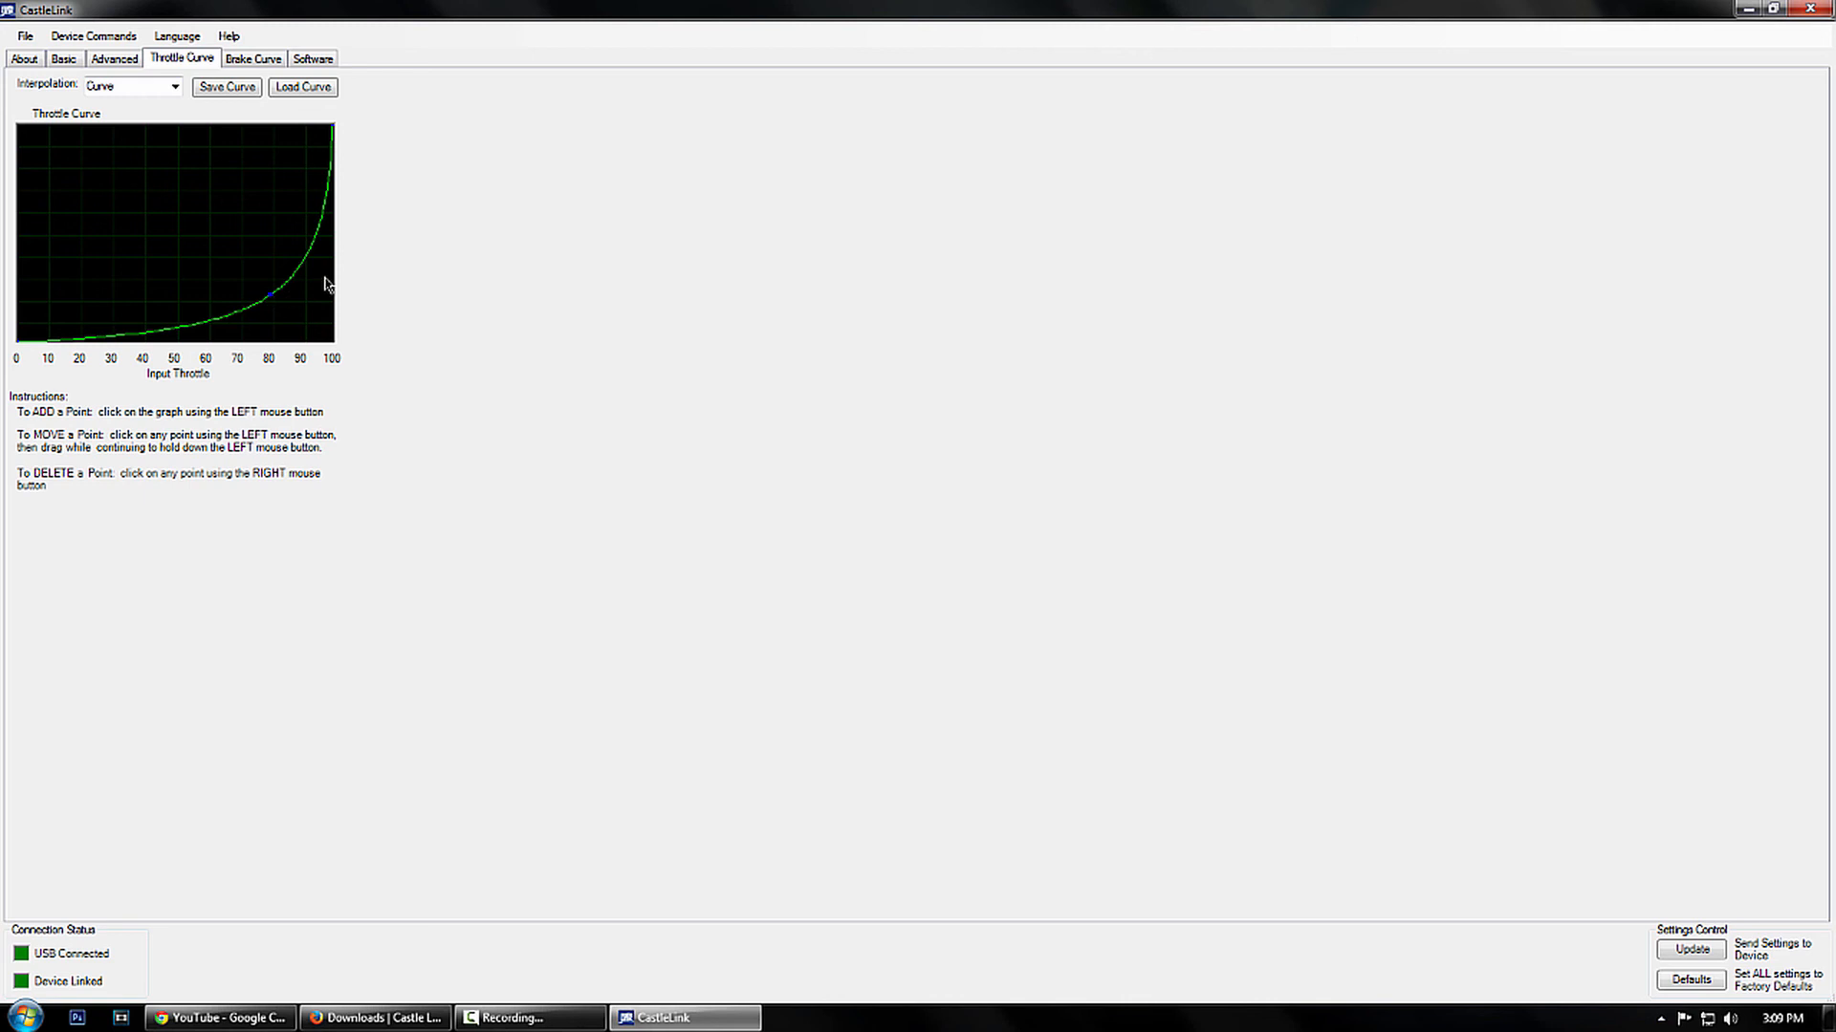
mouse_move(87, 345)
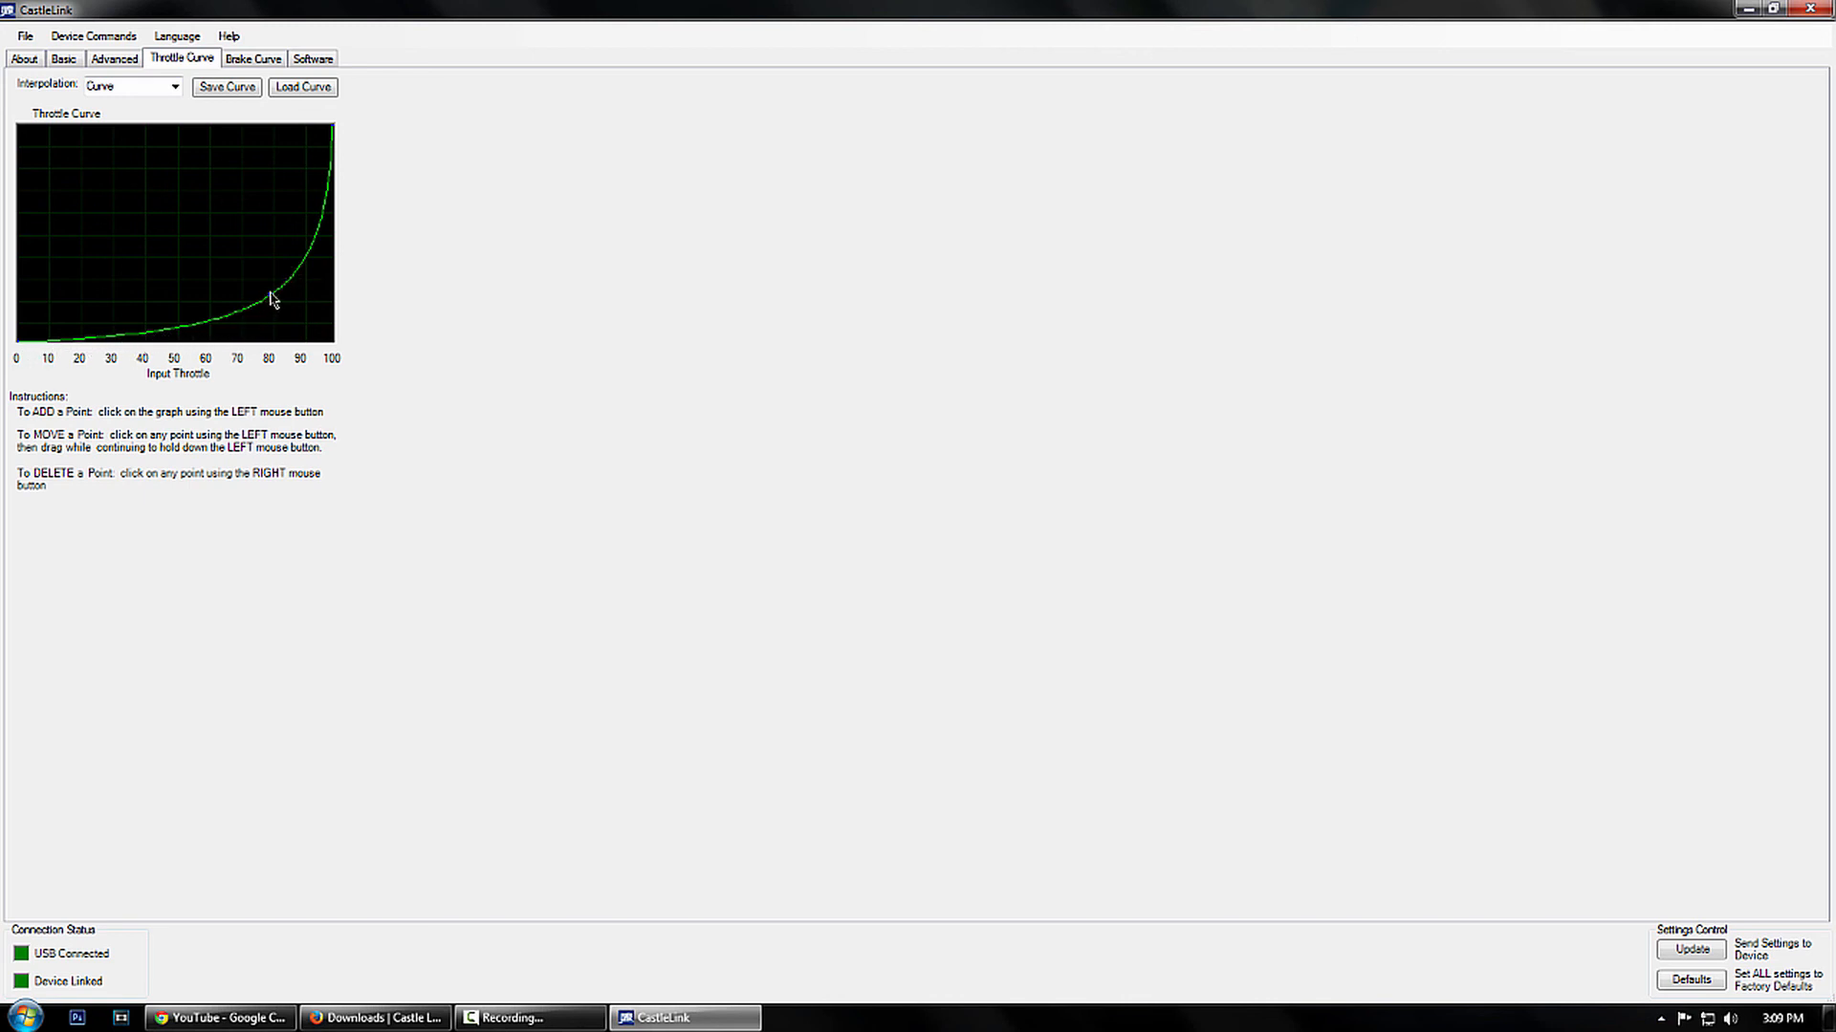
click(275, 292)
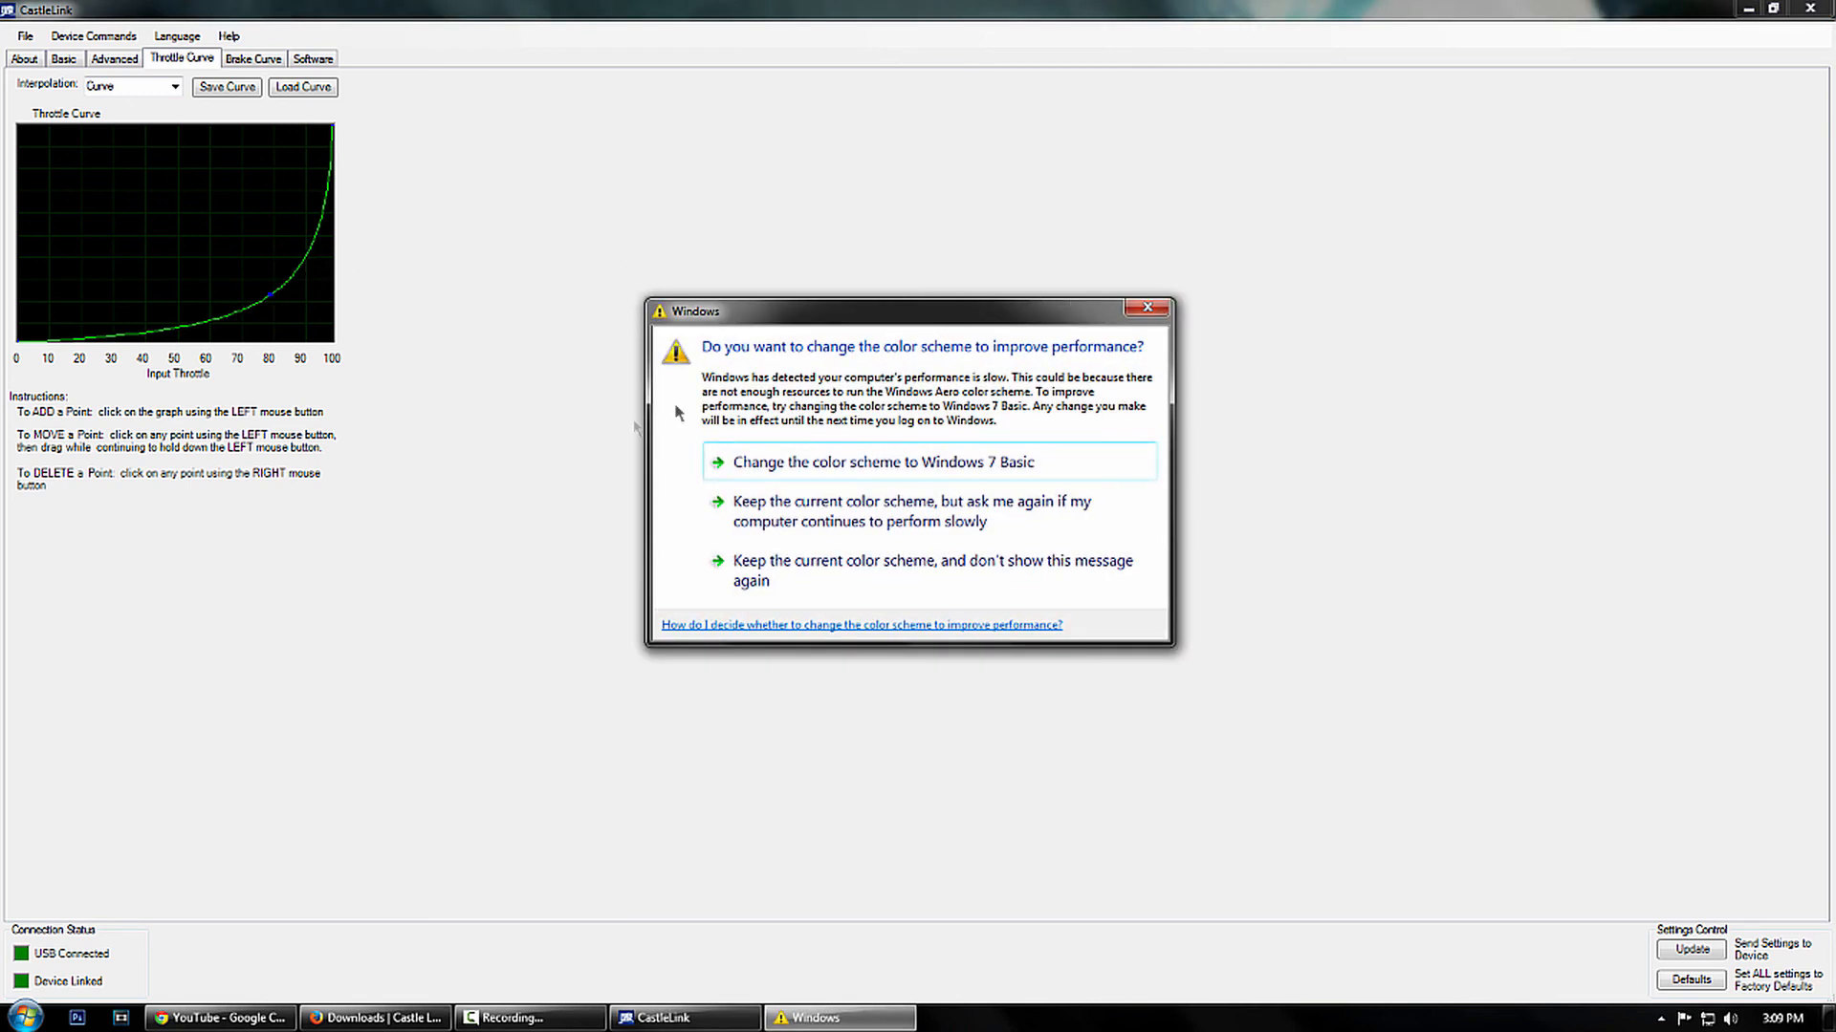
mouse_move(493, 466)
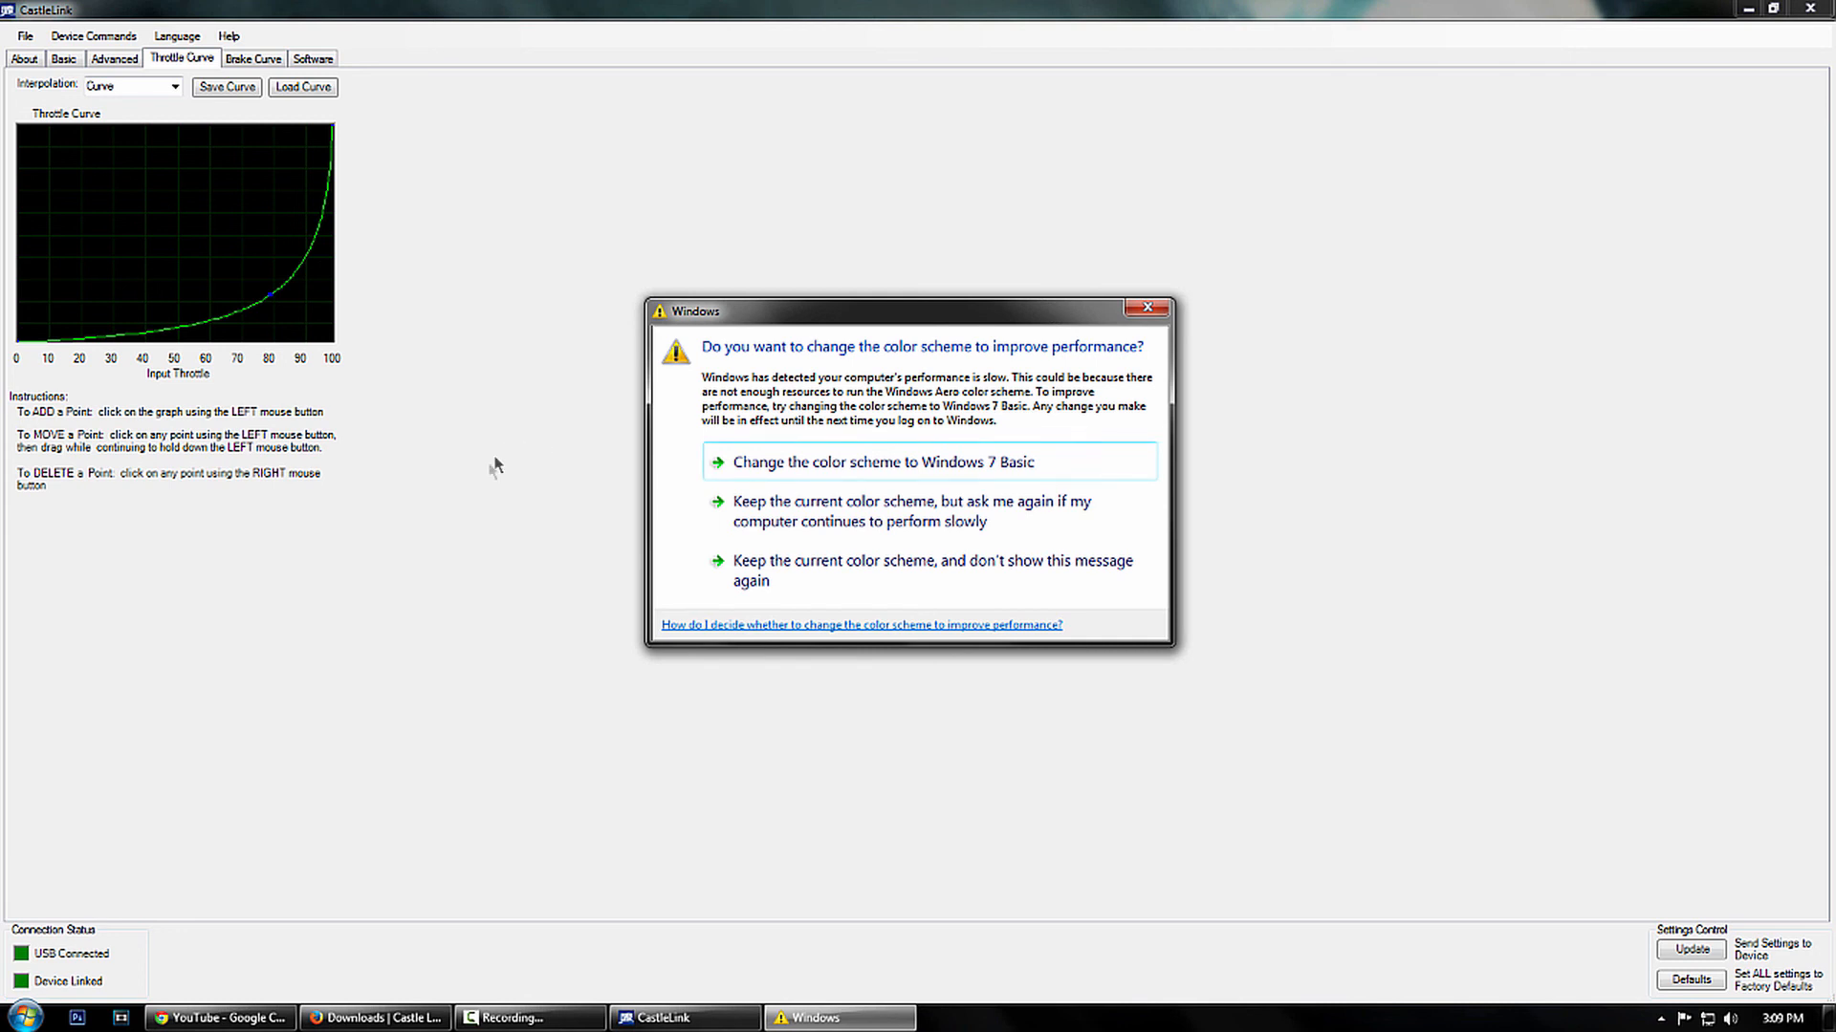
click(1147, 307)
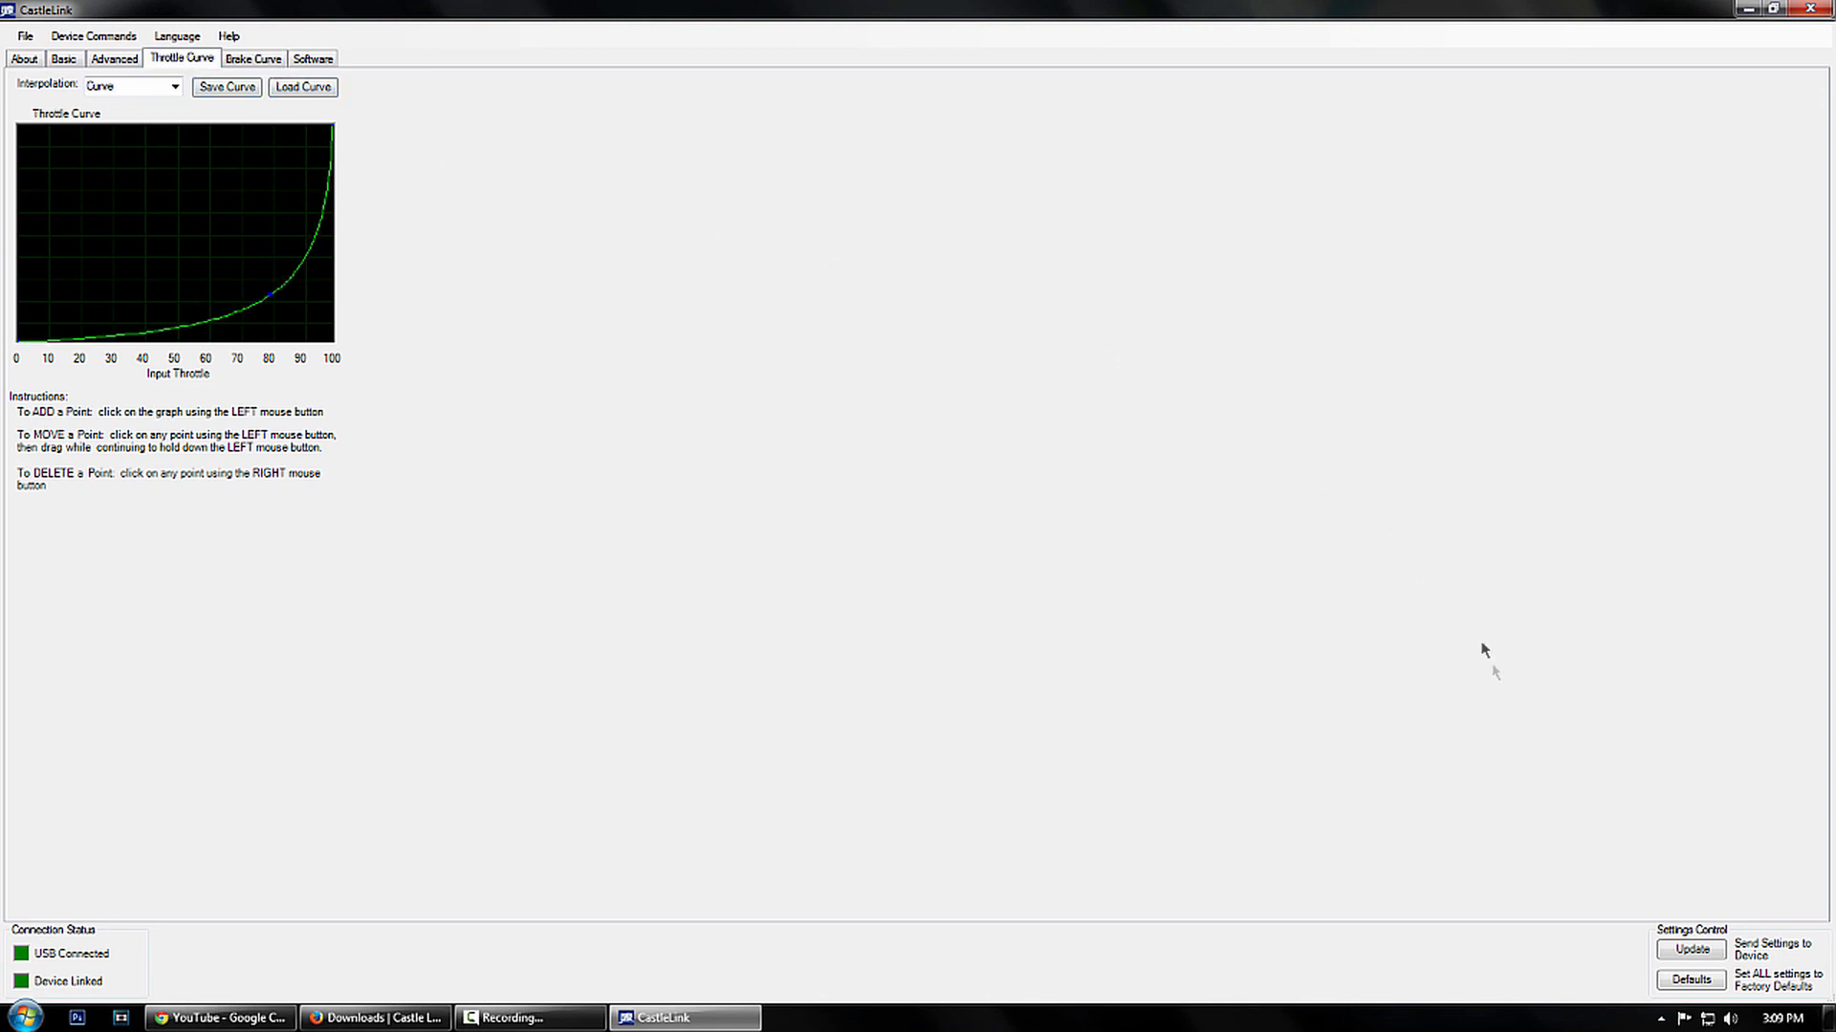
mouse_move(1737, 79)
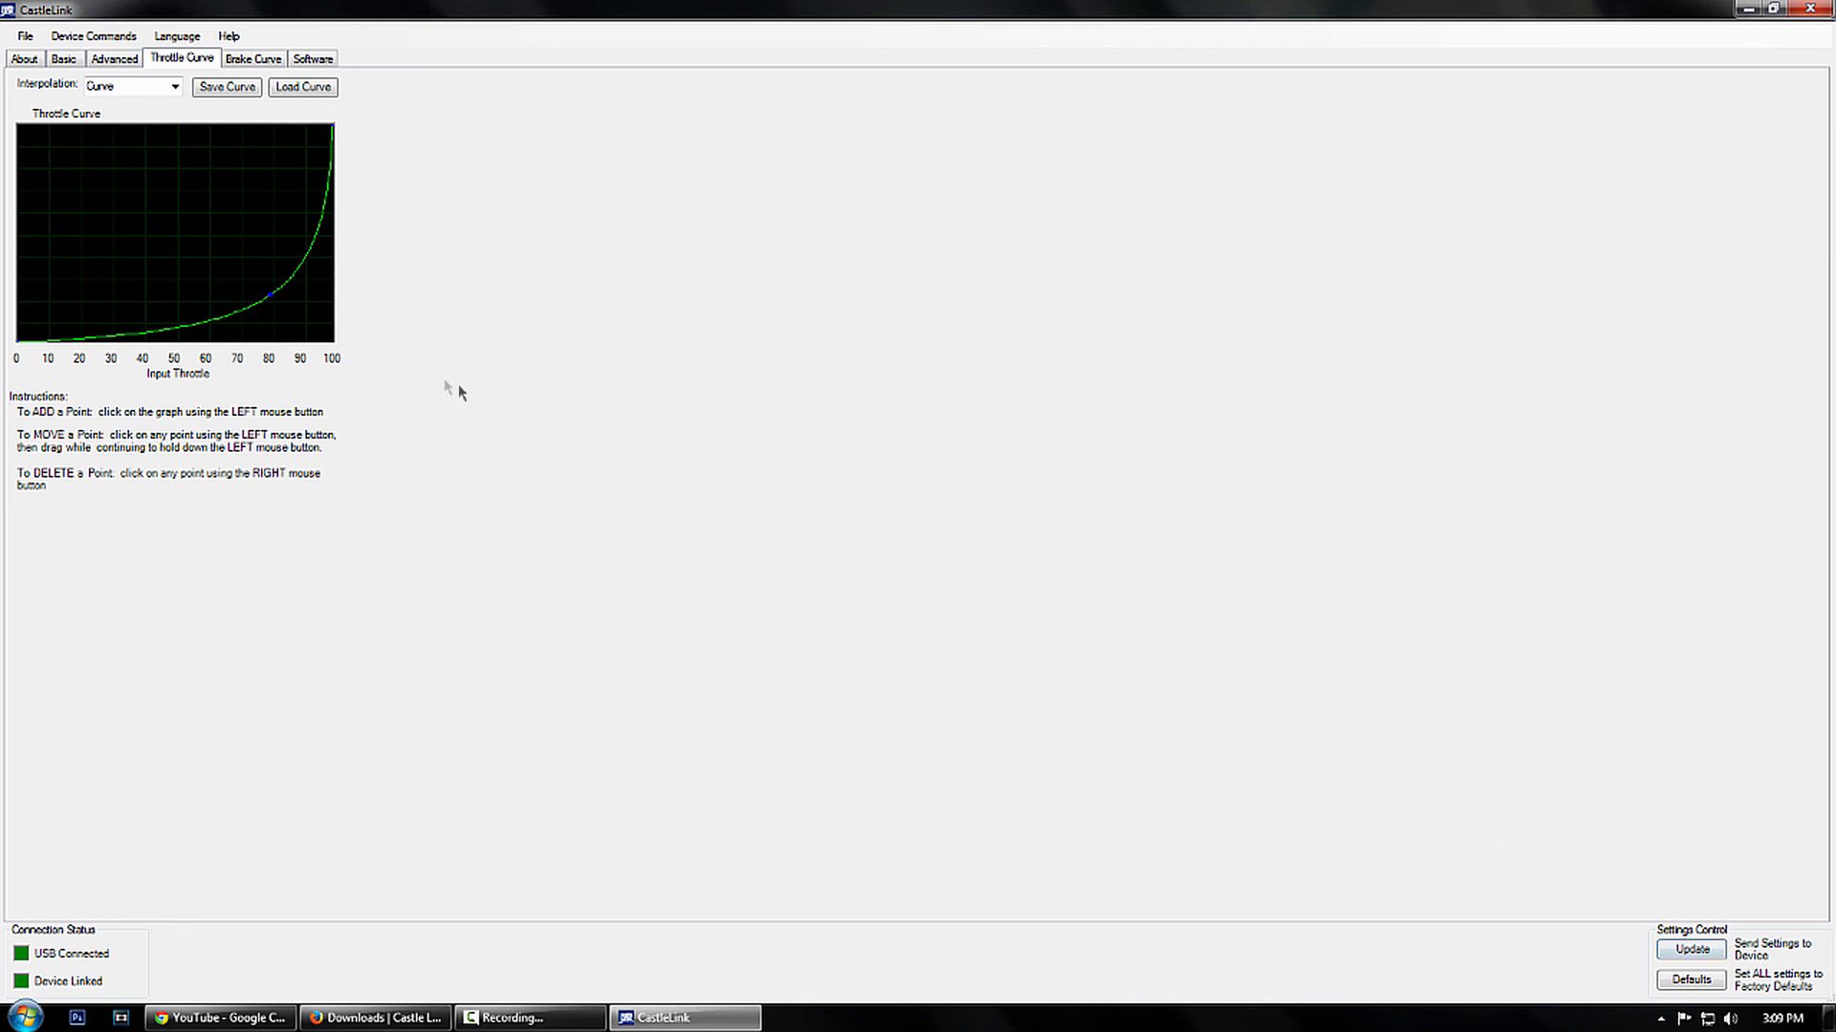
mouse_move(573, 412)
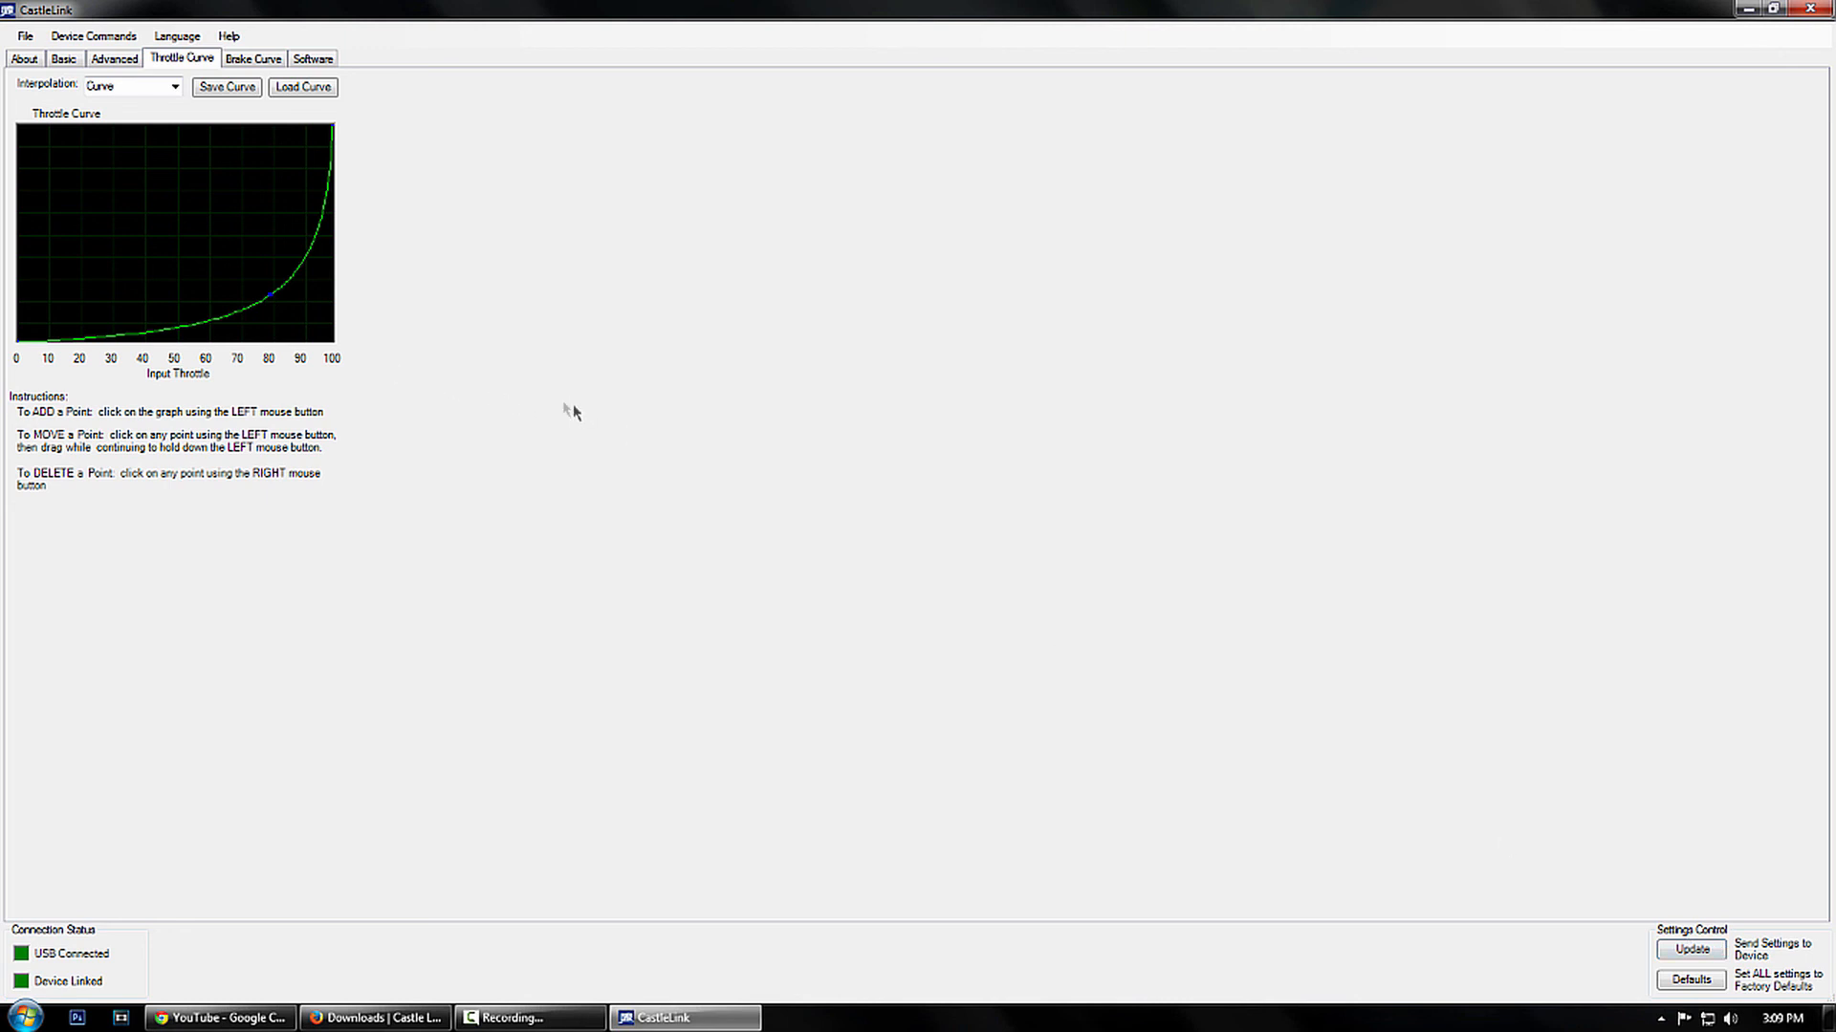
mouse_move(590, 395)
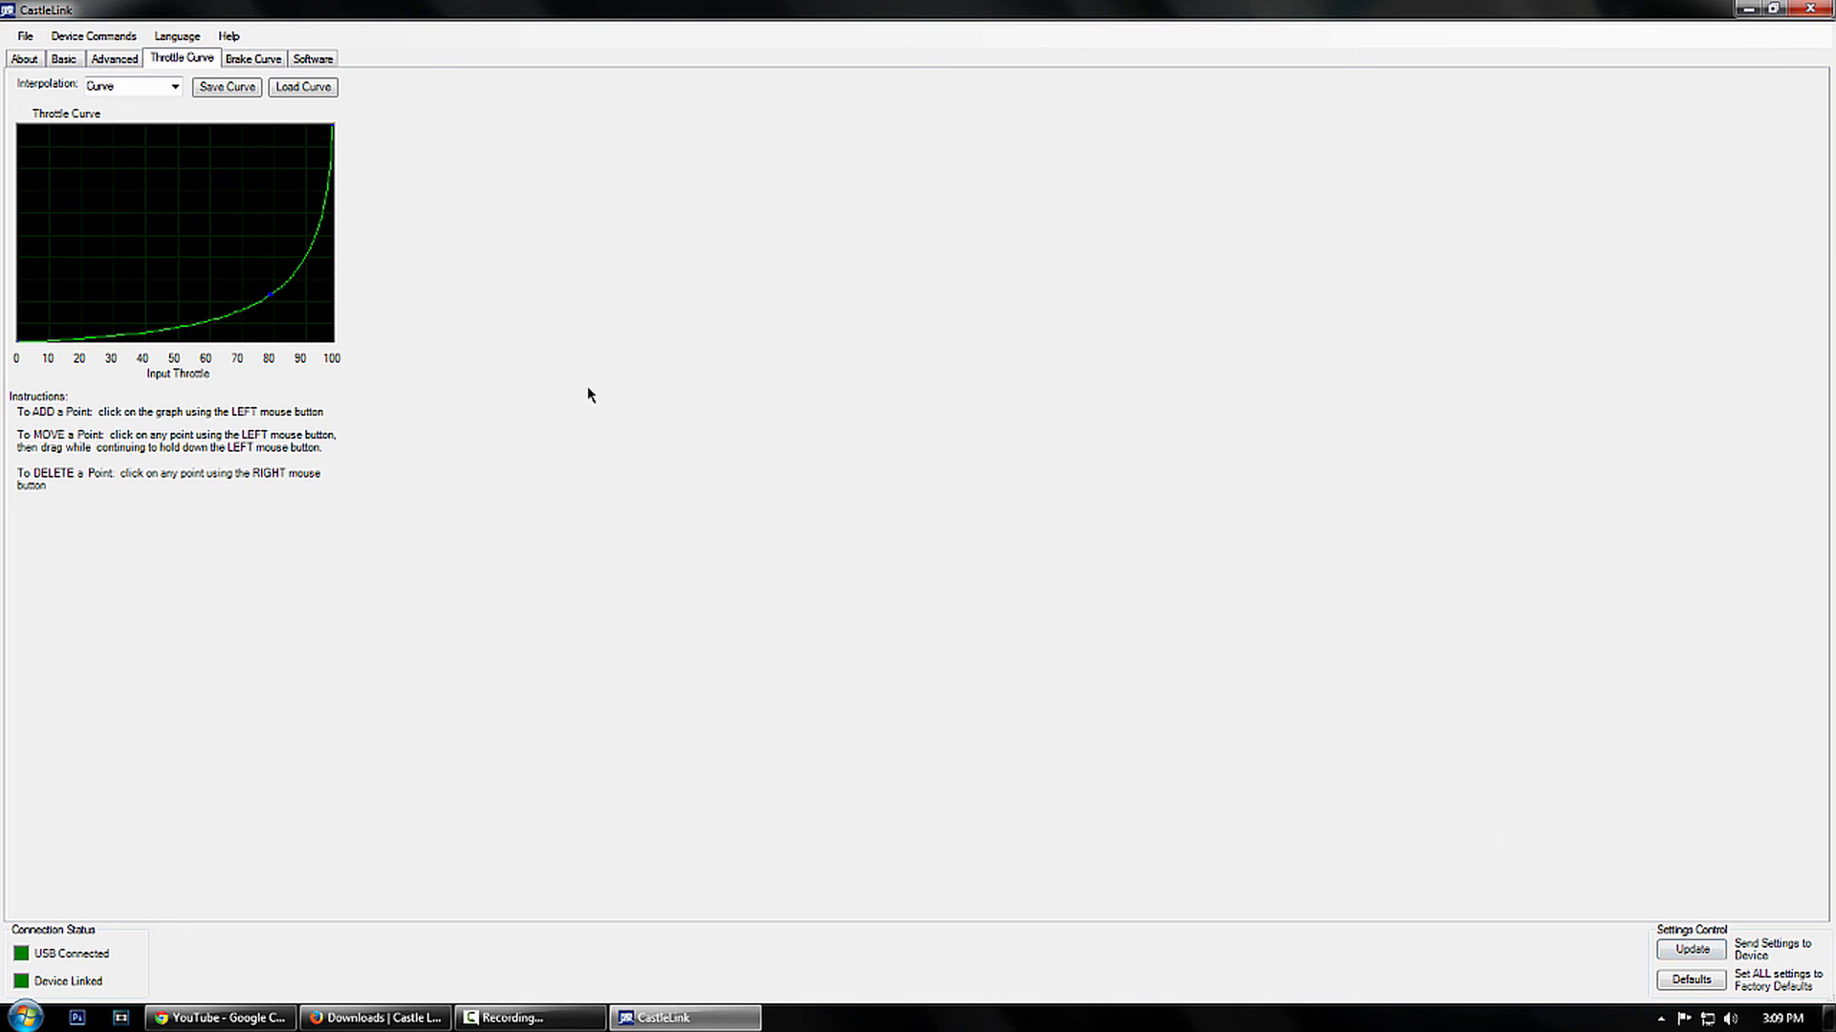